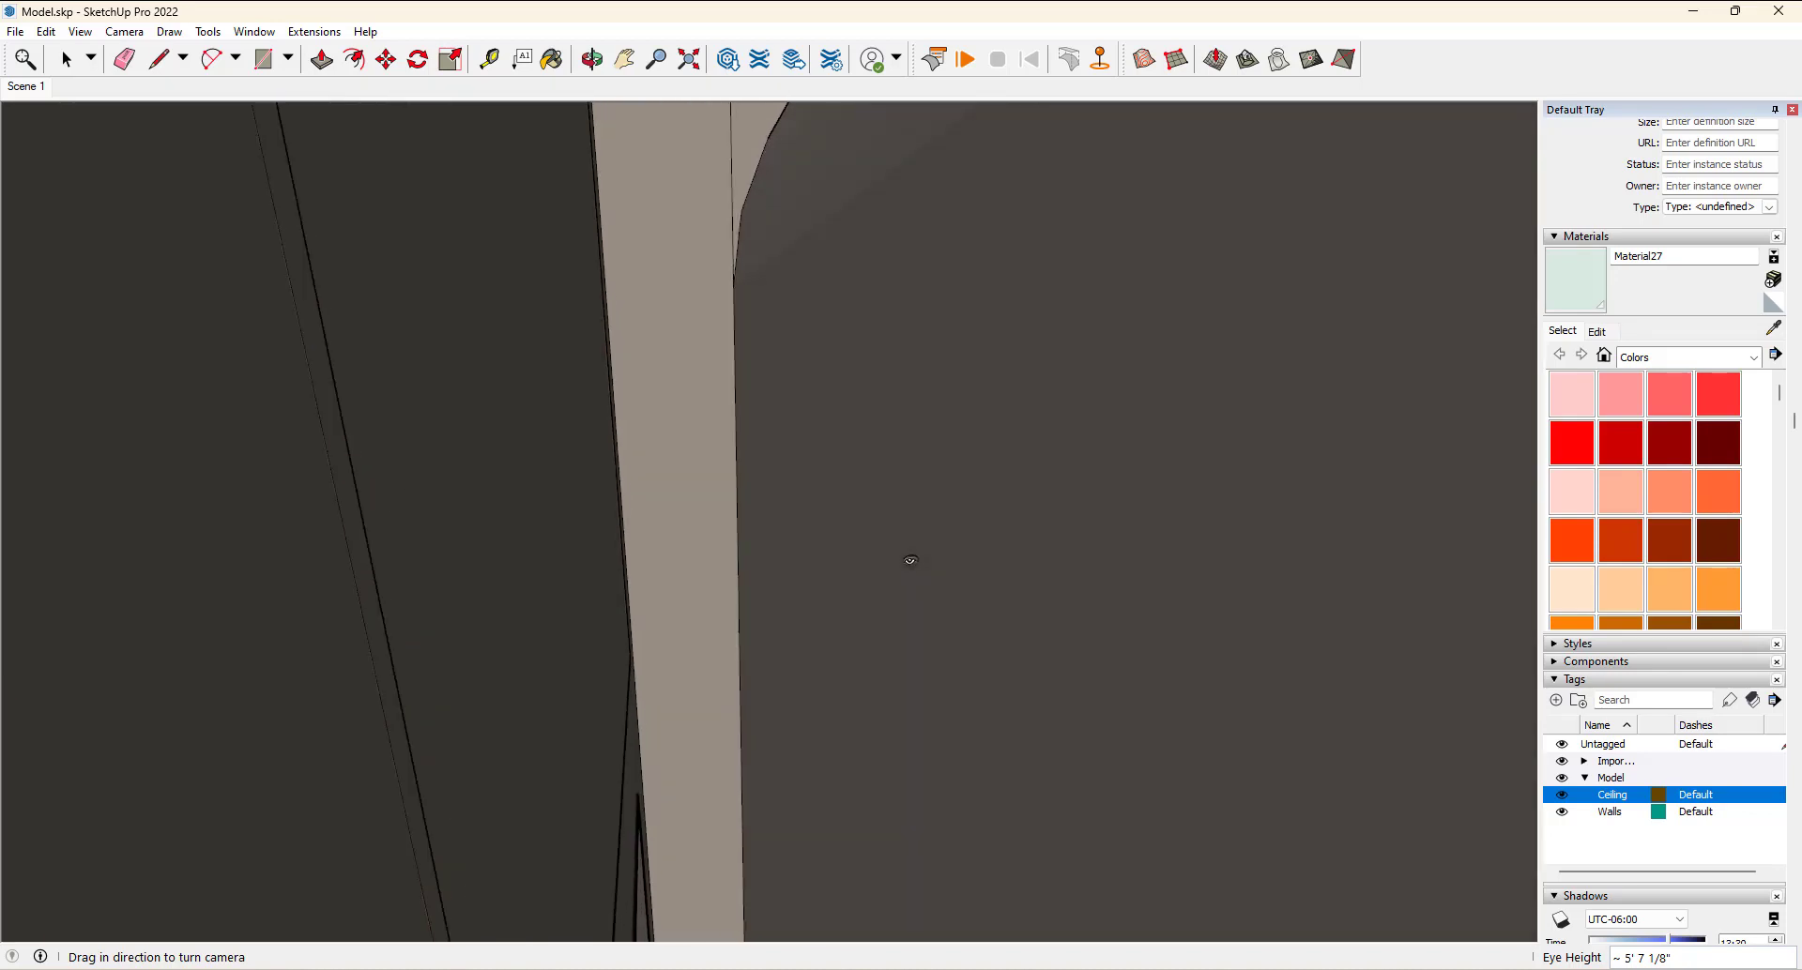
Orbit back out to the hallway with the staircase, wooden post, painting and cabinet
drag(911, 561, 891, 561)
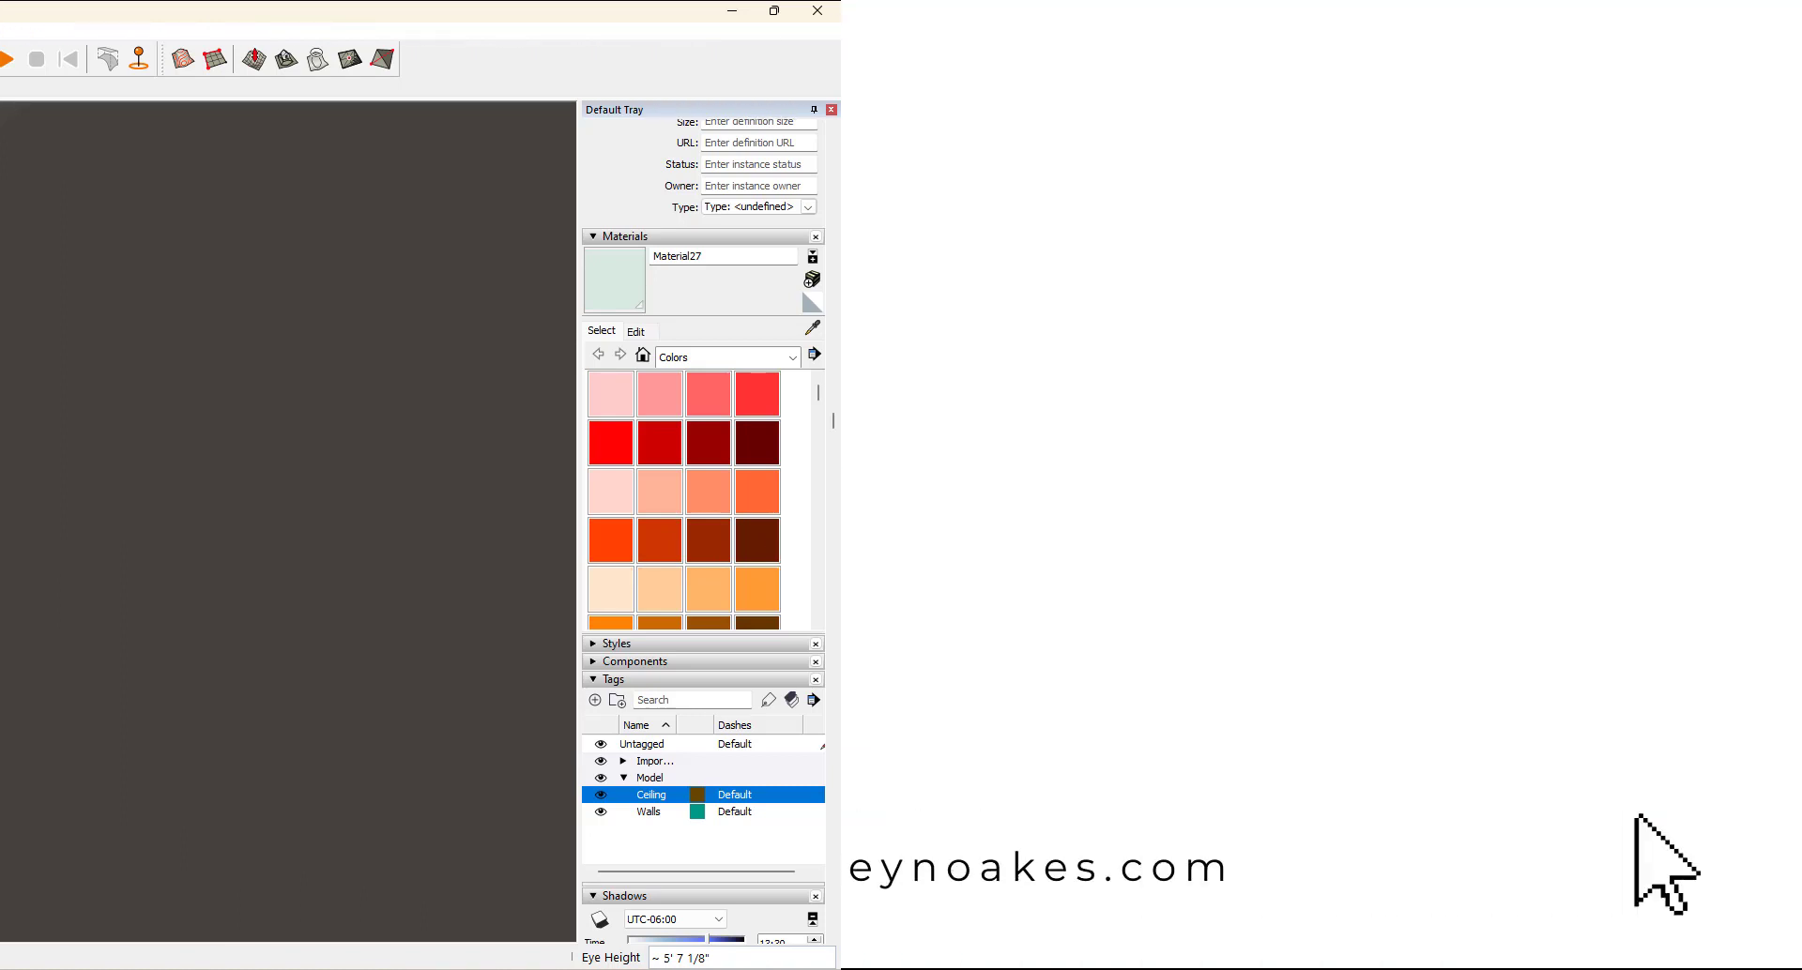
click(773, 11)
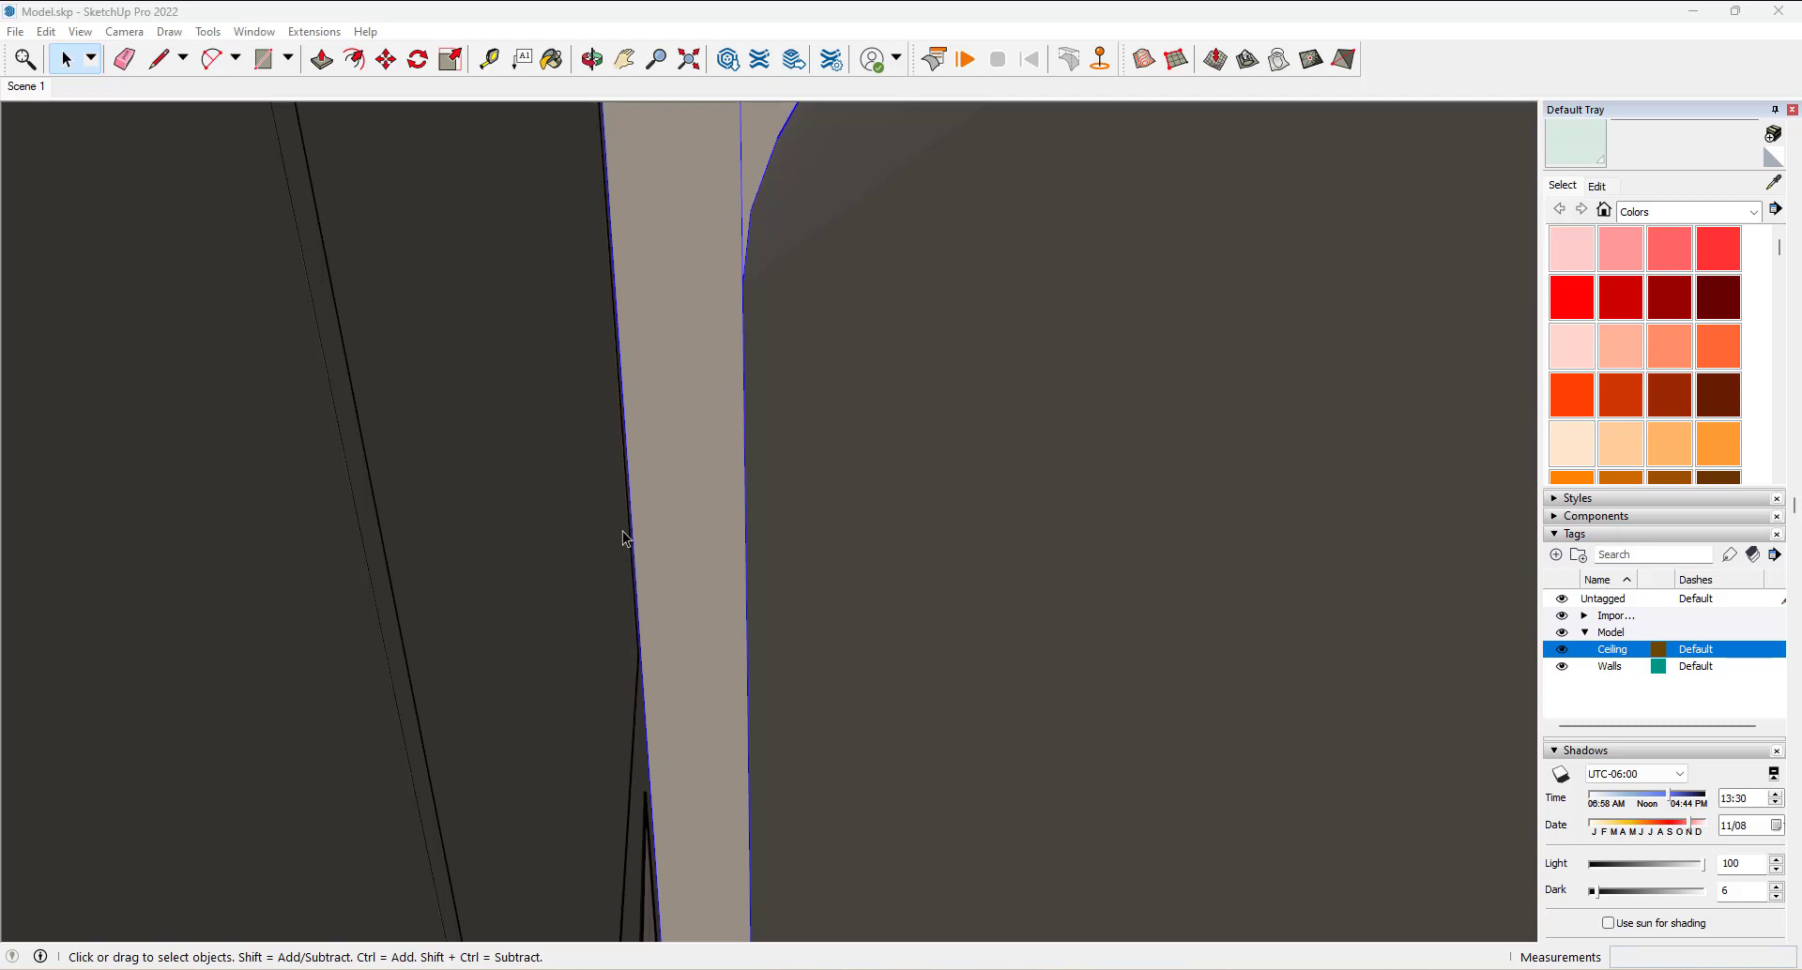
mouse_move(613, 562)
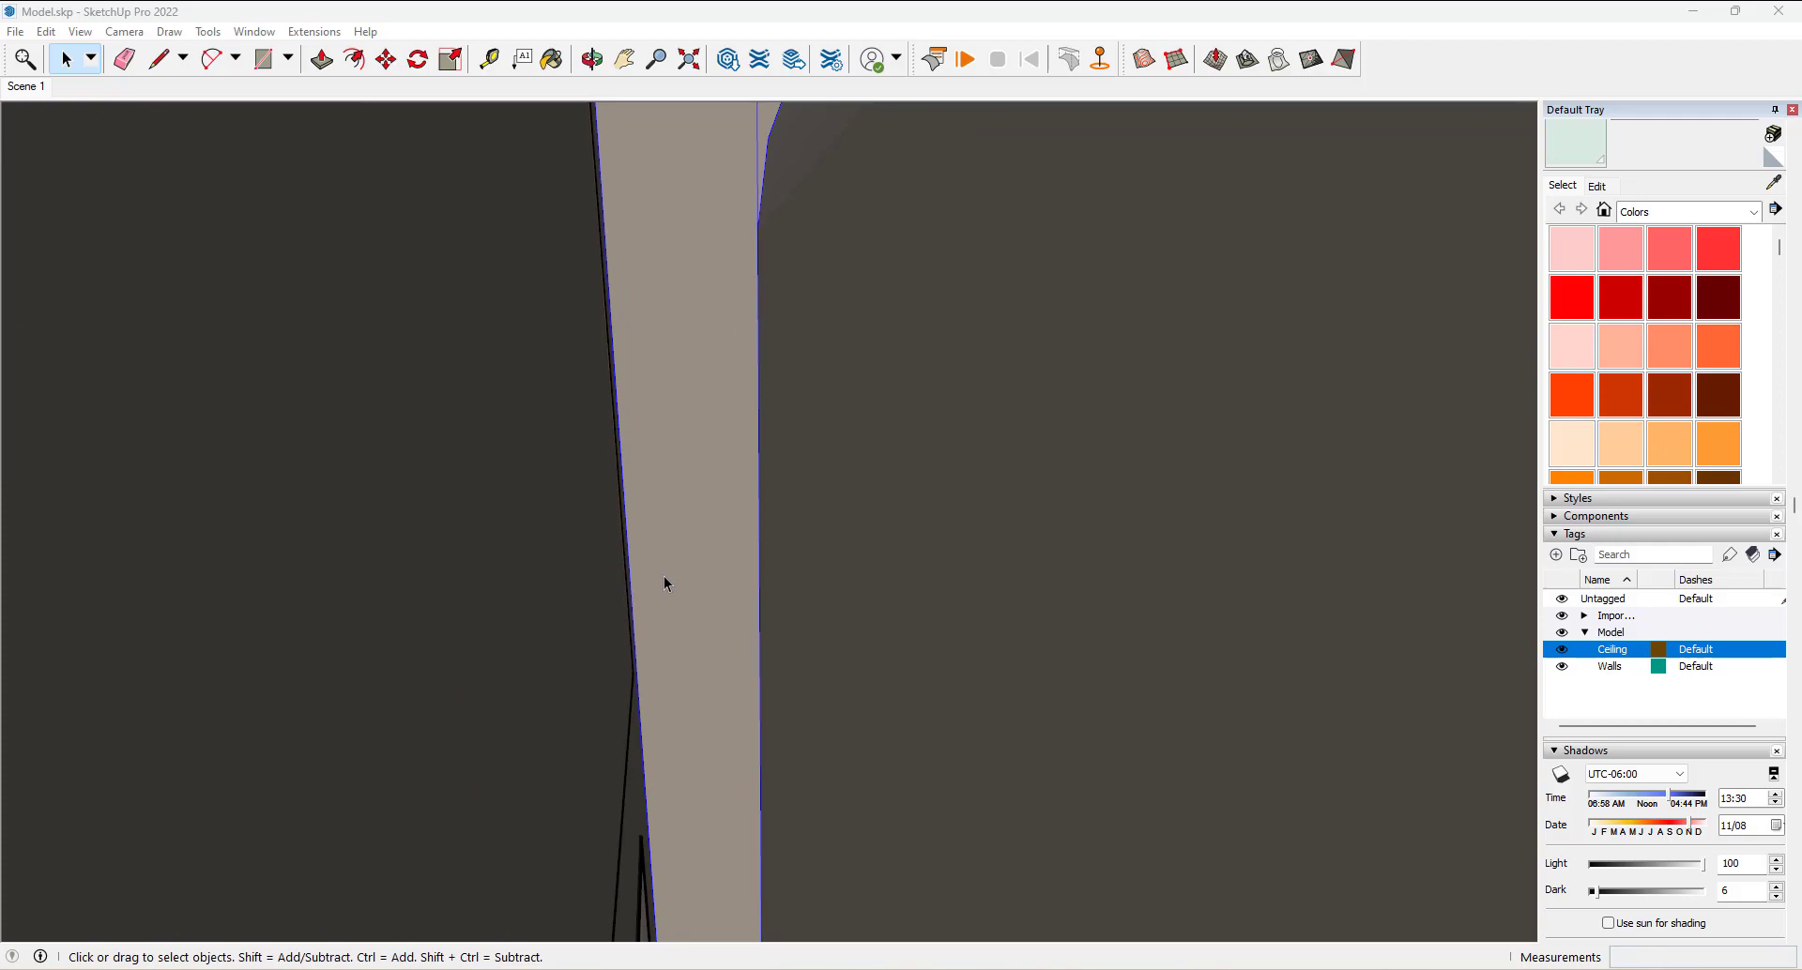
mouse_move(664, 580)
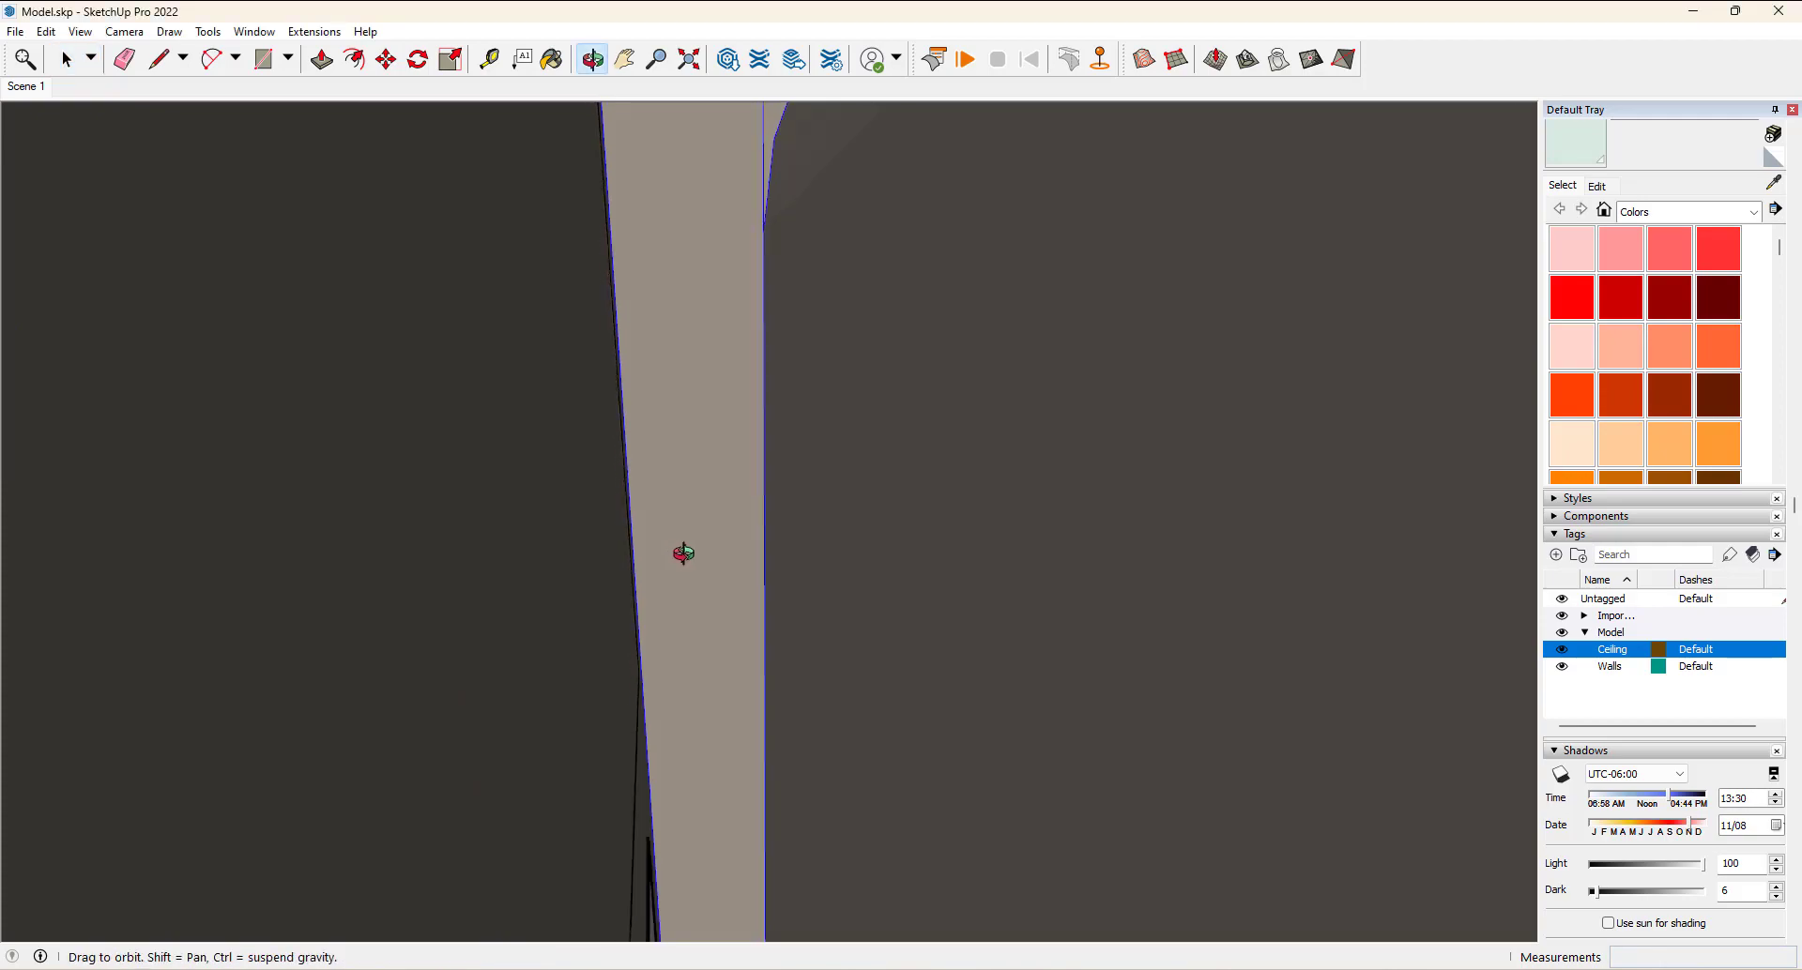
drag(684, 553, 1160, 541)
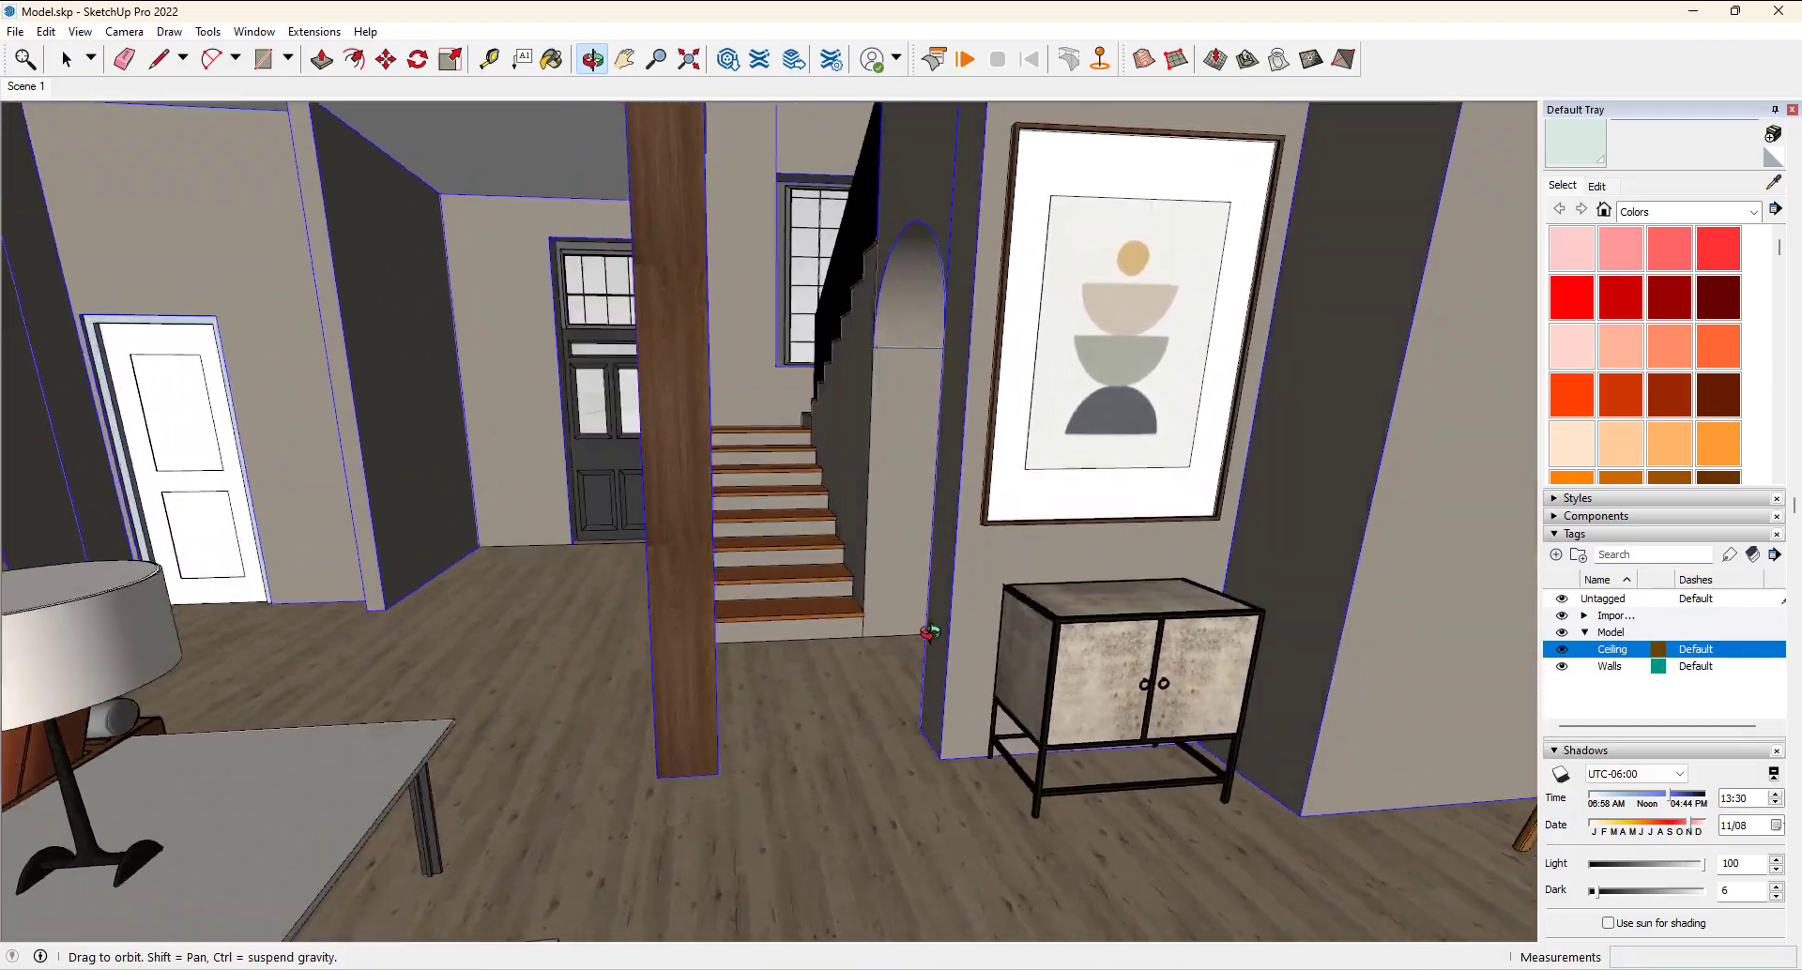
Return to the Select tool, leaving the hallway with stair railing, lamp and chair in view
click(65, 59)
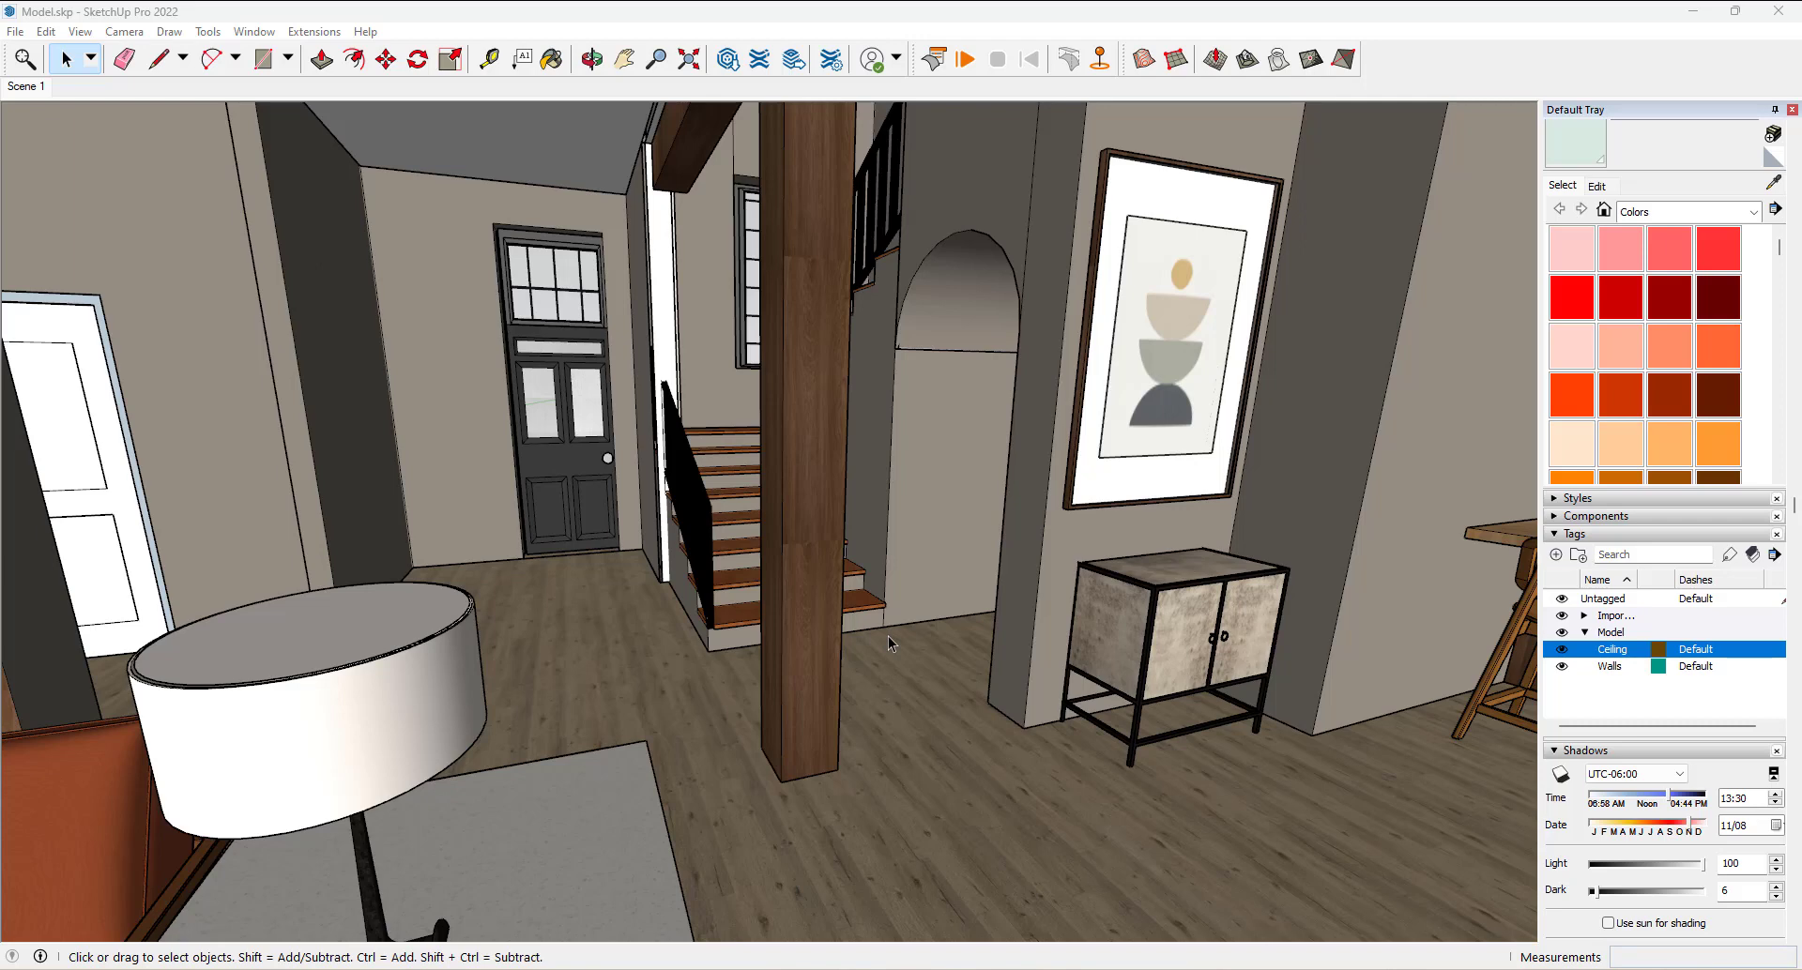
mouse_move(810, 596)
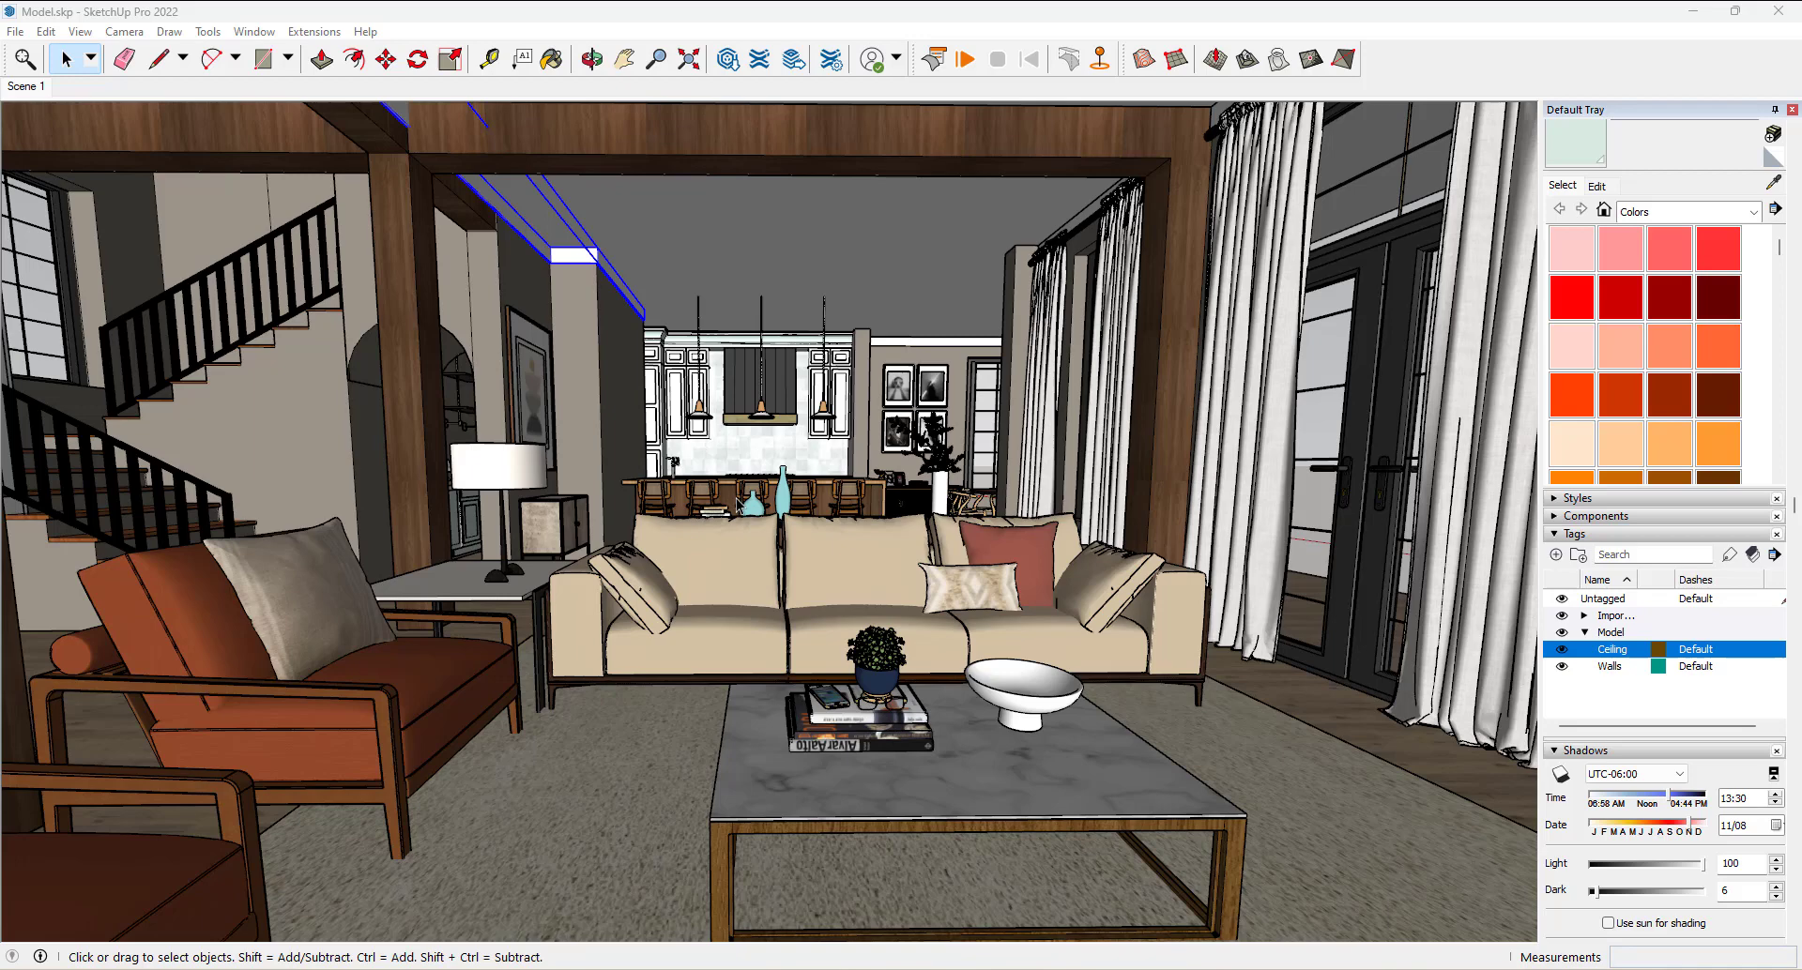
mouse_move(874, 143)
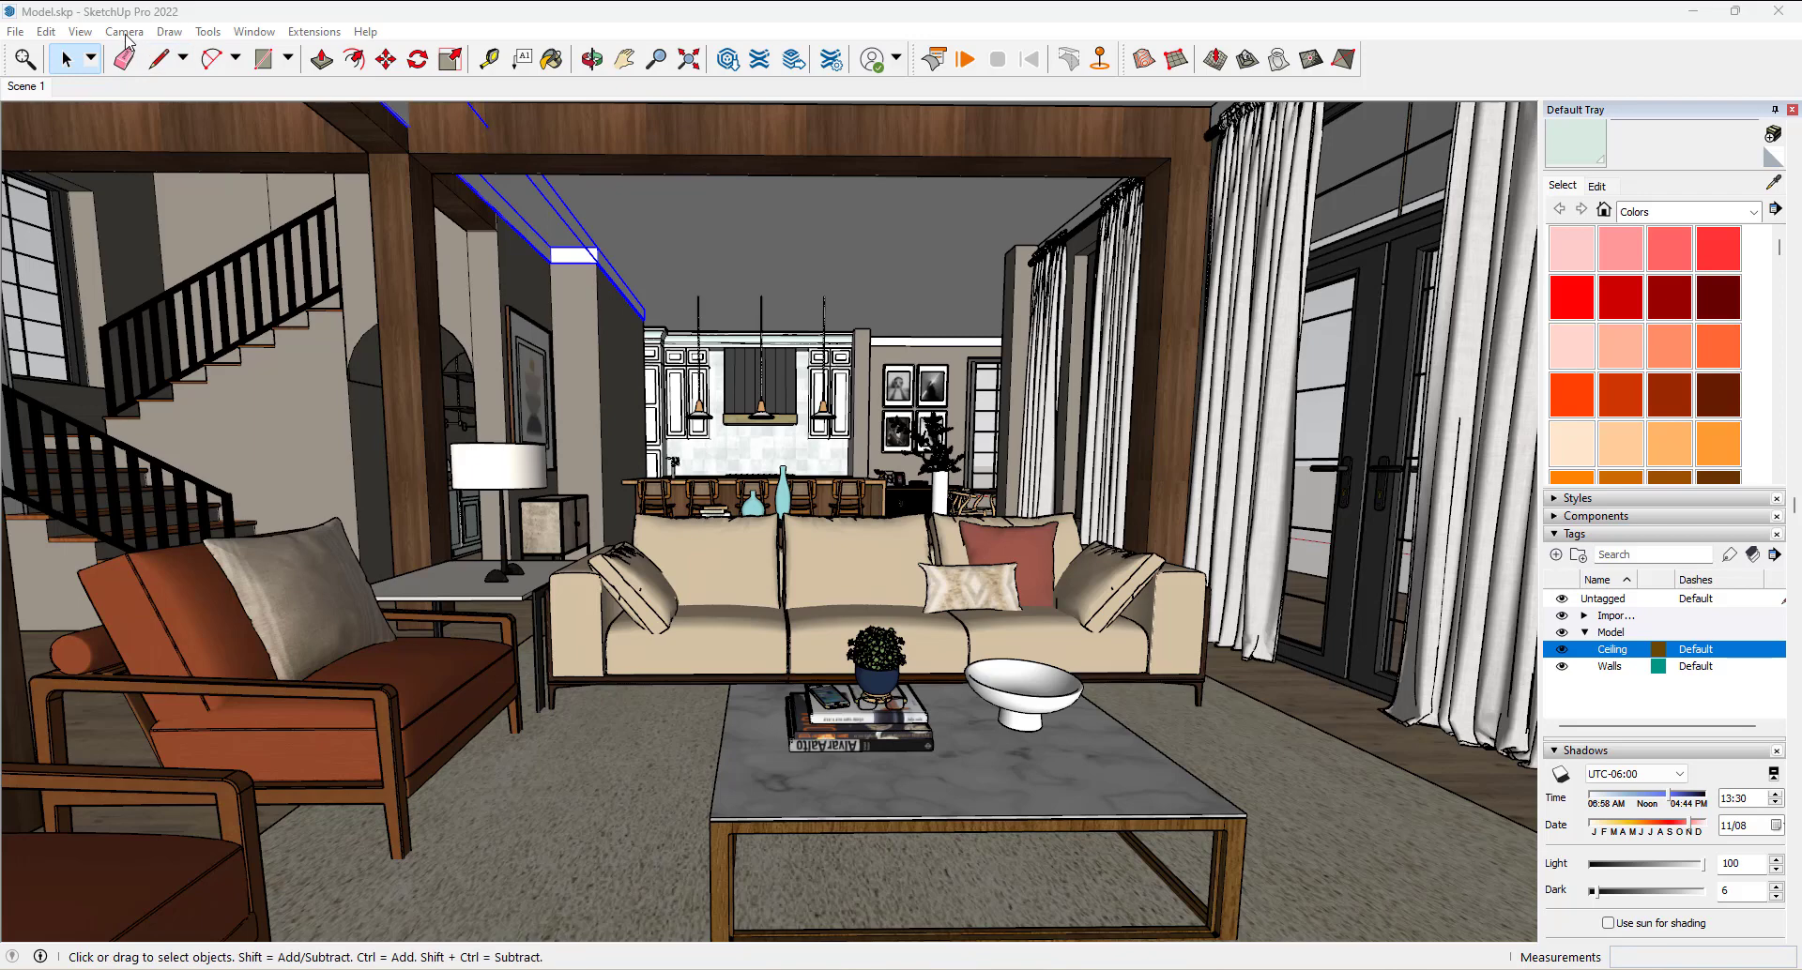
Start Position Camera to place a 5' 6" eye-height camera near the kitchen island
click(124, 31)
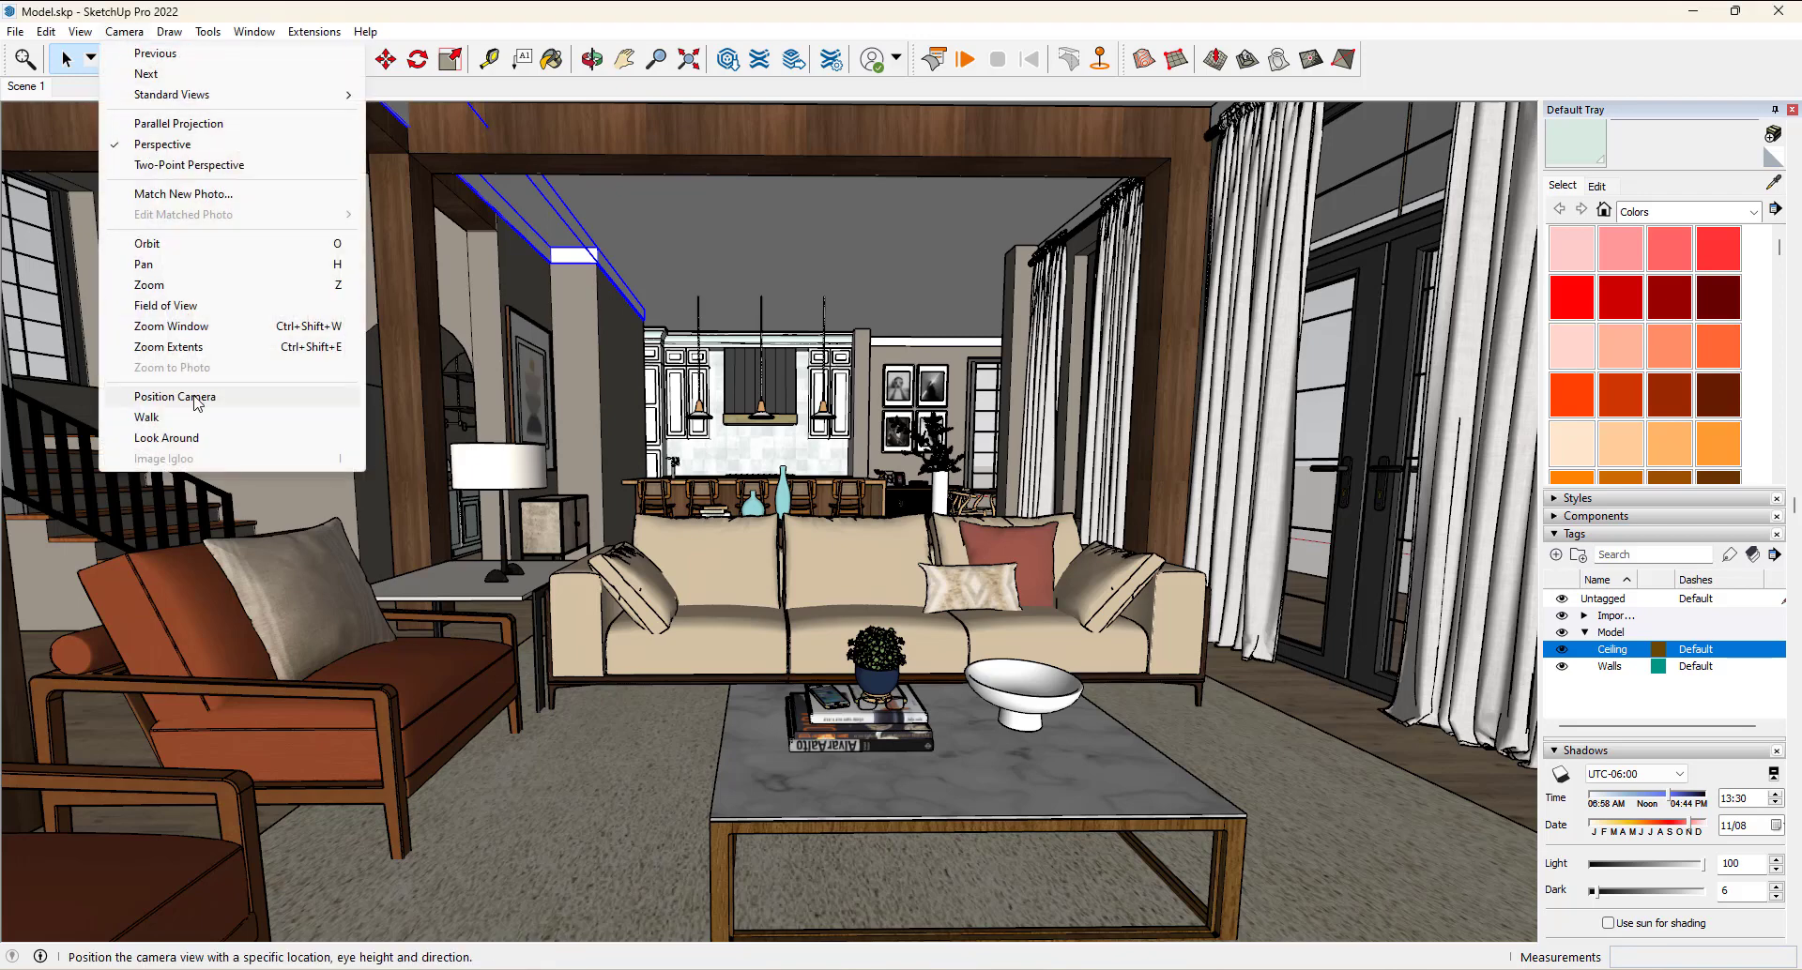
click(174, 395)
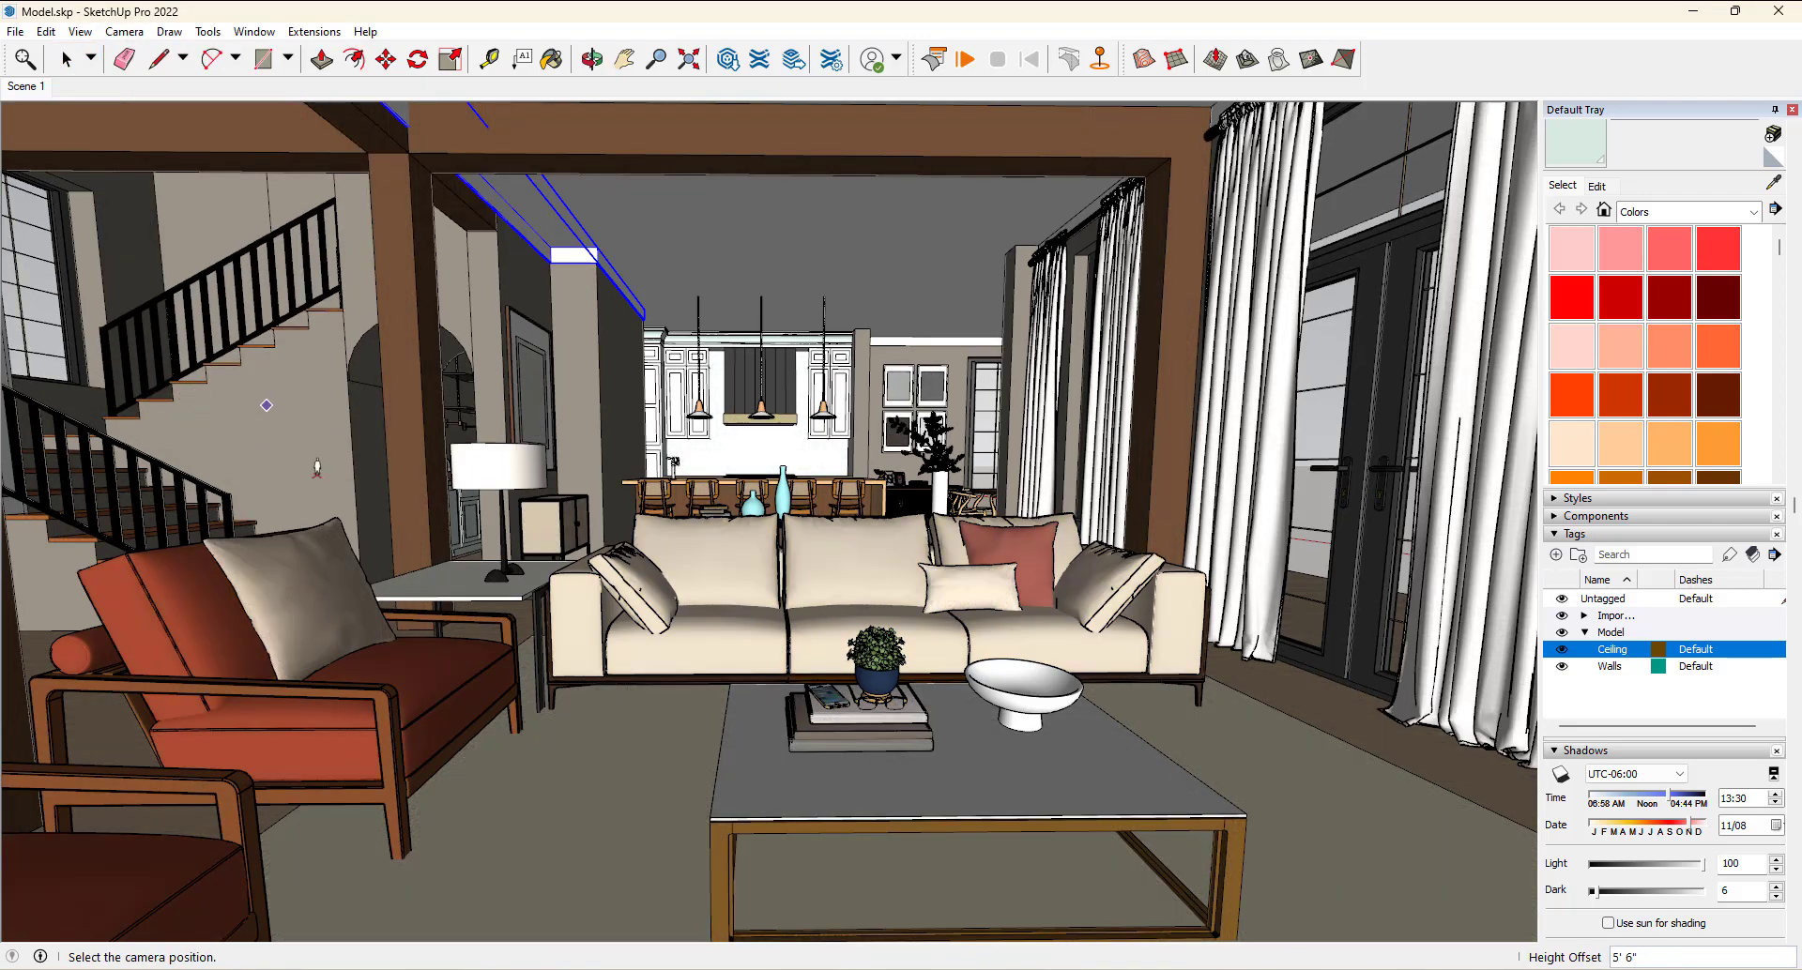
mouse_move(318, 383)
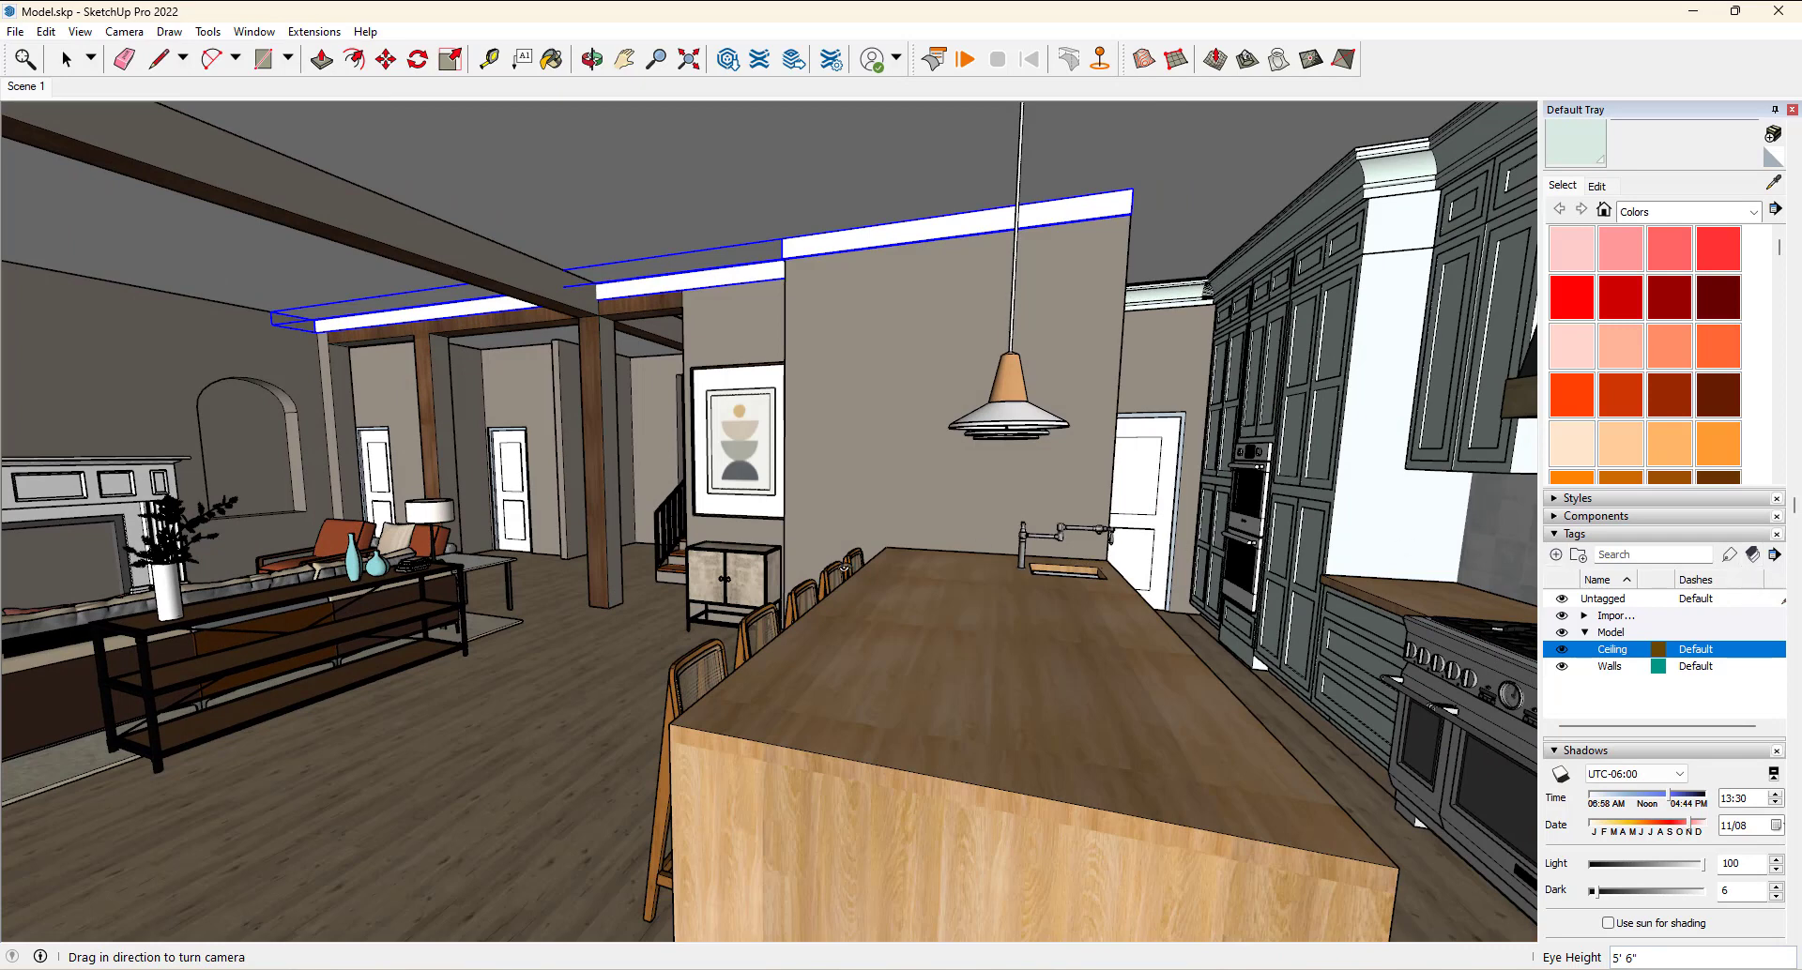
mouse_move(557, 668)
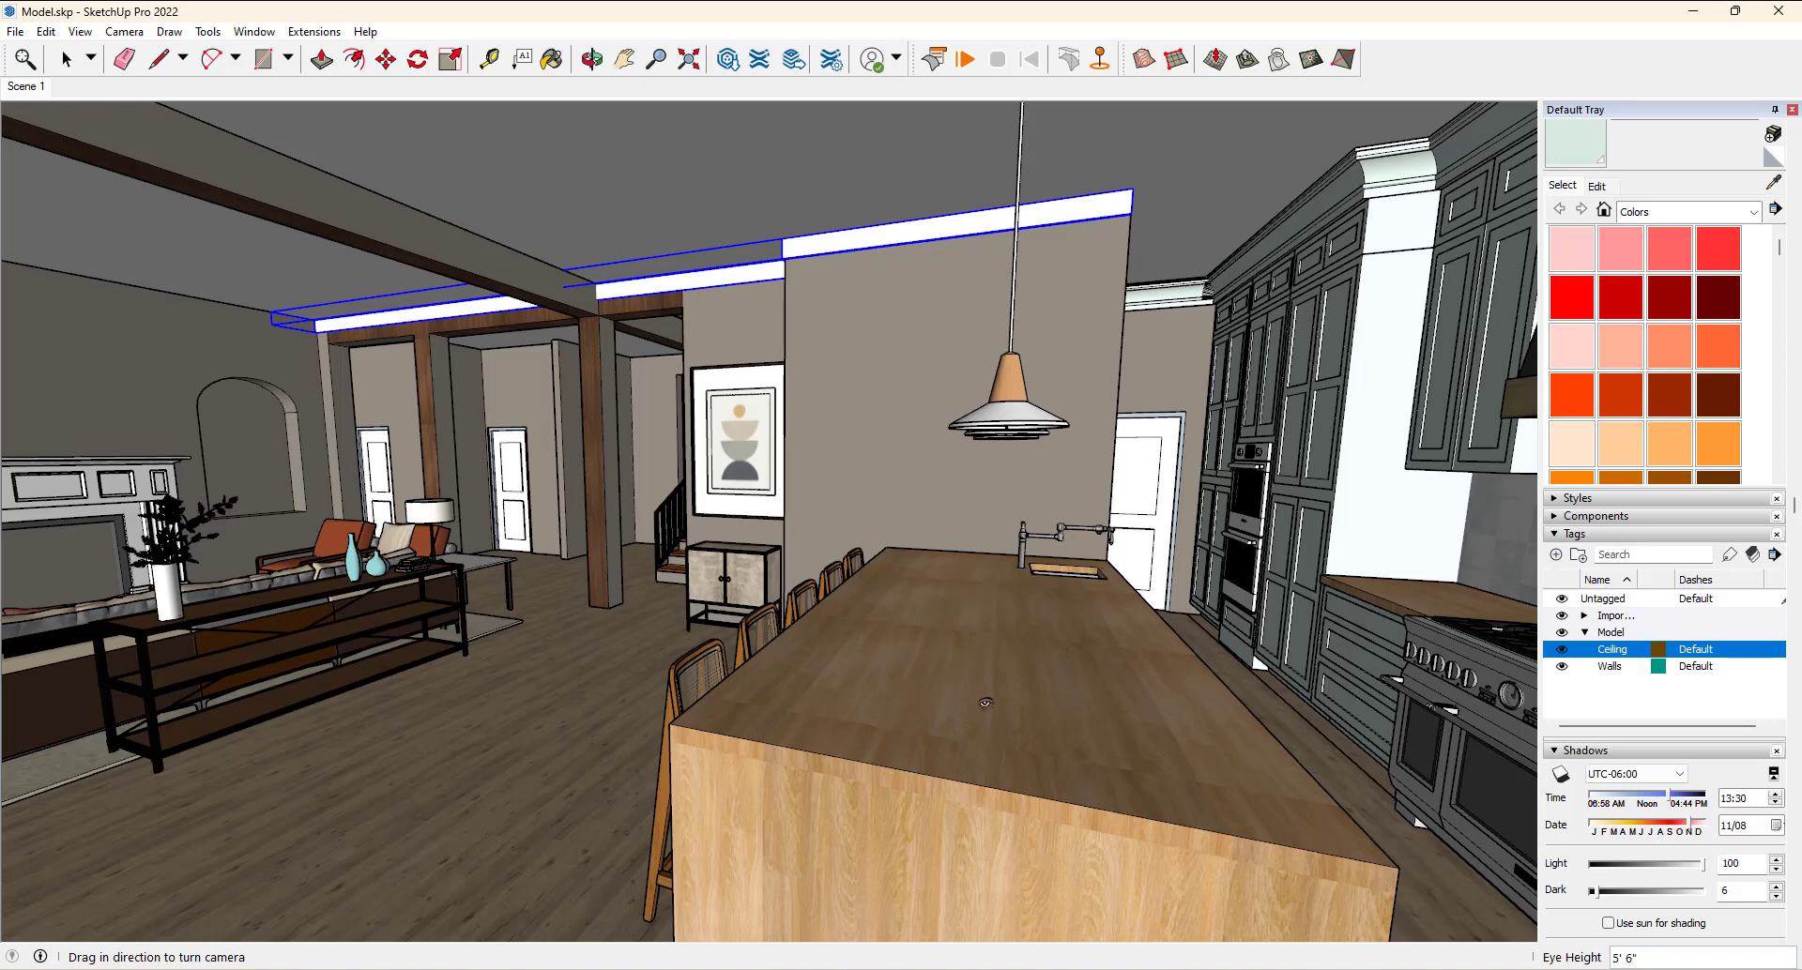
mouse_move(863, 516)
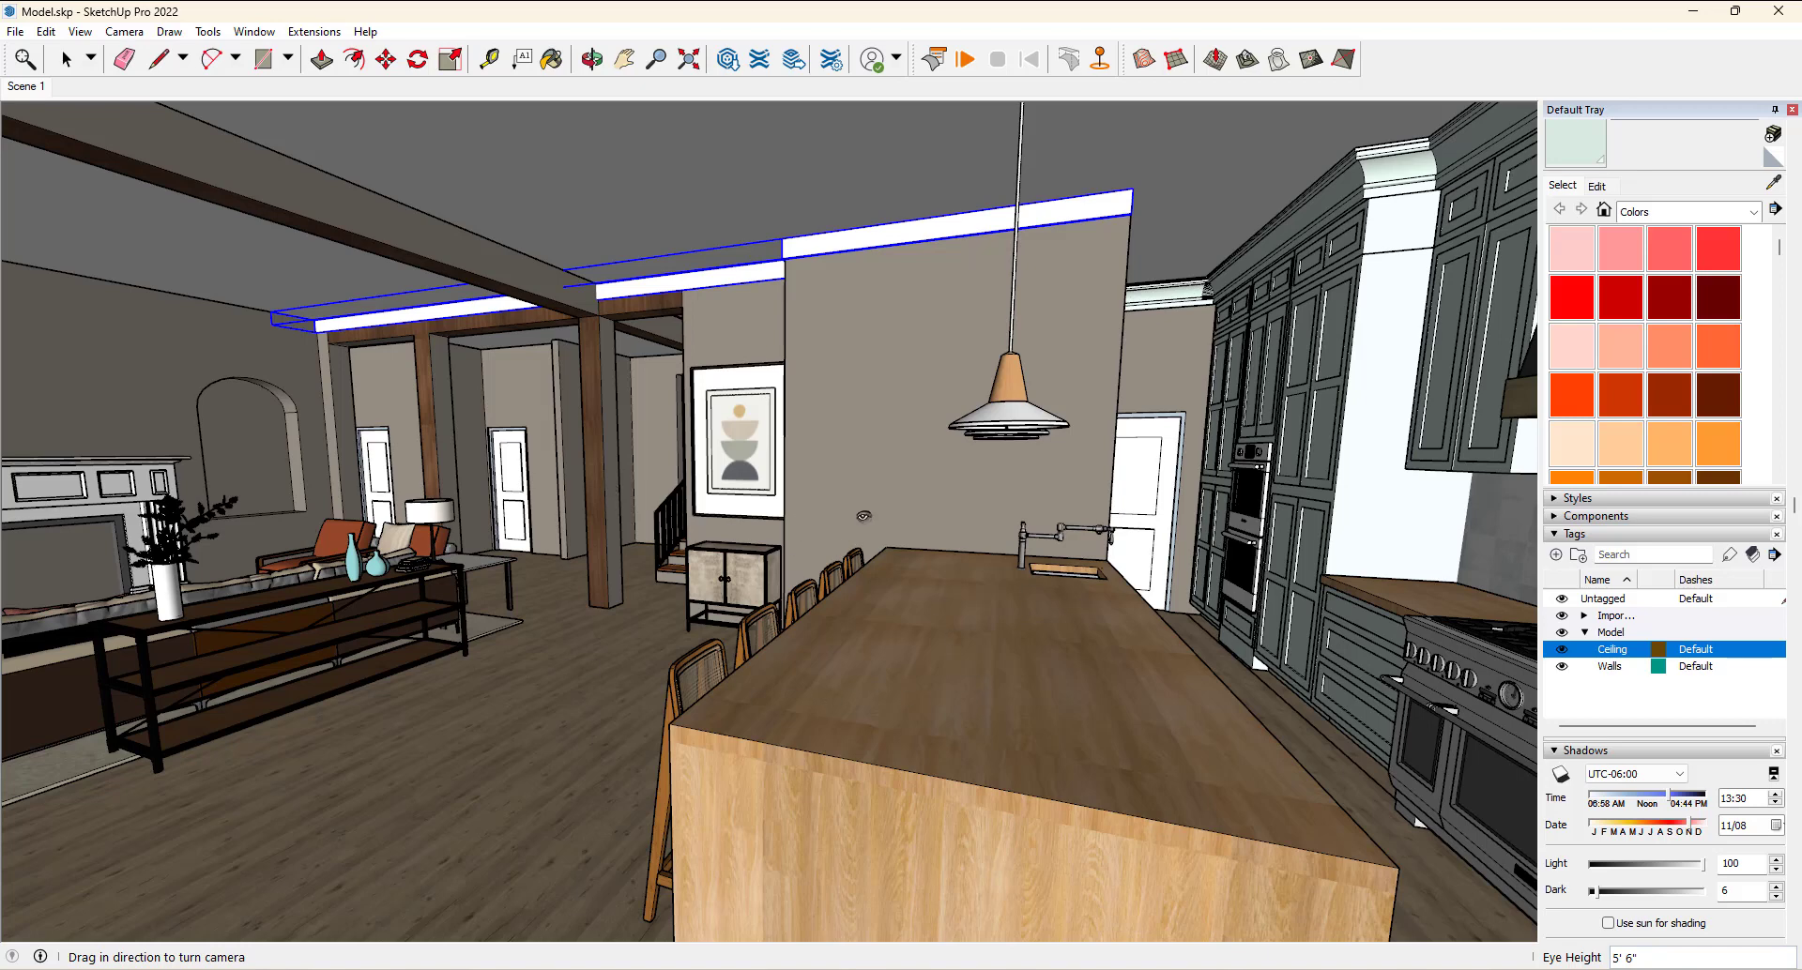
Position the camera by the staircase, facing the kitchen island with its stools and pendant lights
click(123, 31)
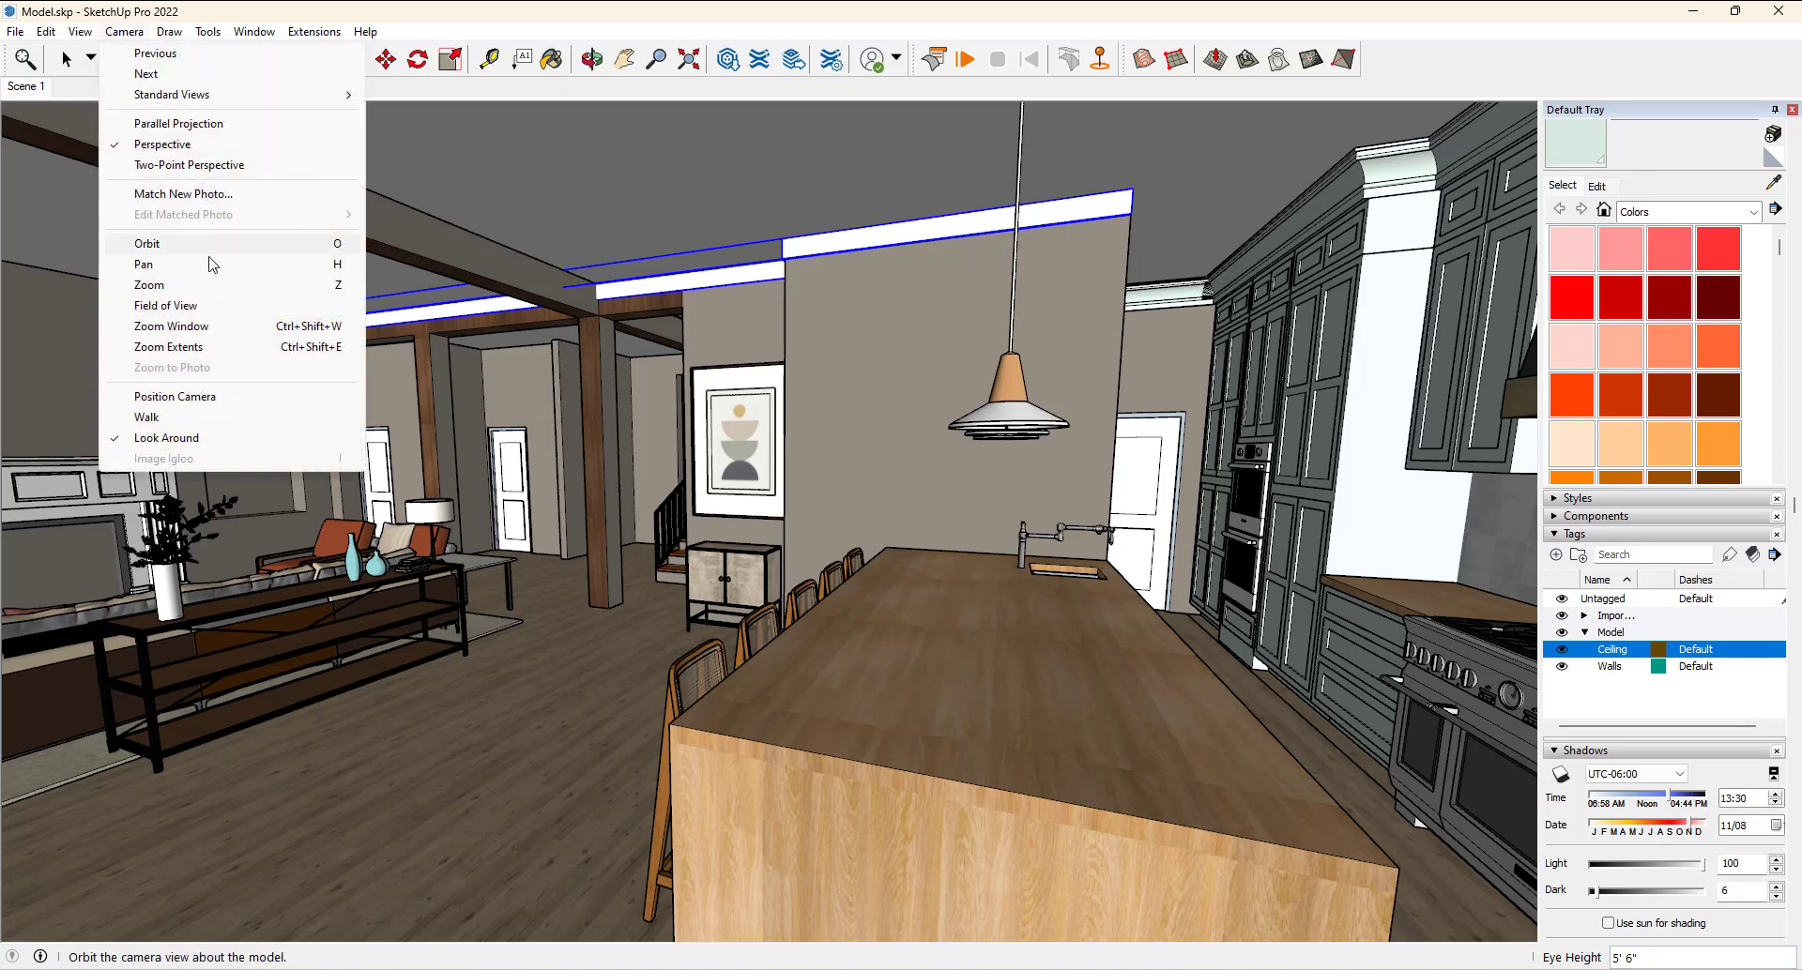
click(175, 395)
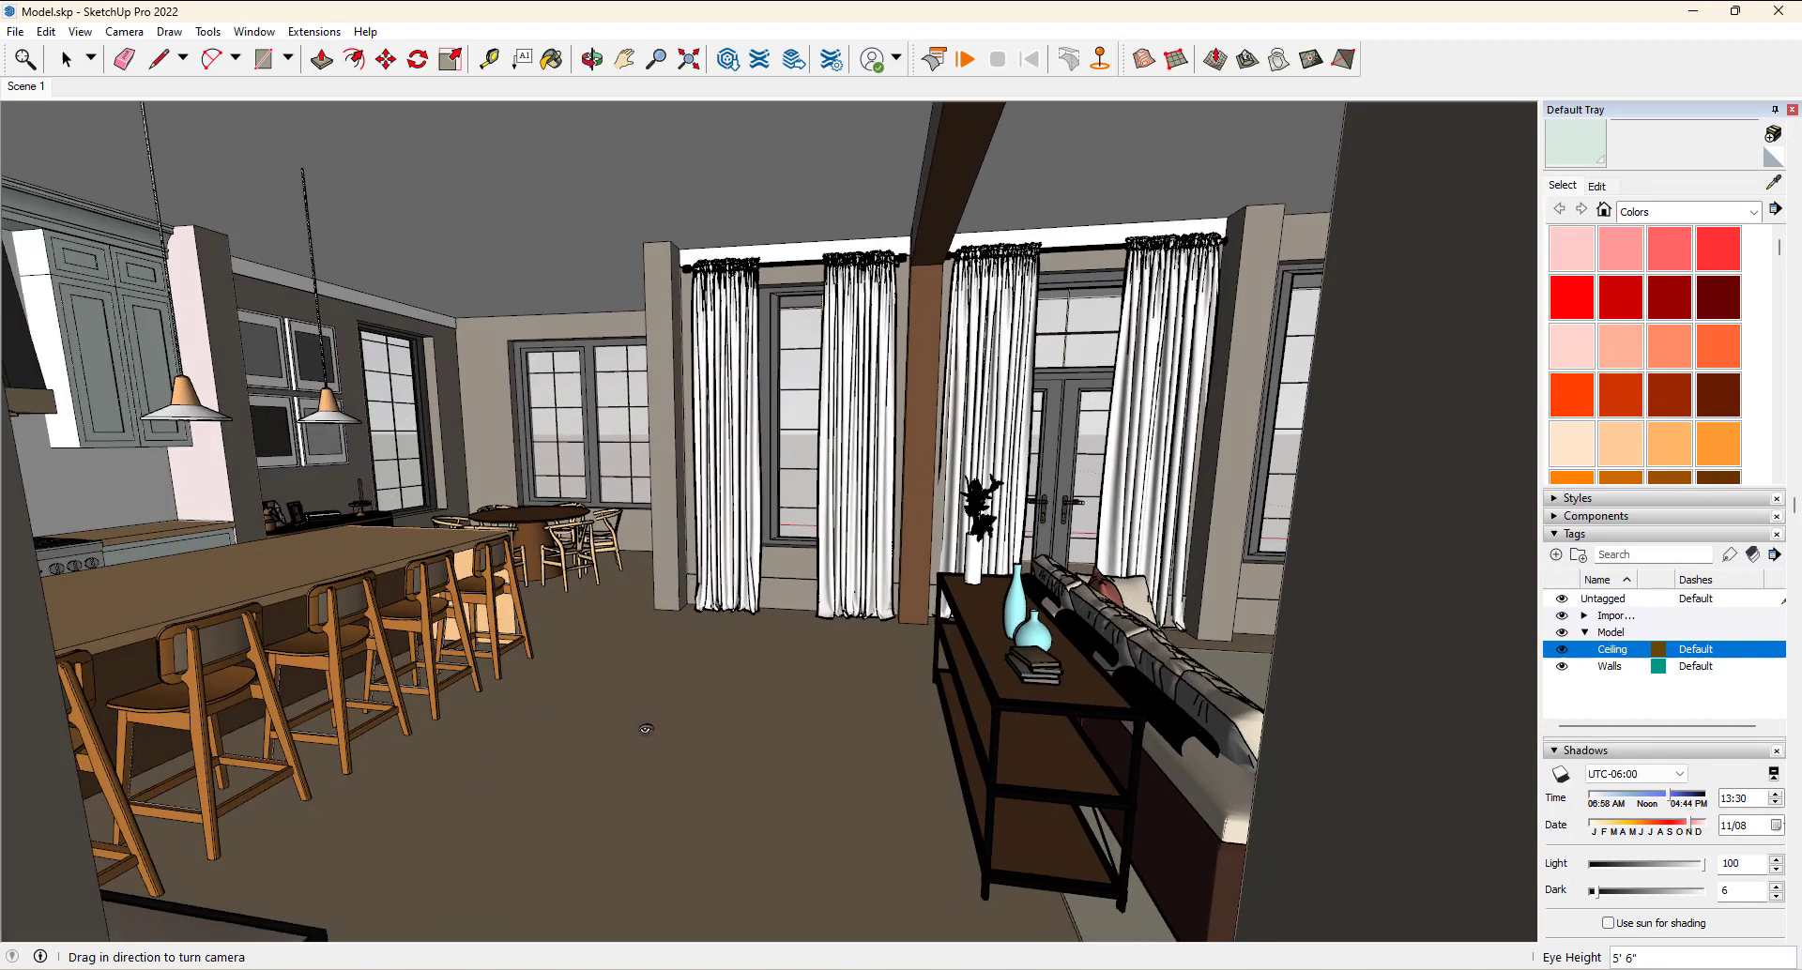
click(124, 31)
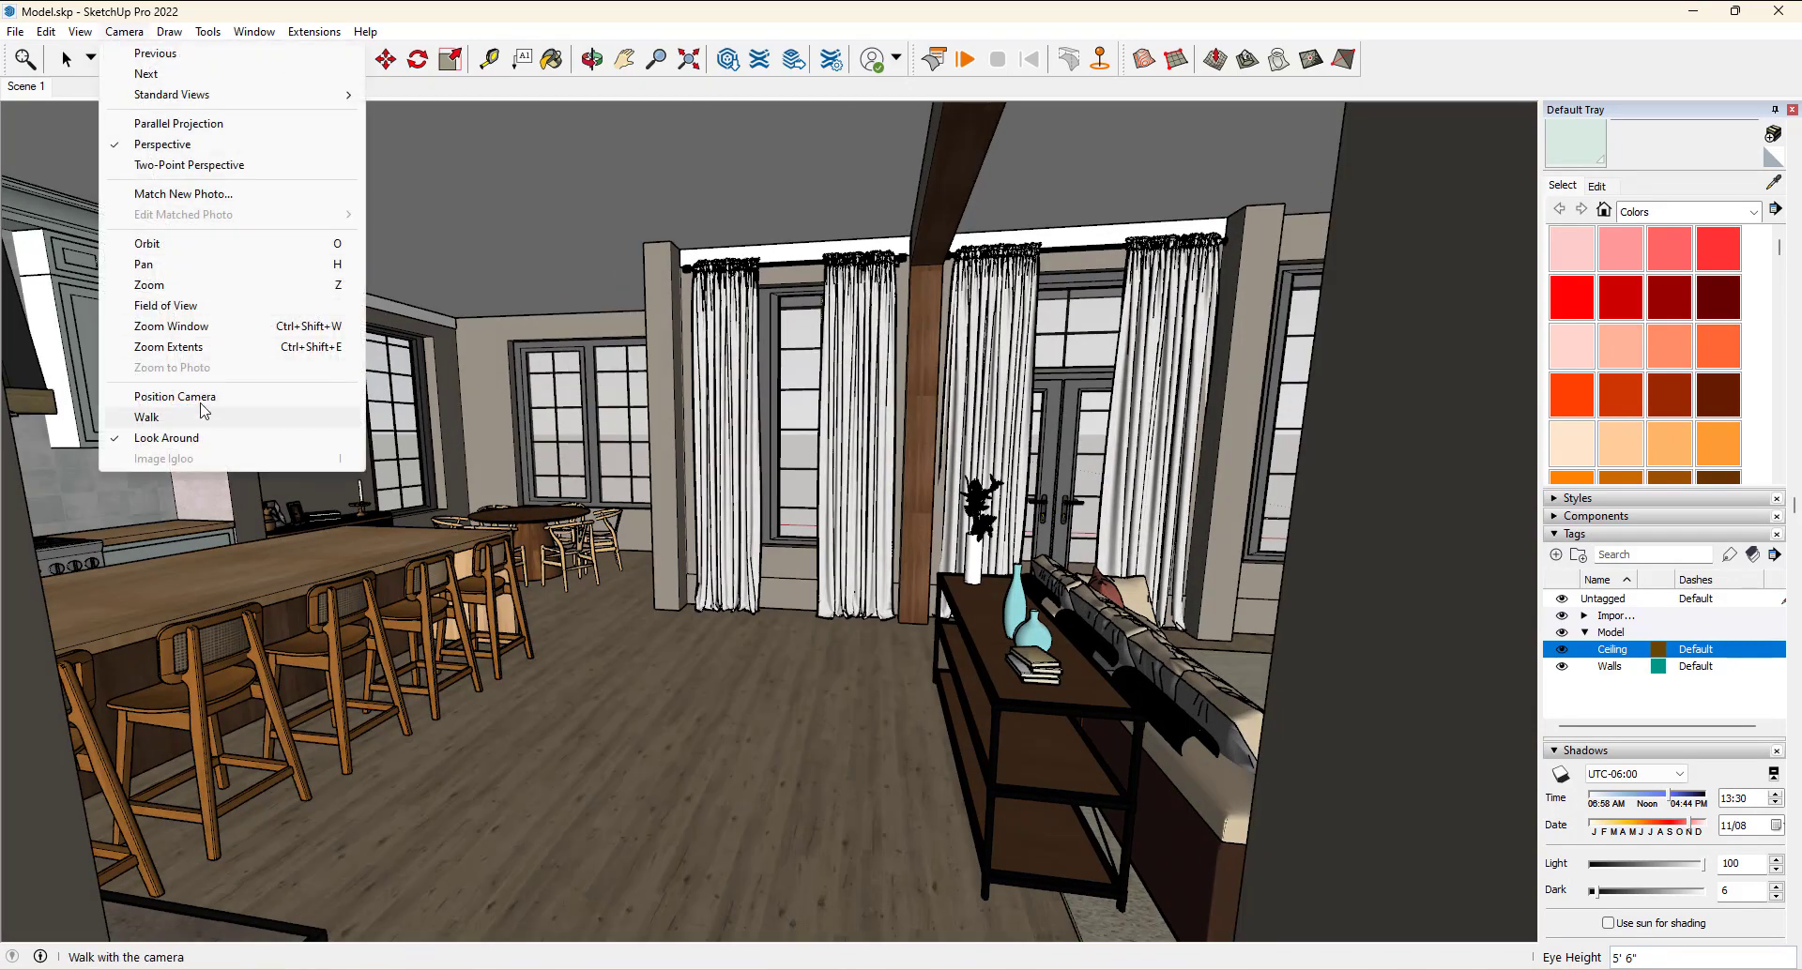
click(174, 397)
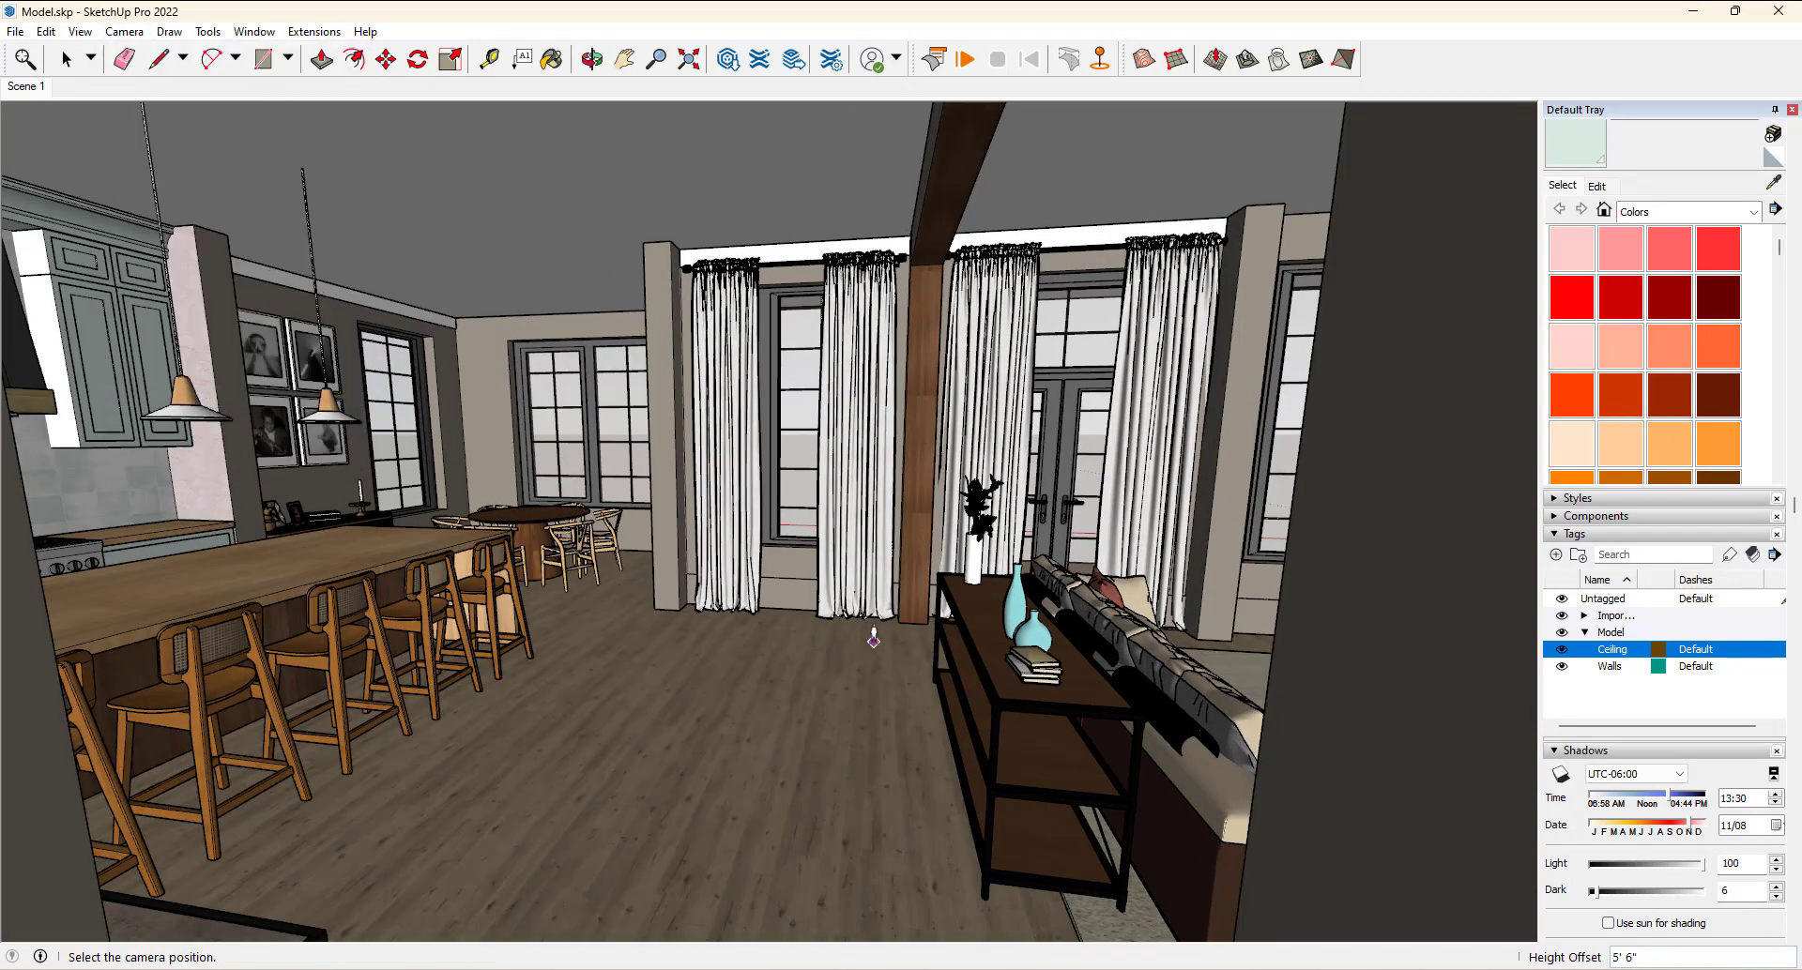
drag(872, 638, 900, 495)
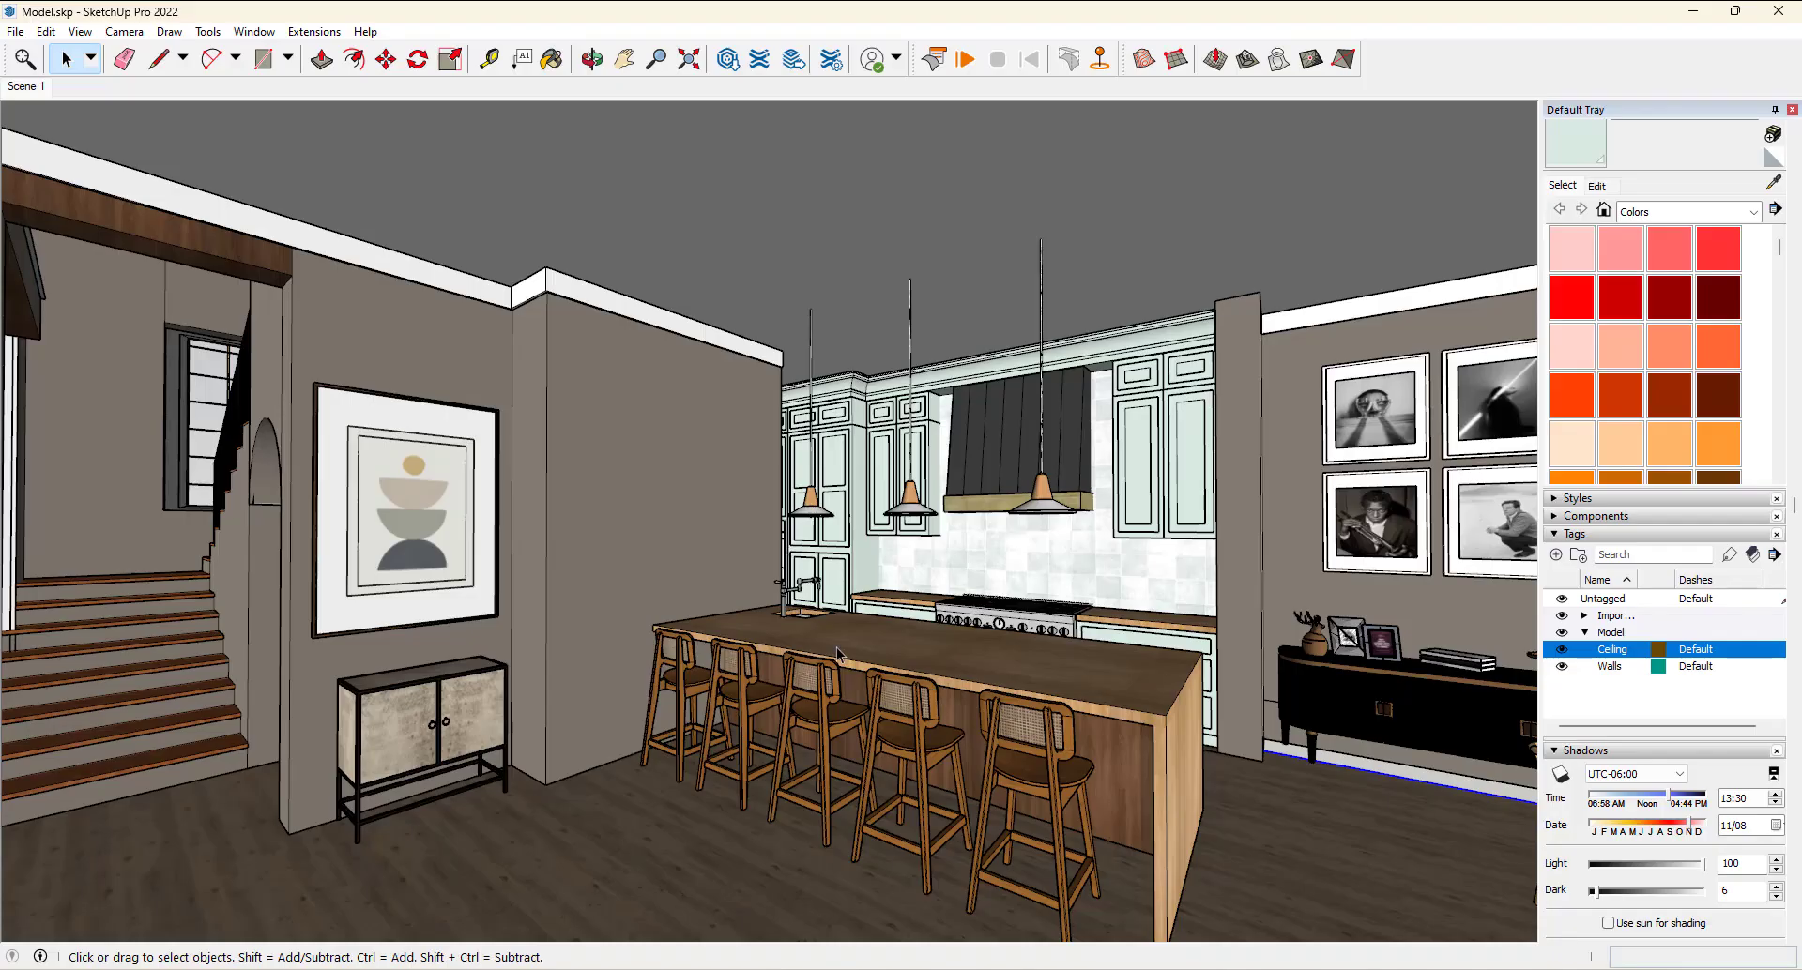
mouse_move(132, 46)
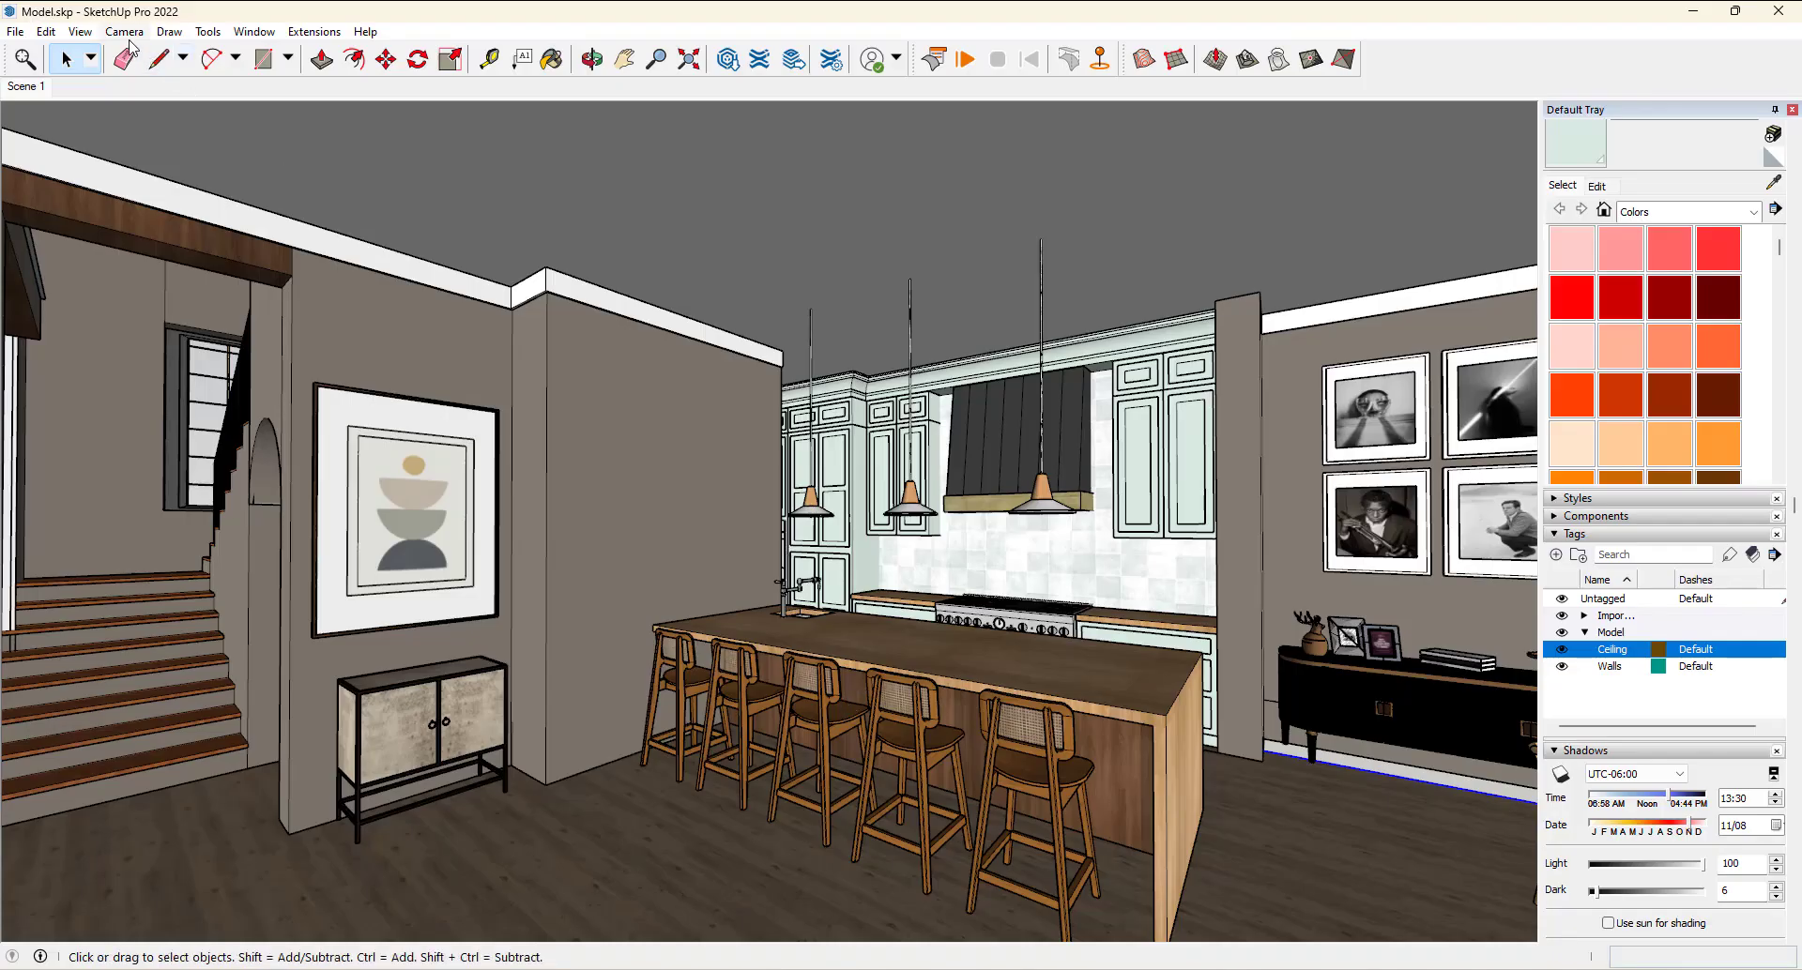
Walk through the model to the staircase beside the arched passage toward the ovens
click(124, 31)
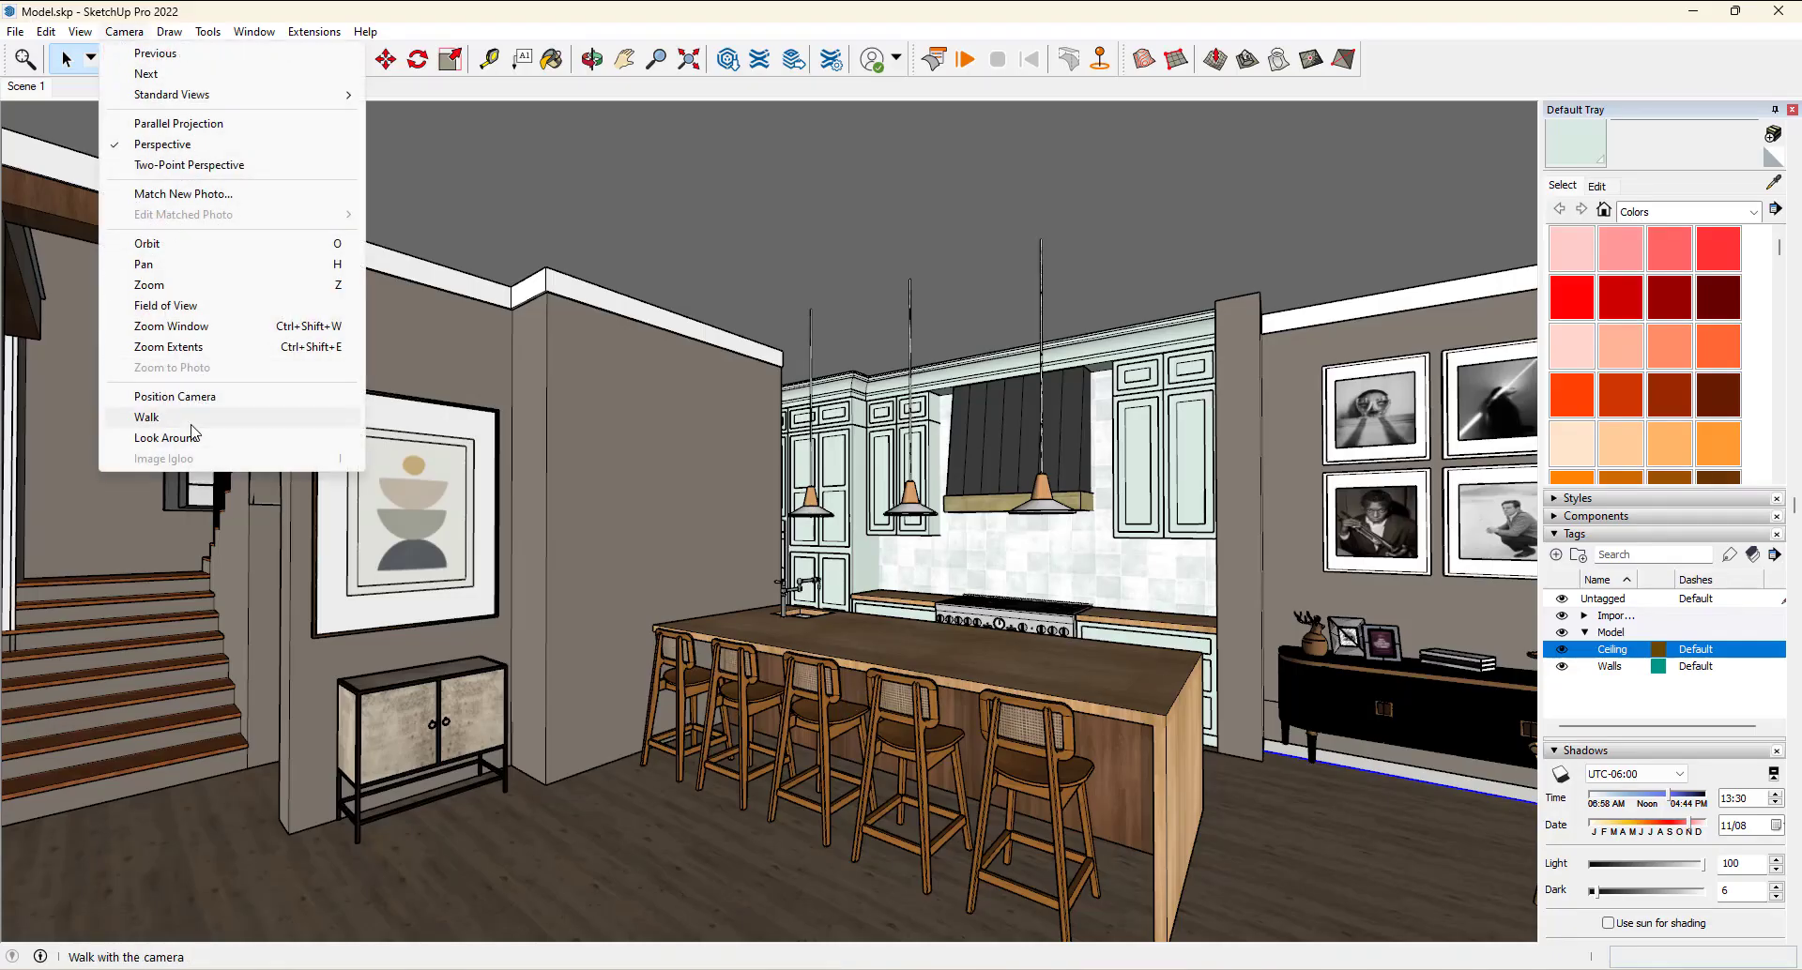
click(147, 417)
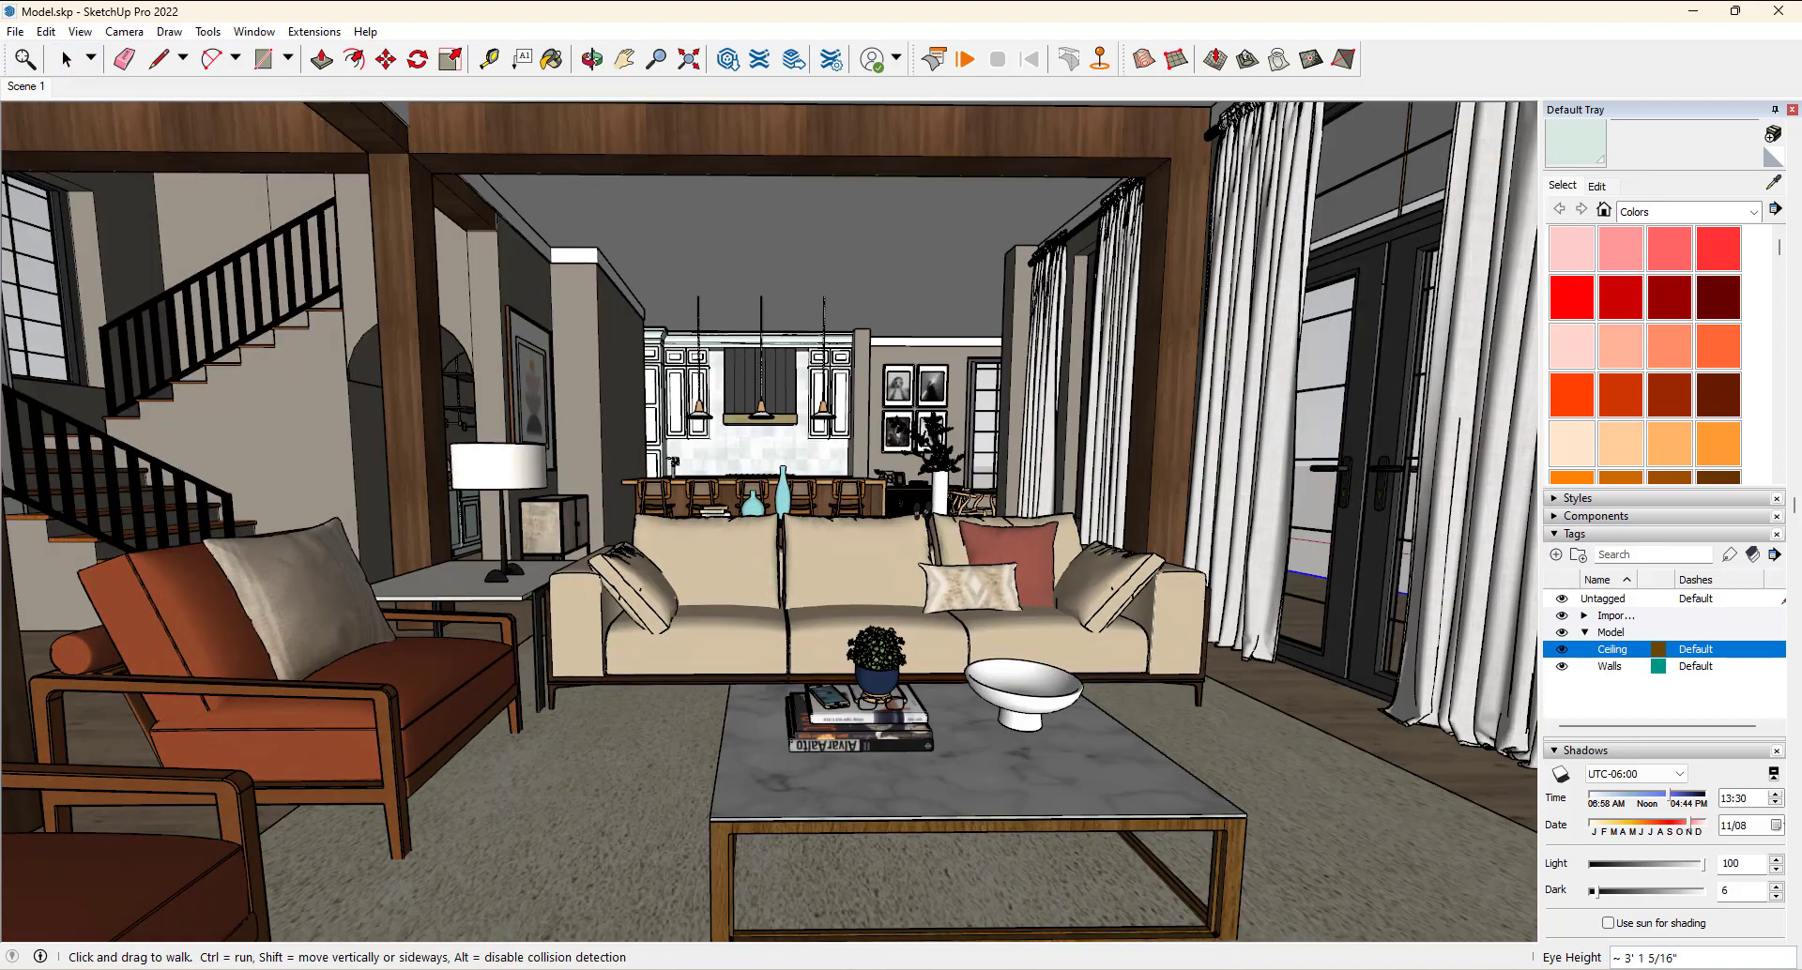
click(124, 31)
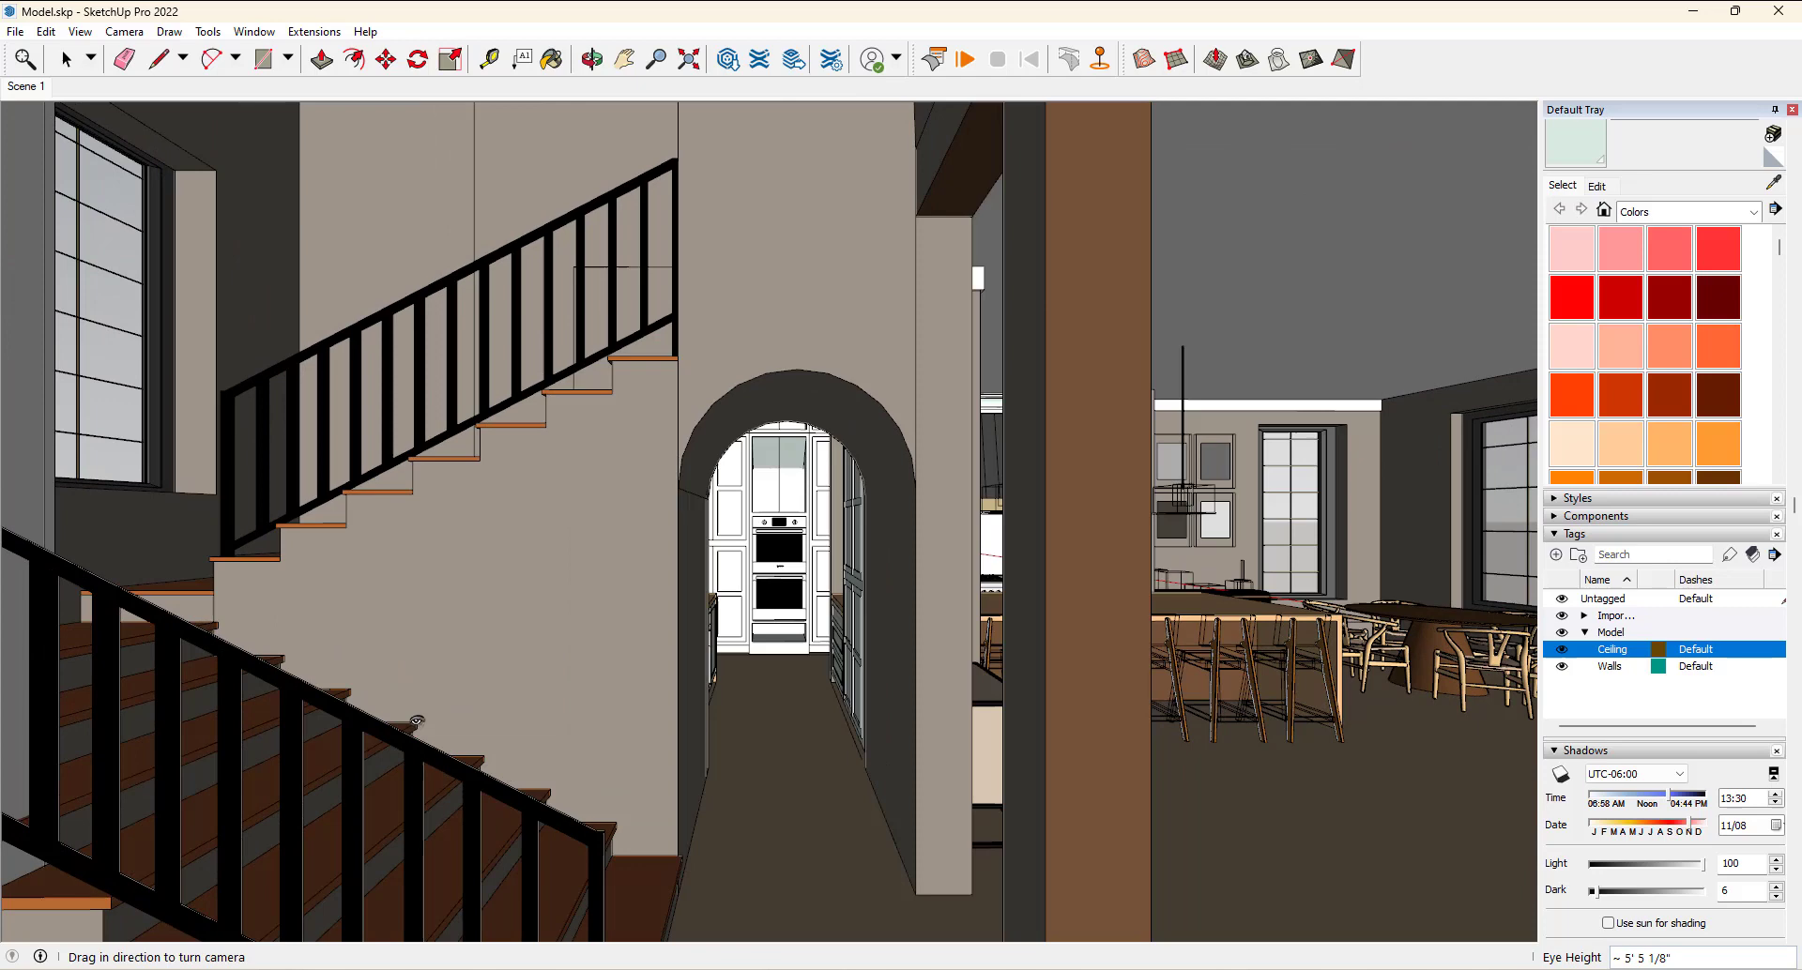
Go back to the earlier camera view of the sofa and marble coffee table
click(124, 31)
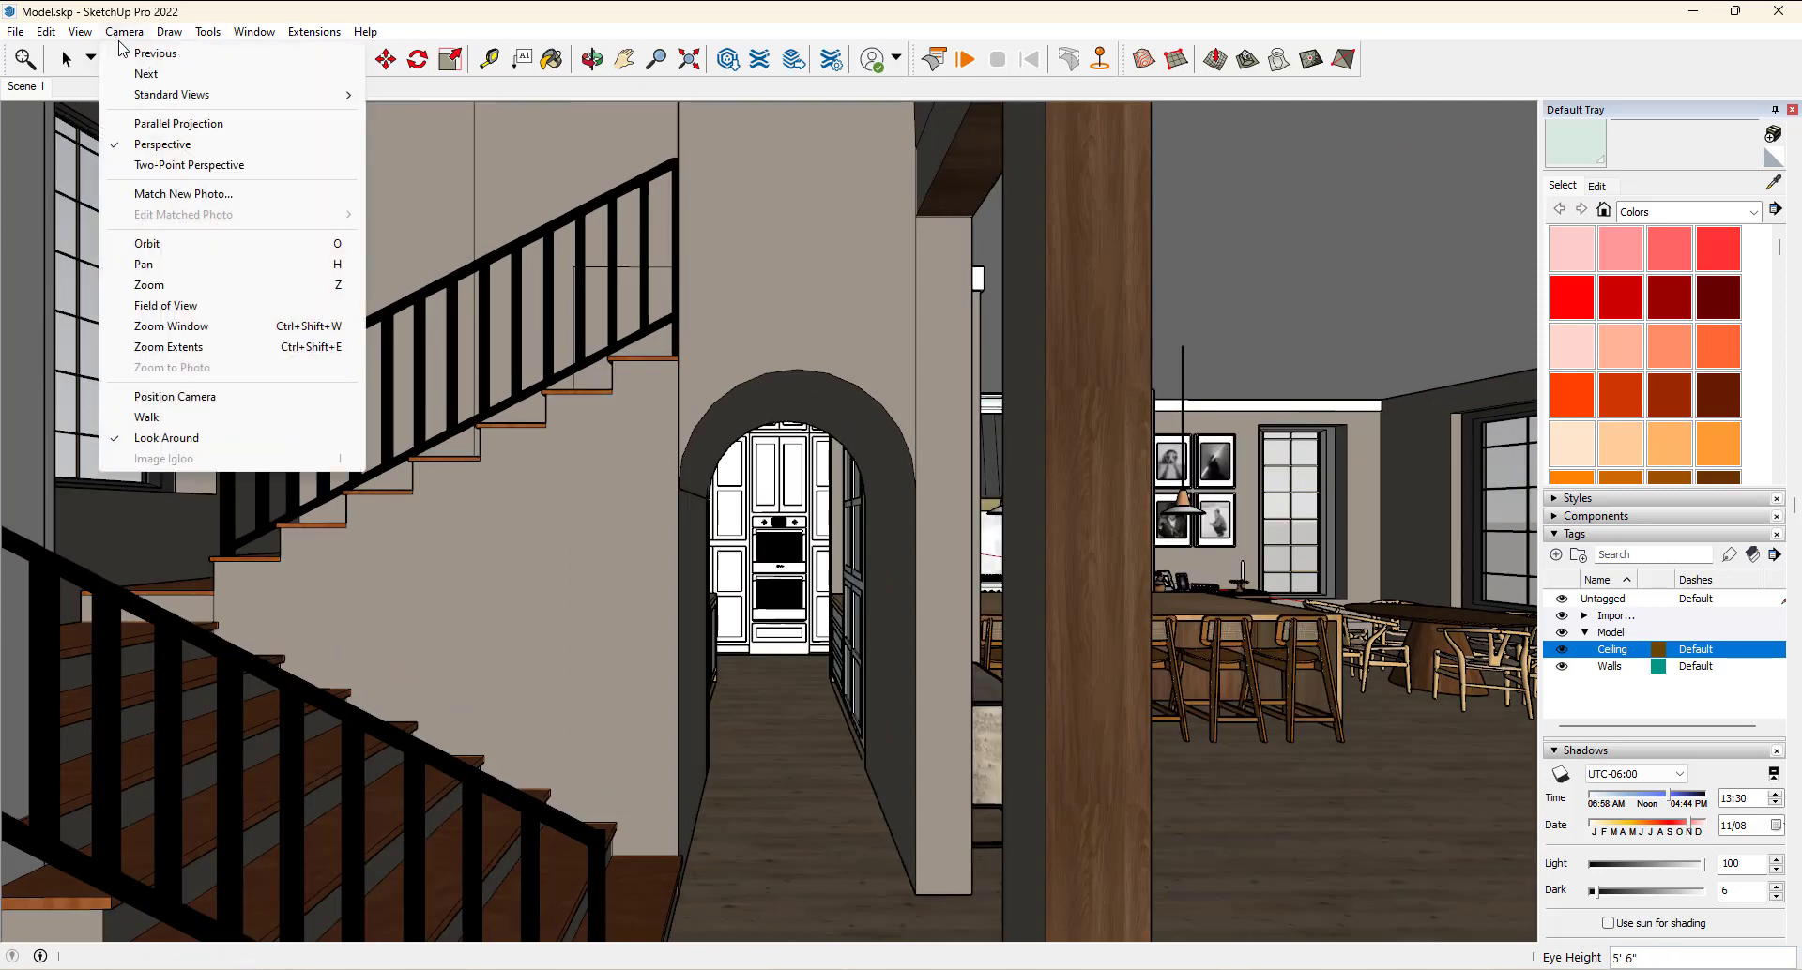
click(147, 416)
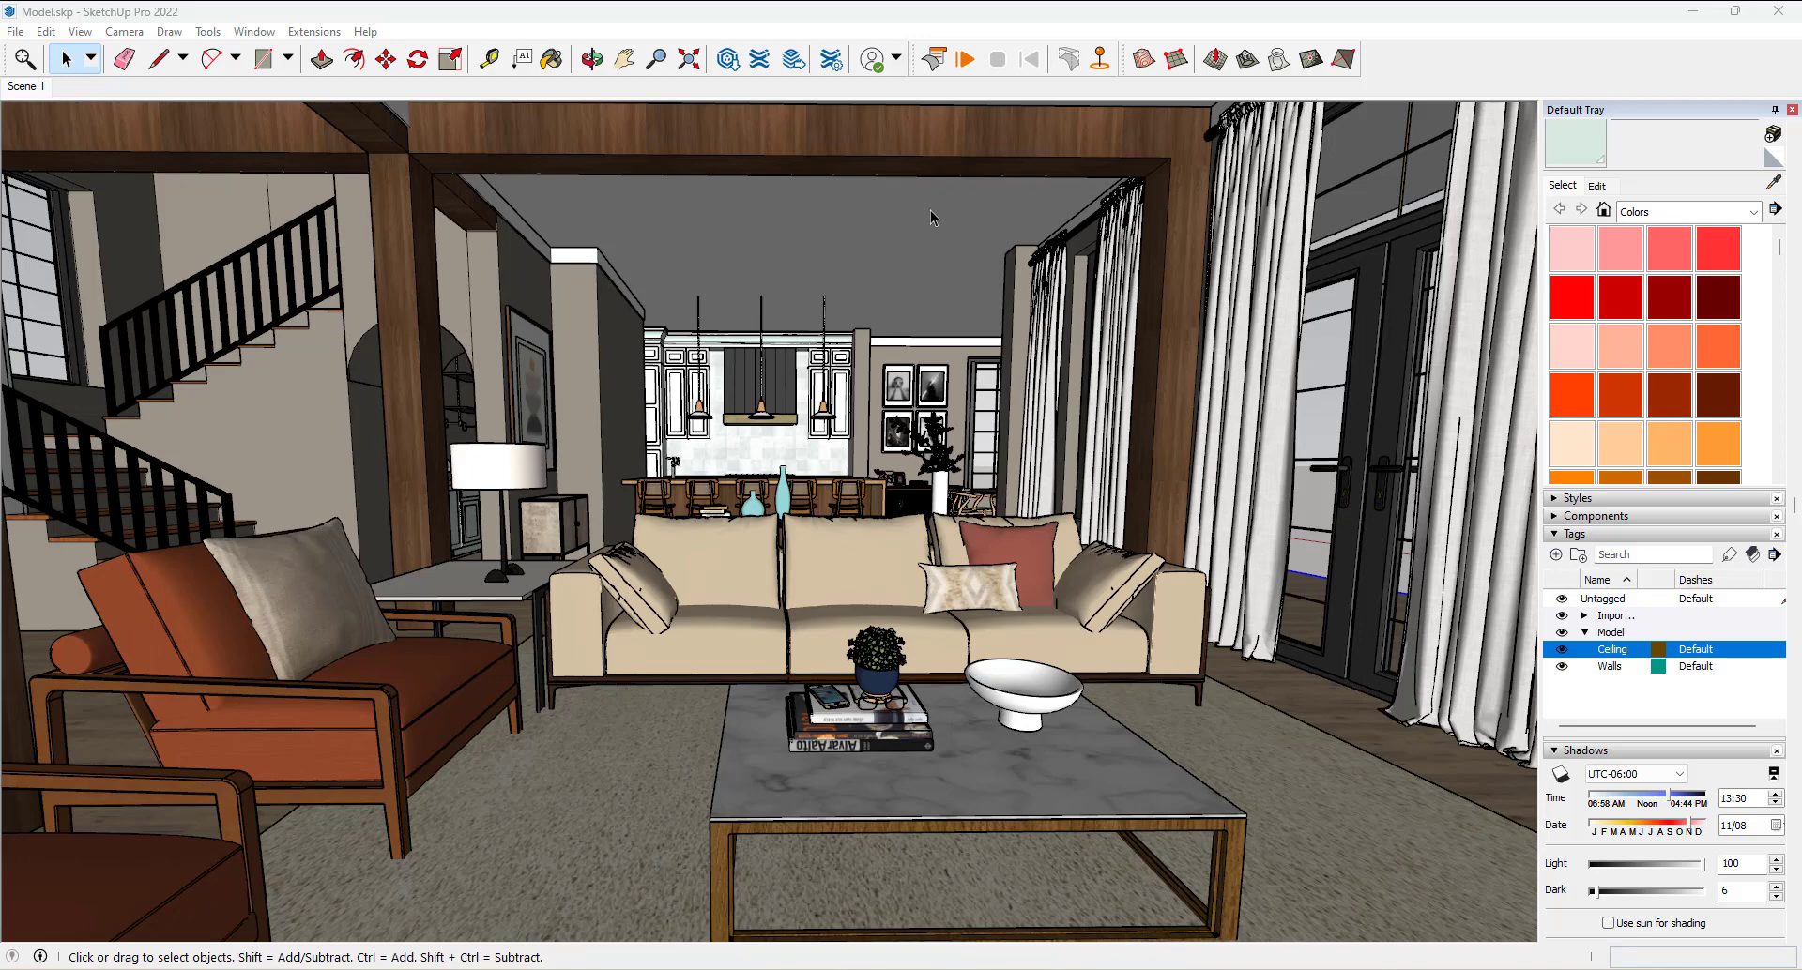
mouse_move(916, 234)
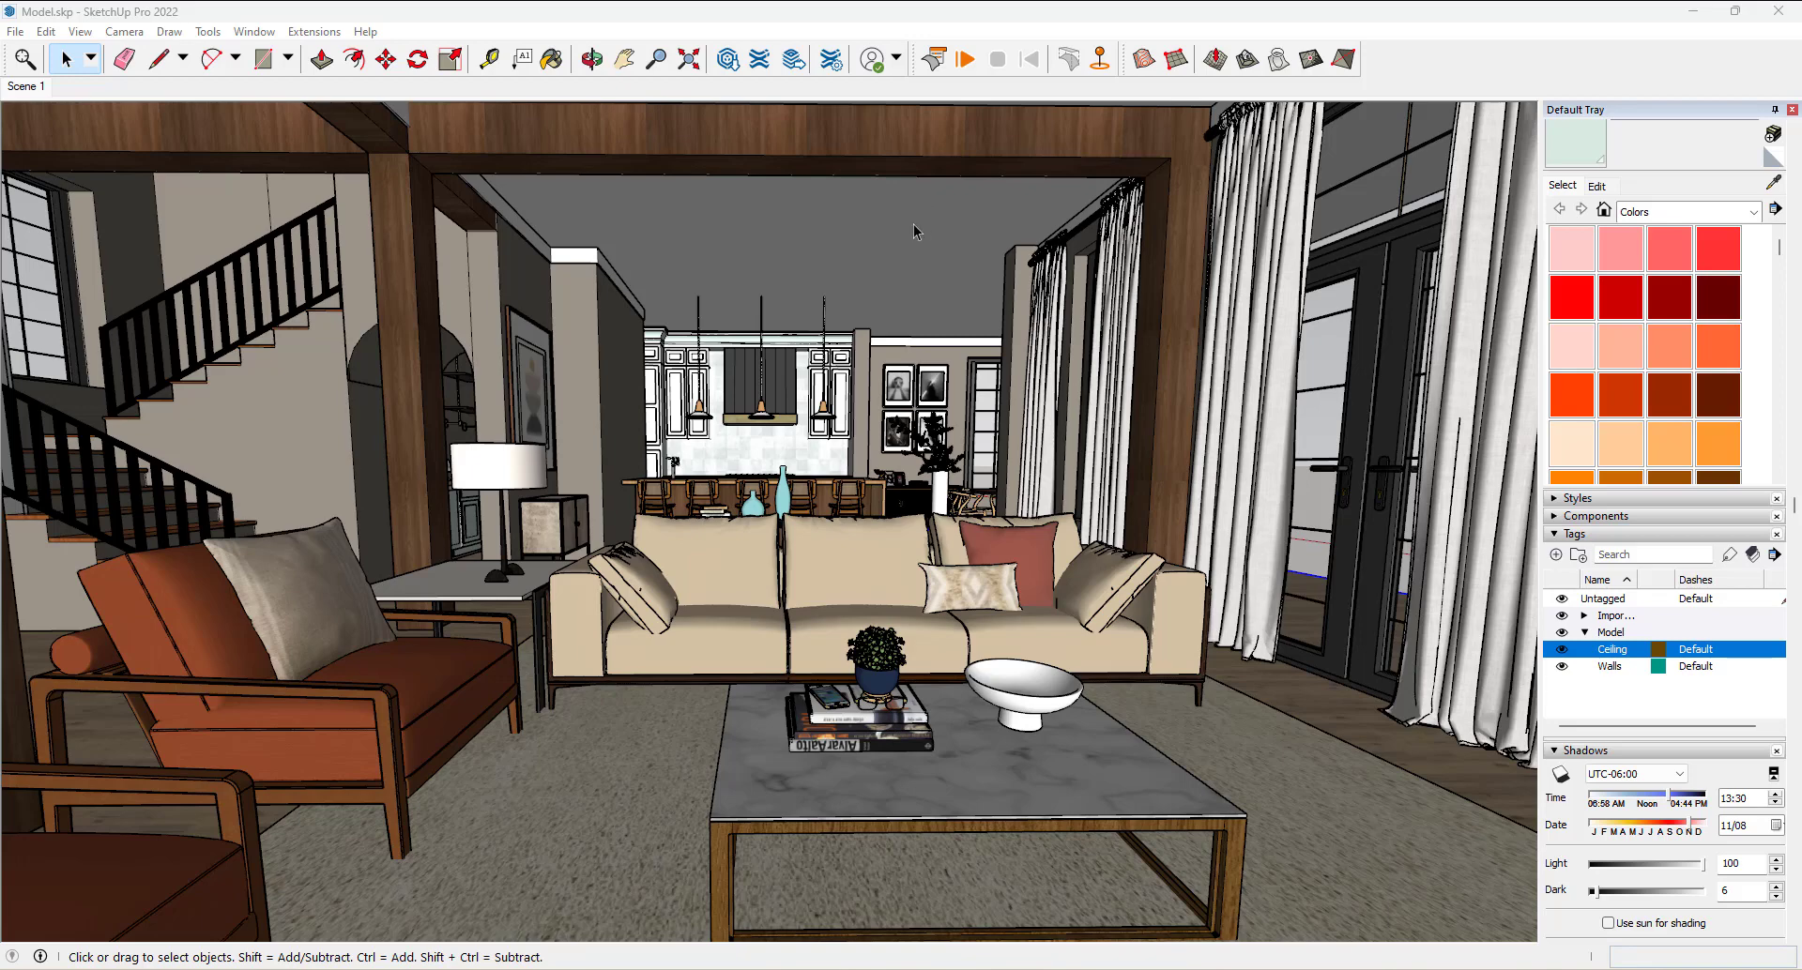
Place the camera in the kitchen corridor and tilt the view toward the wall ovens
click(122, 31)
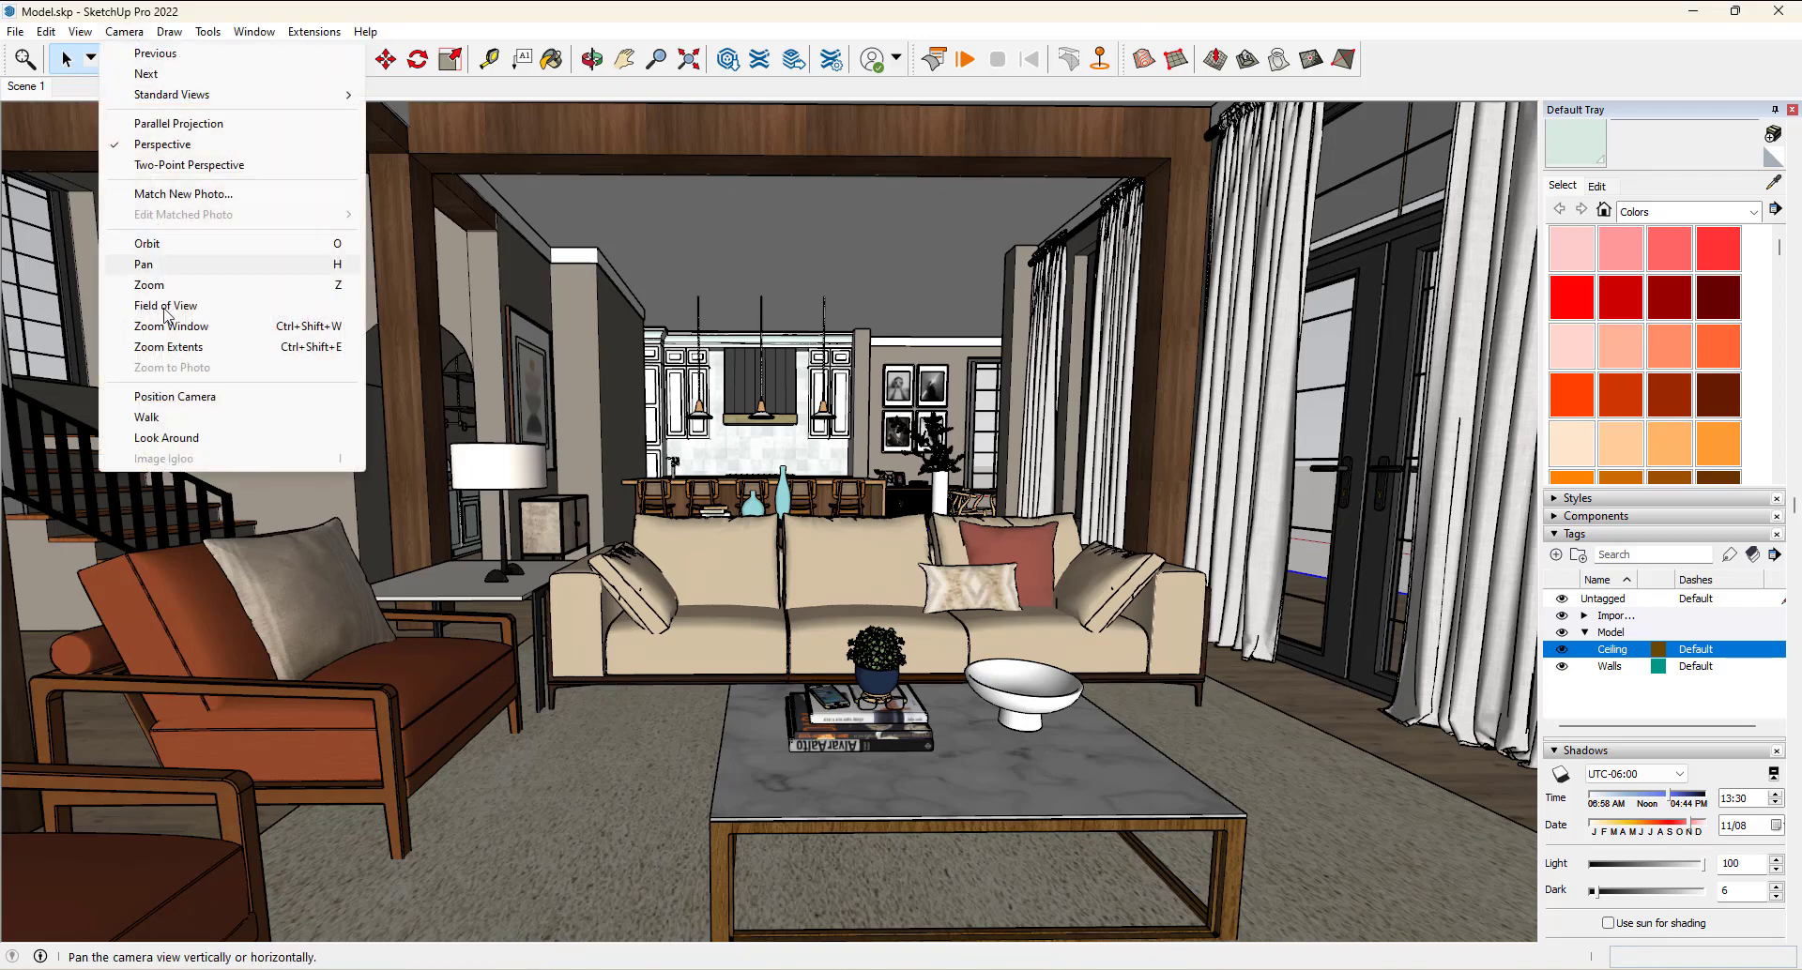
click(174, 397)
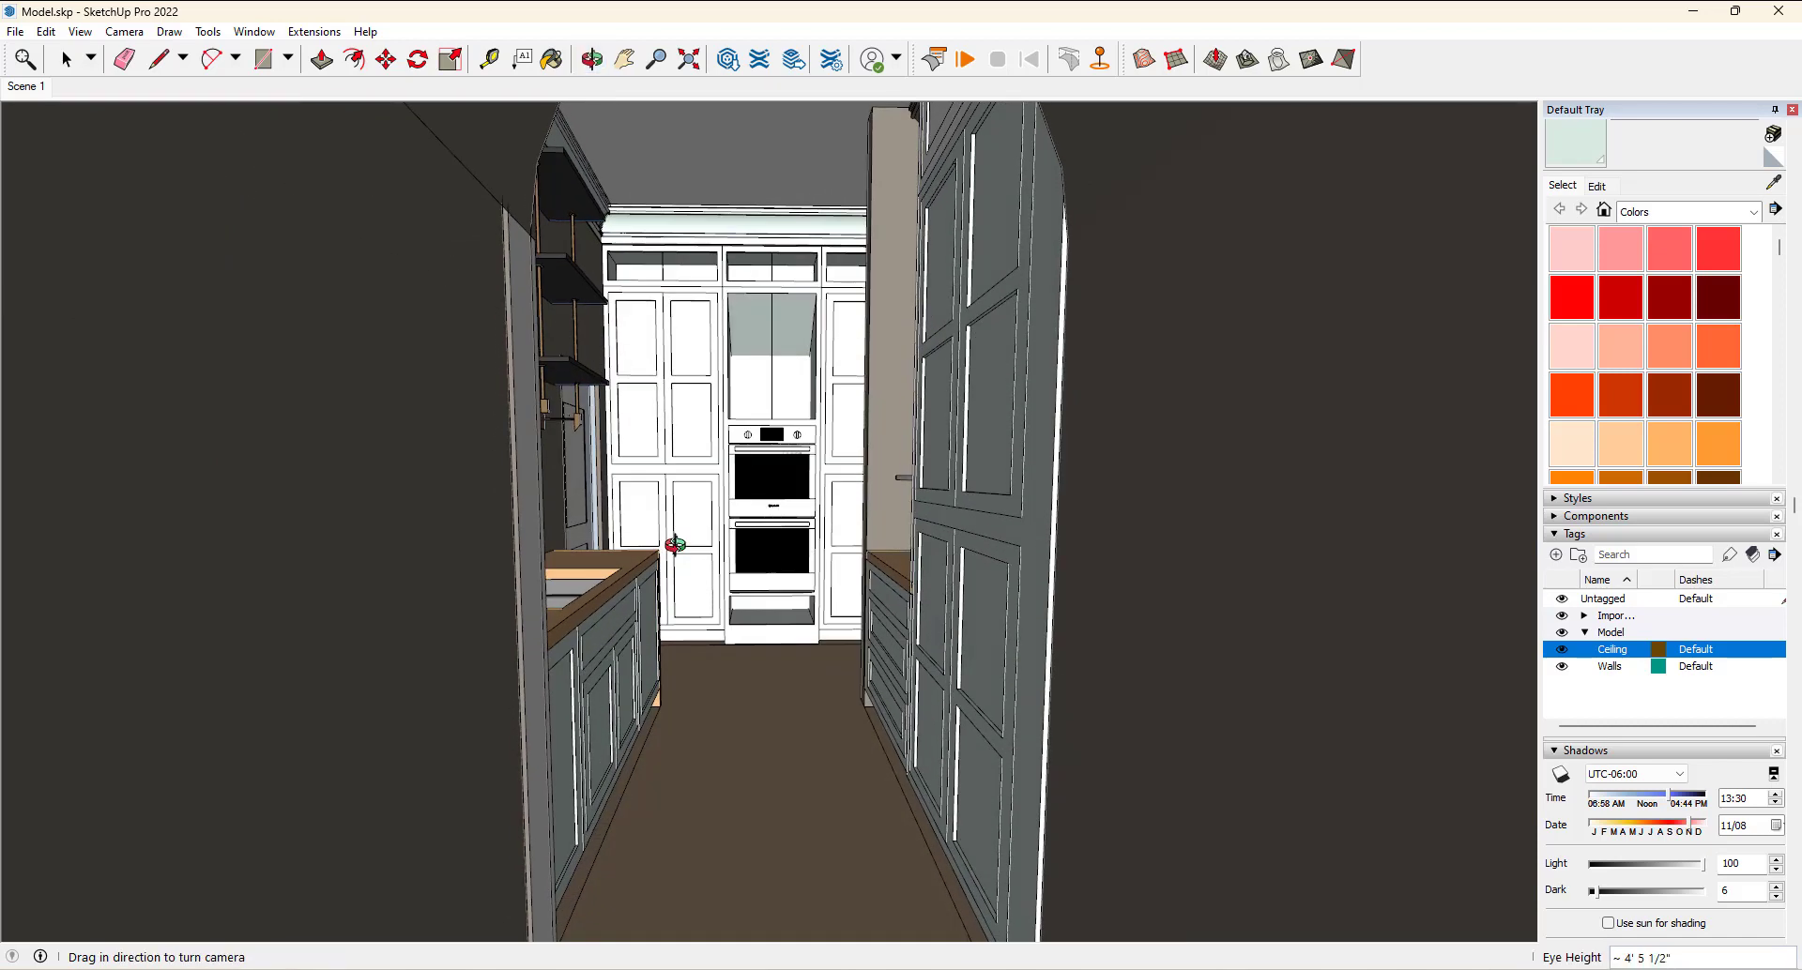
drag(770, 517, 769, 483)
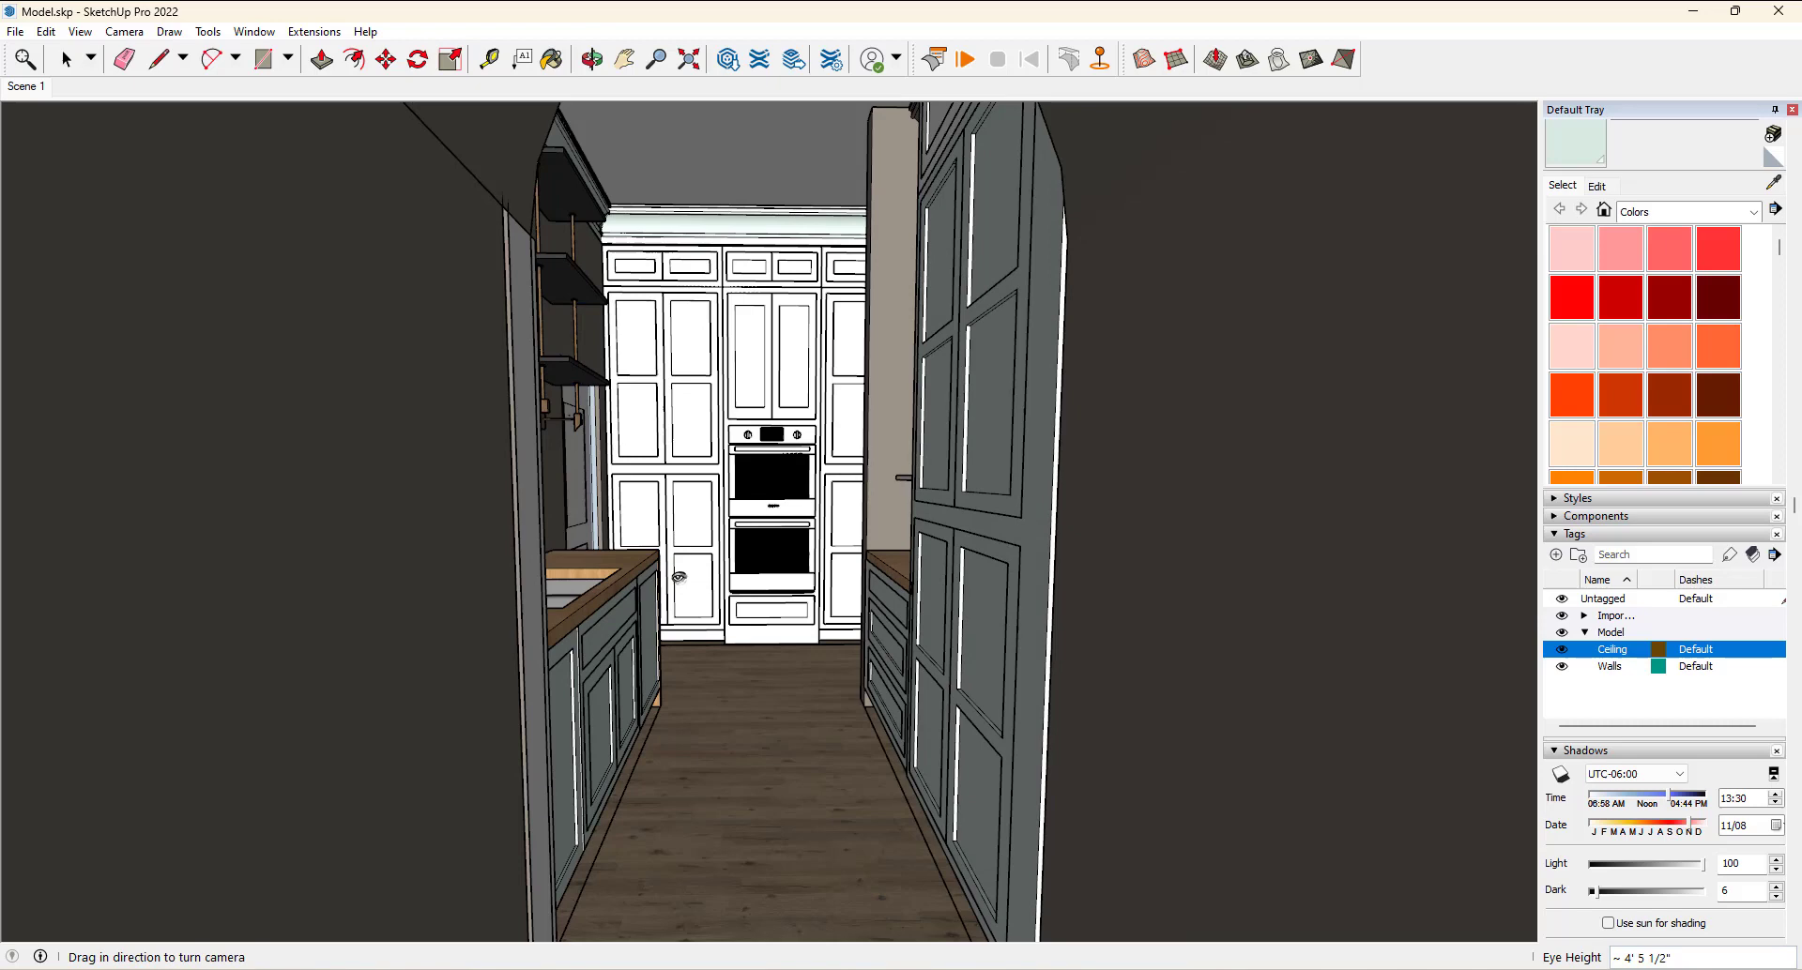
Set the field of view to about 82° and orbit toward the staircase and island
click(124, 31)
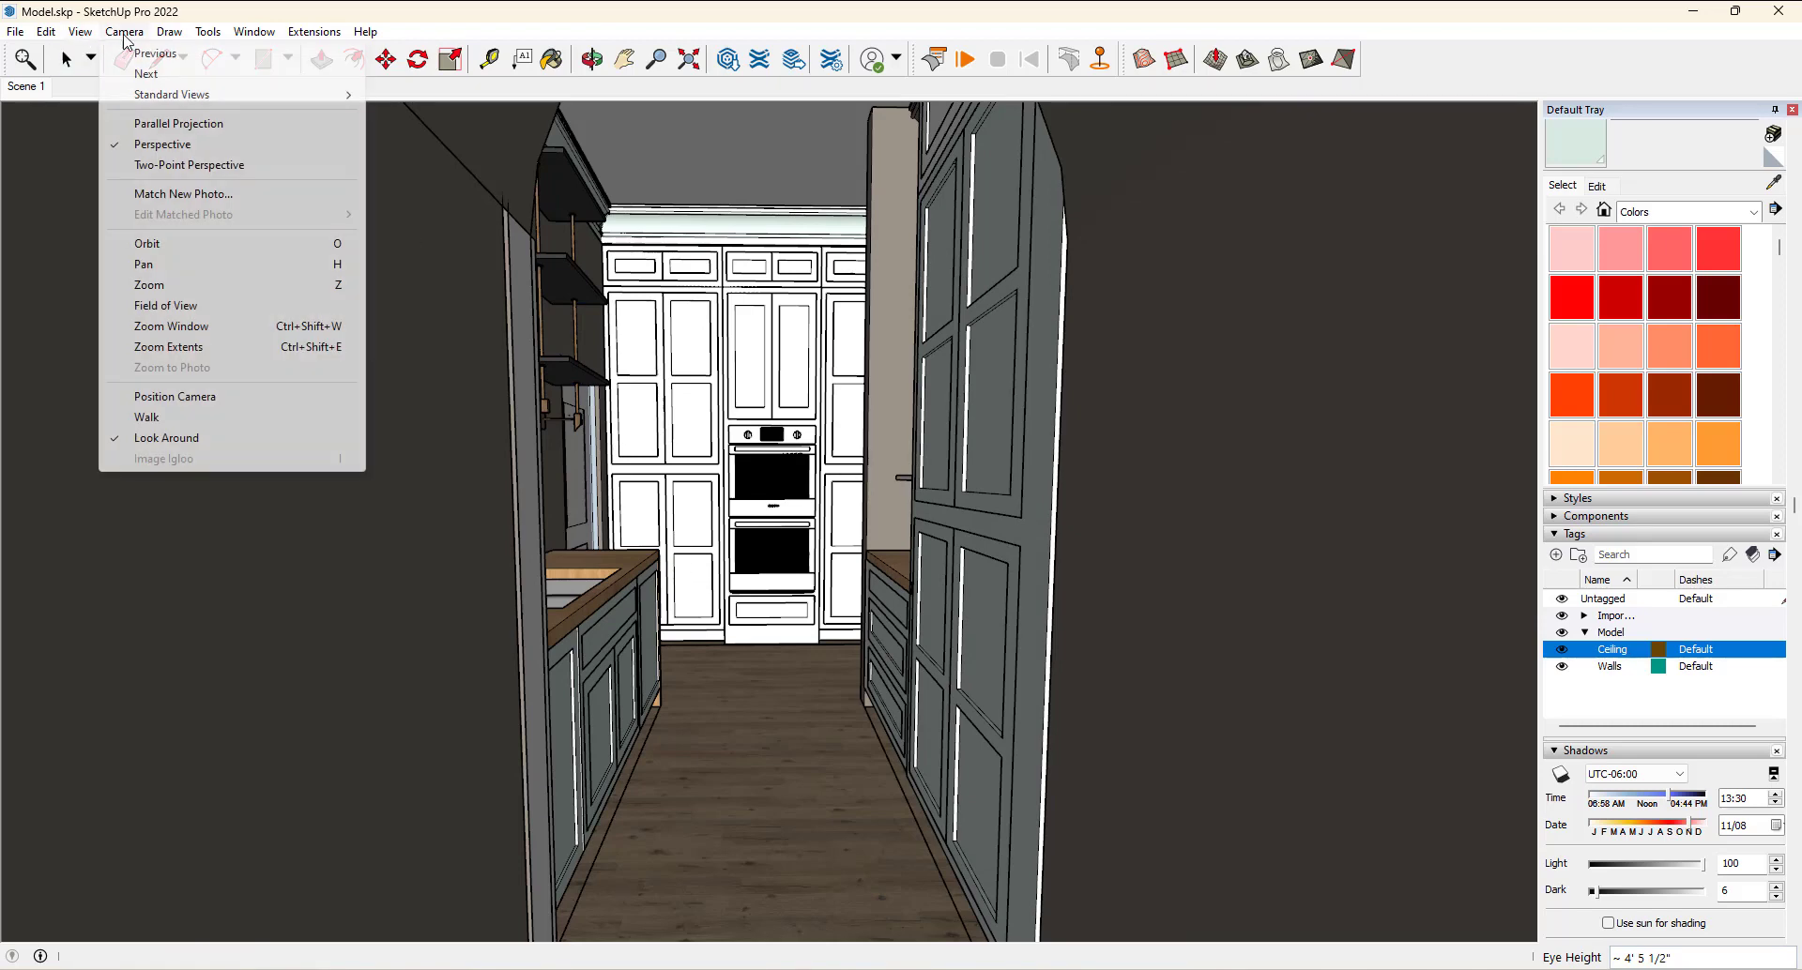
click(164, 305)
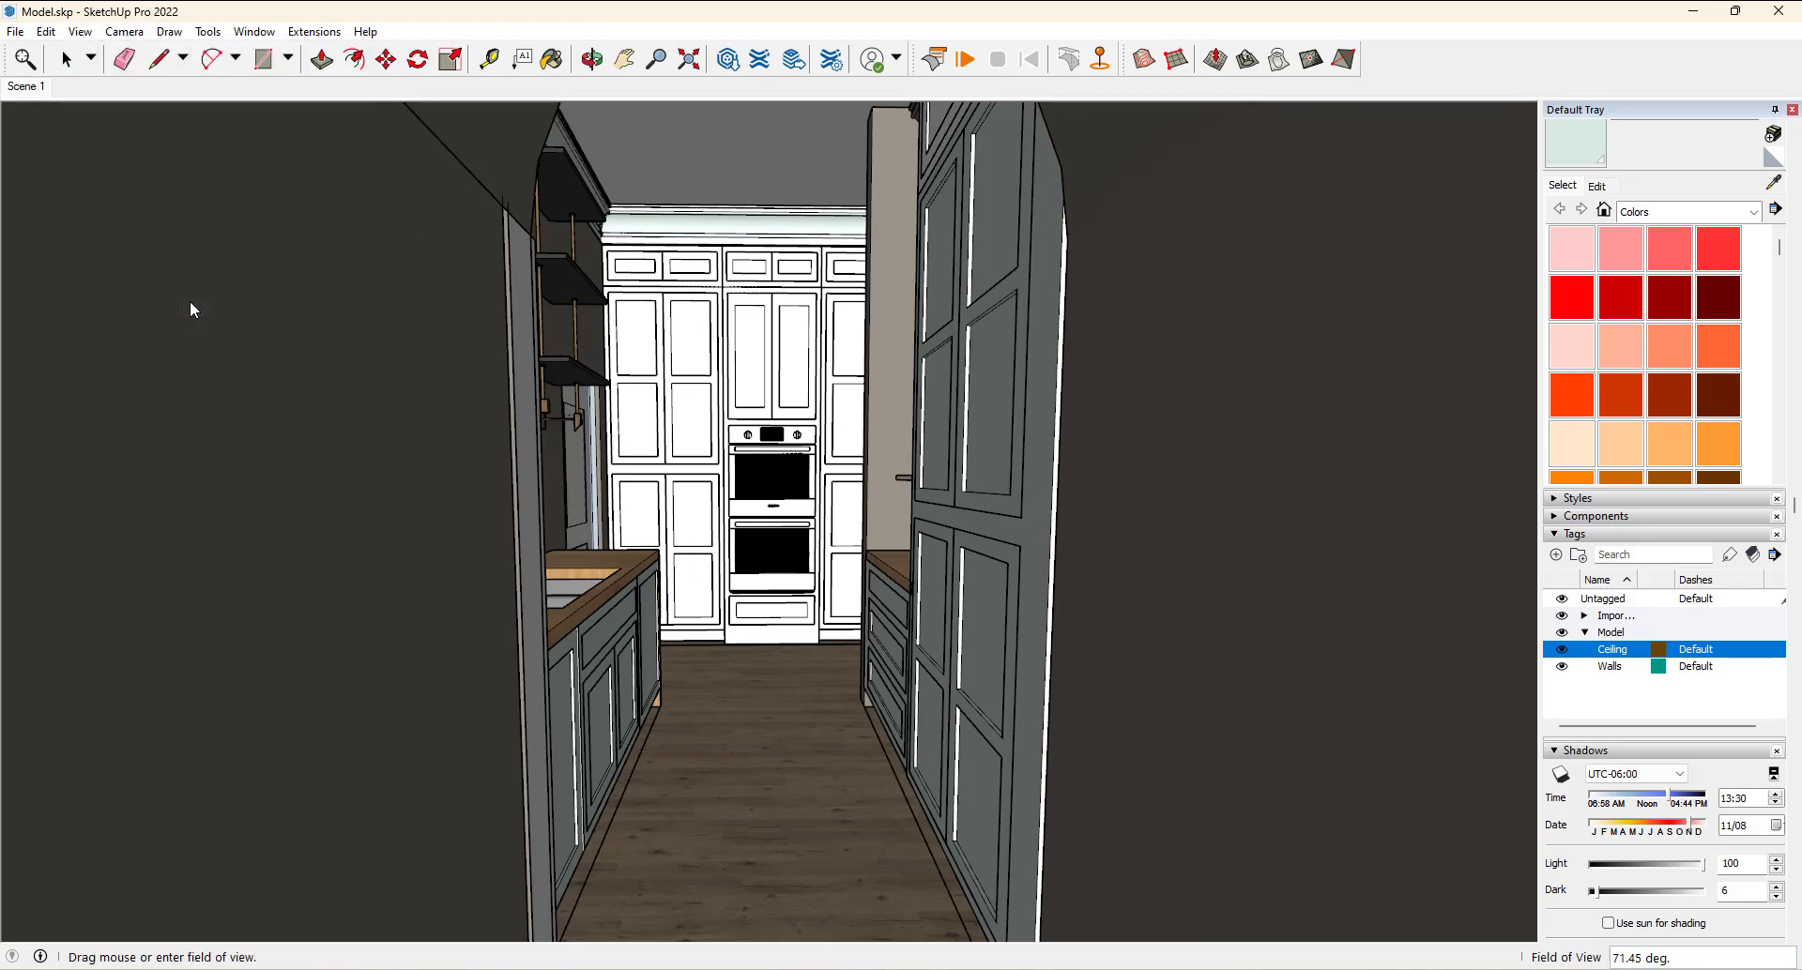
mouse_move(732, 460)
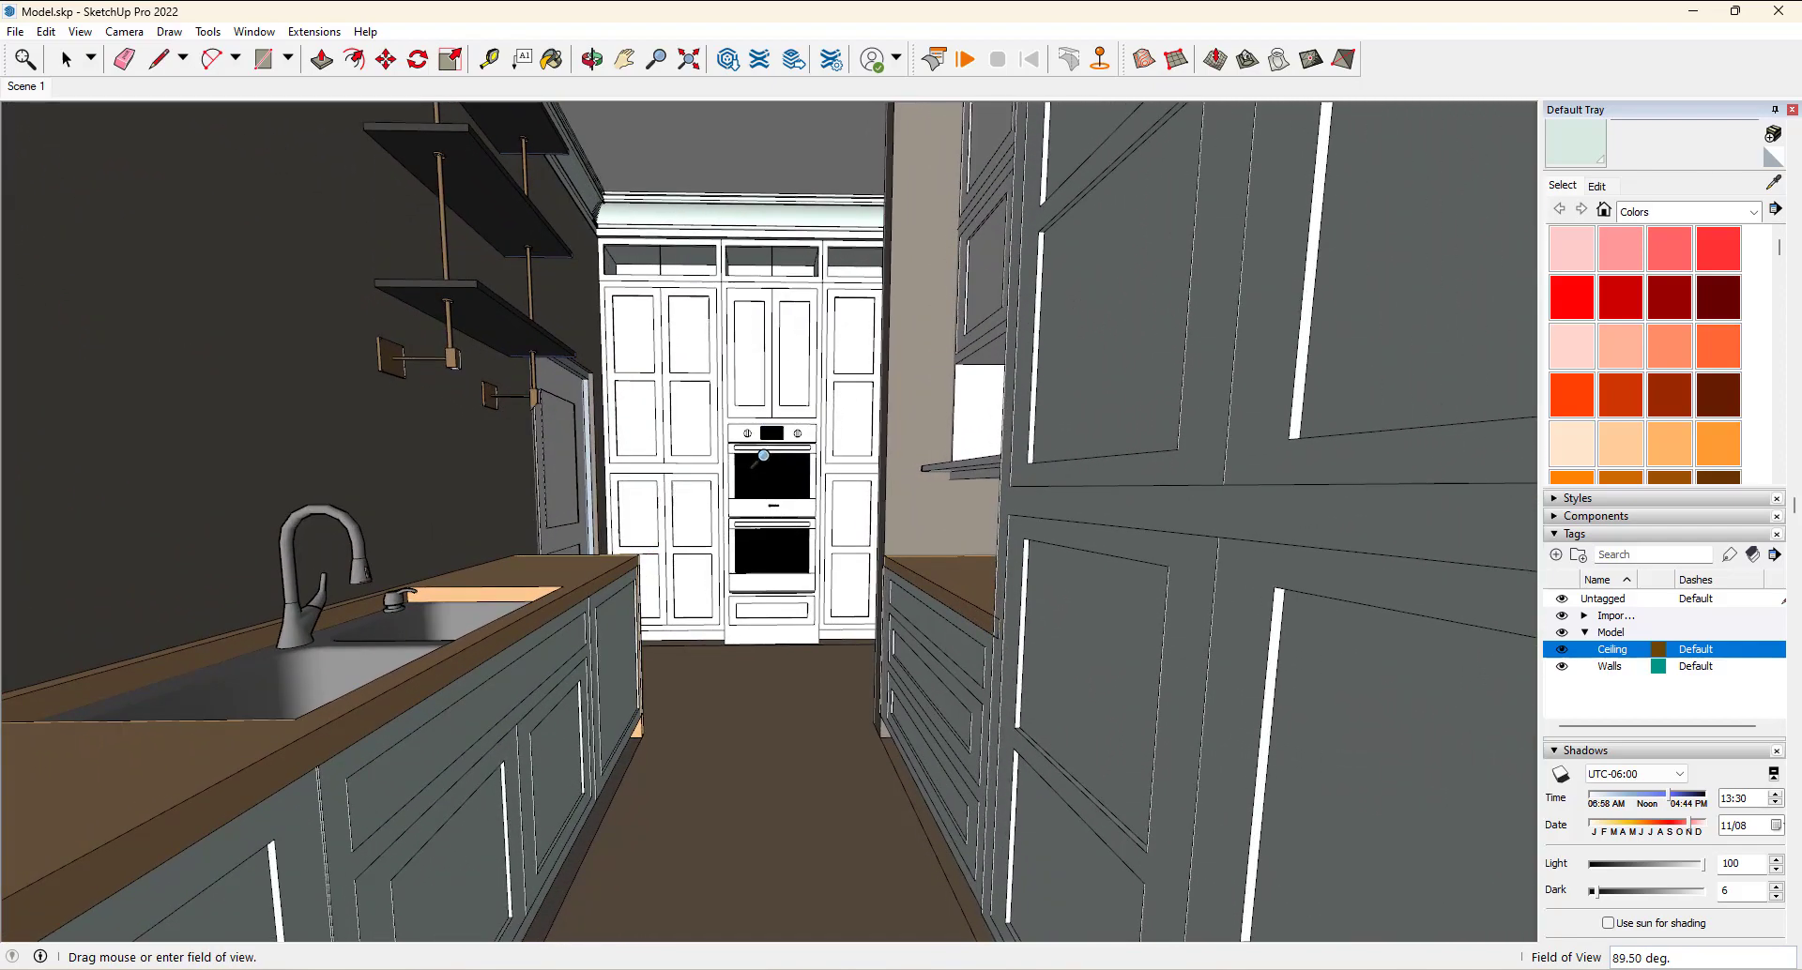
drag(769, 460, 769, 241)
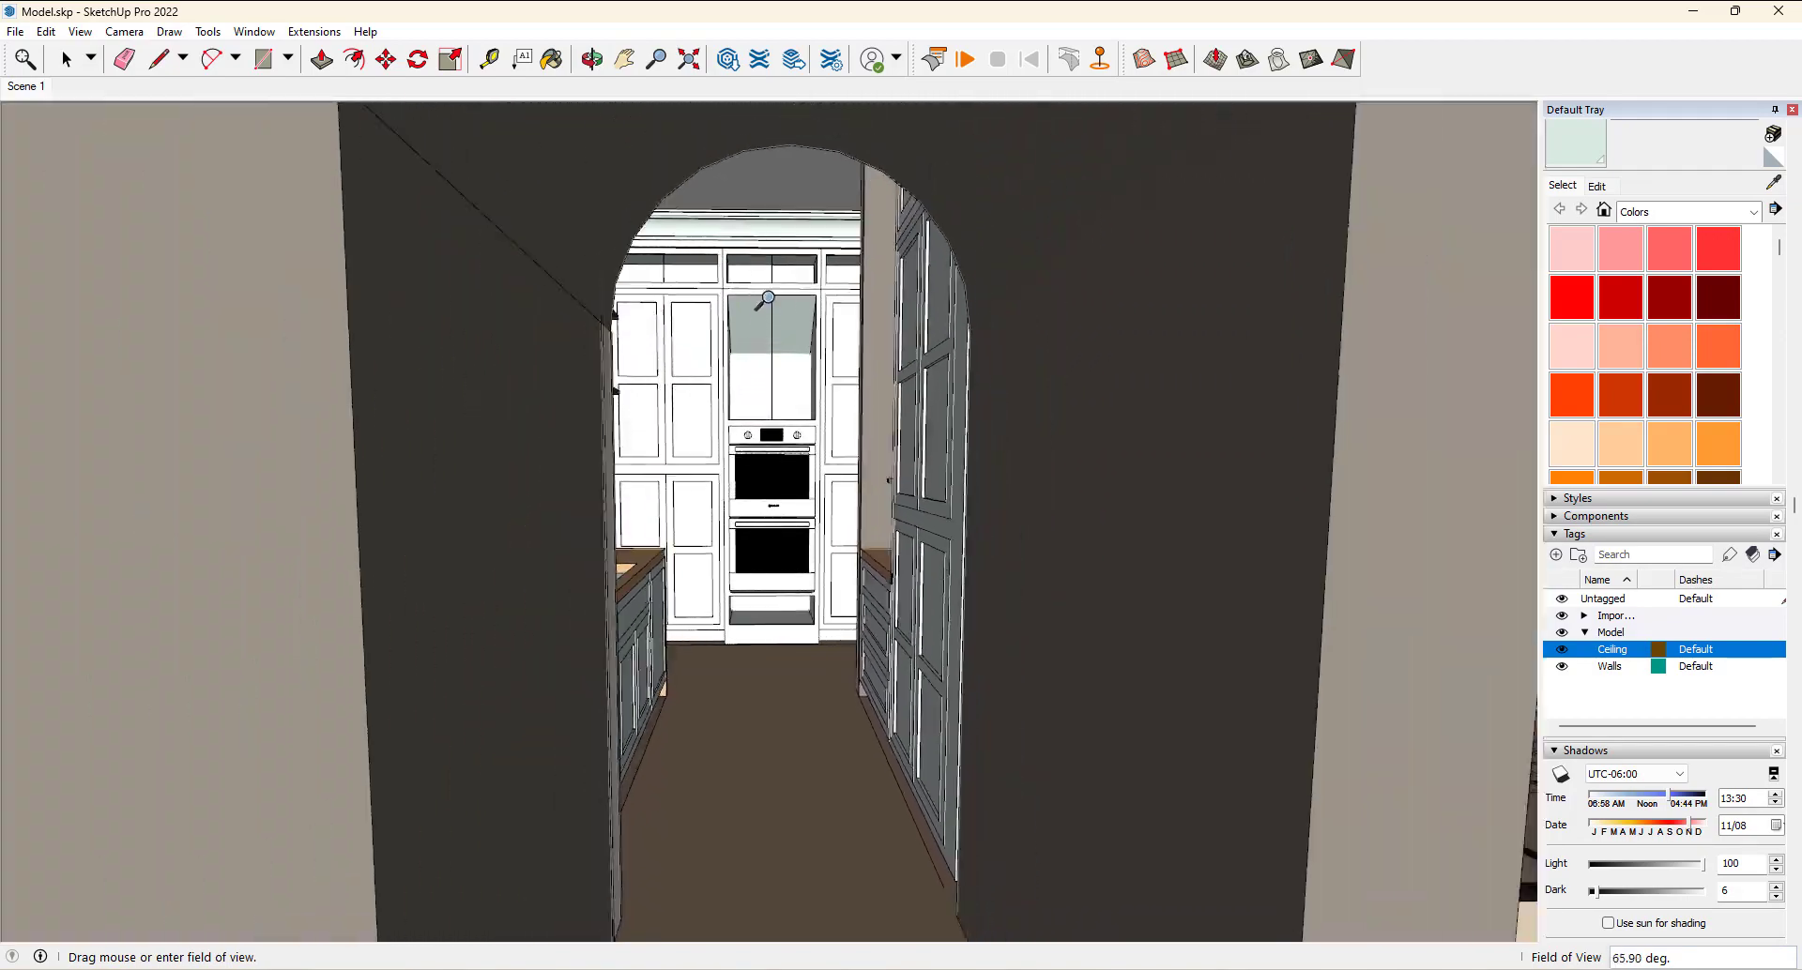
drag(769, 460, 769, 346)
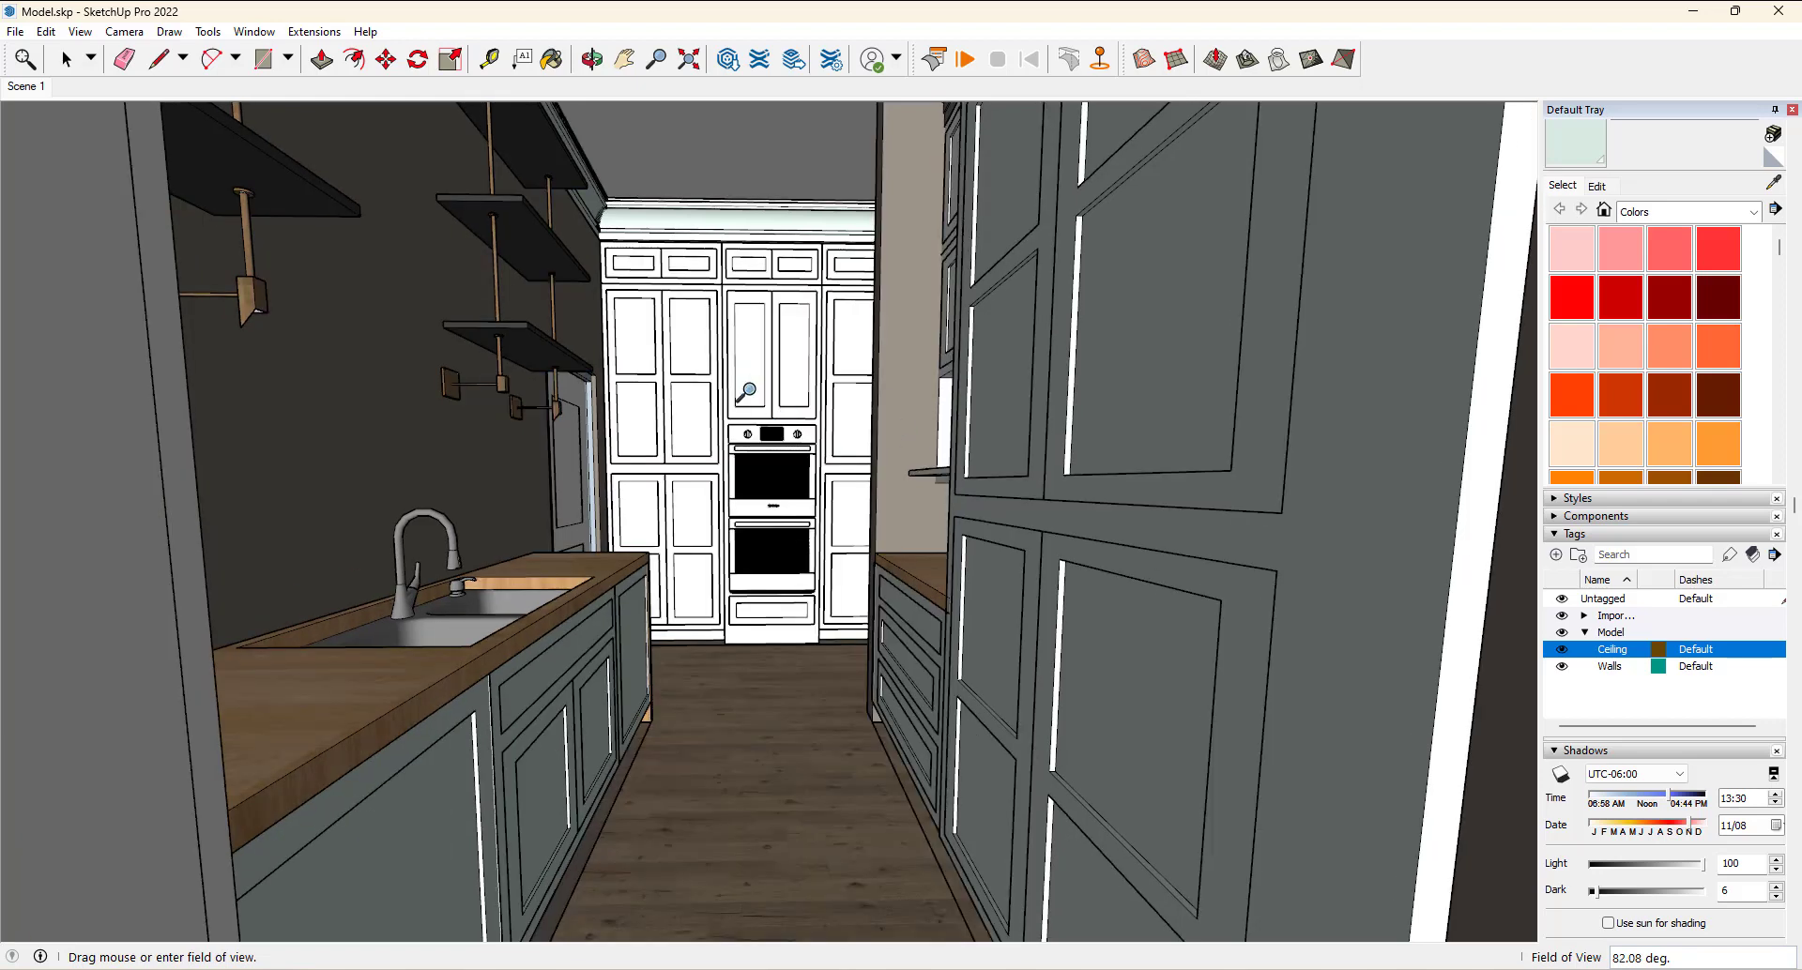
mouse_move(754, 510)
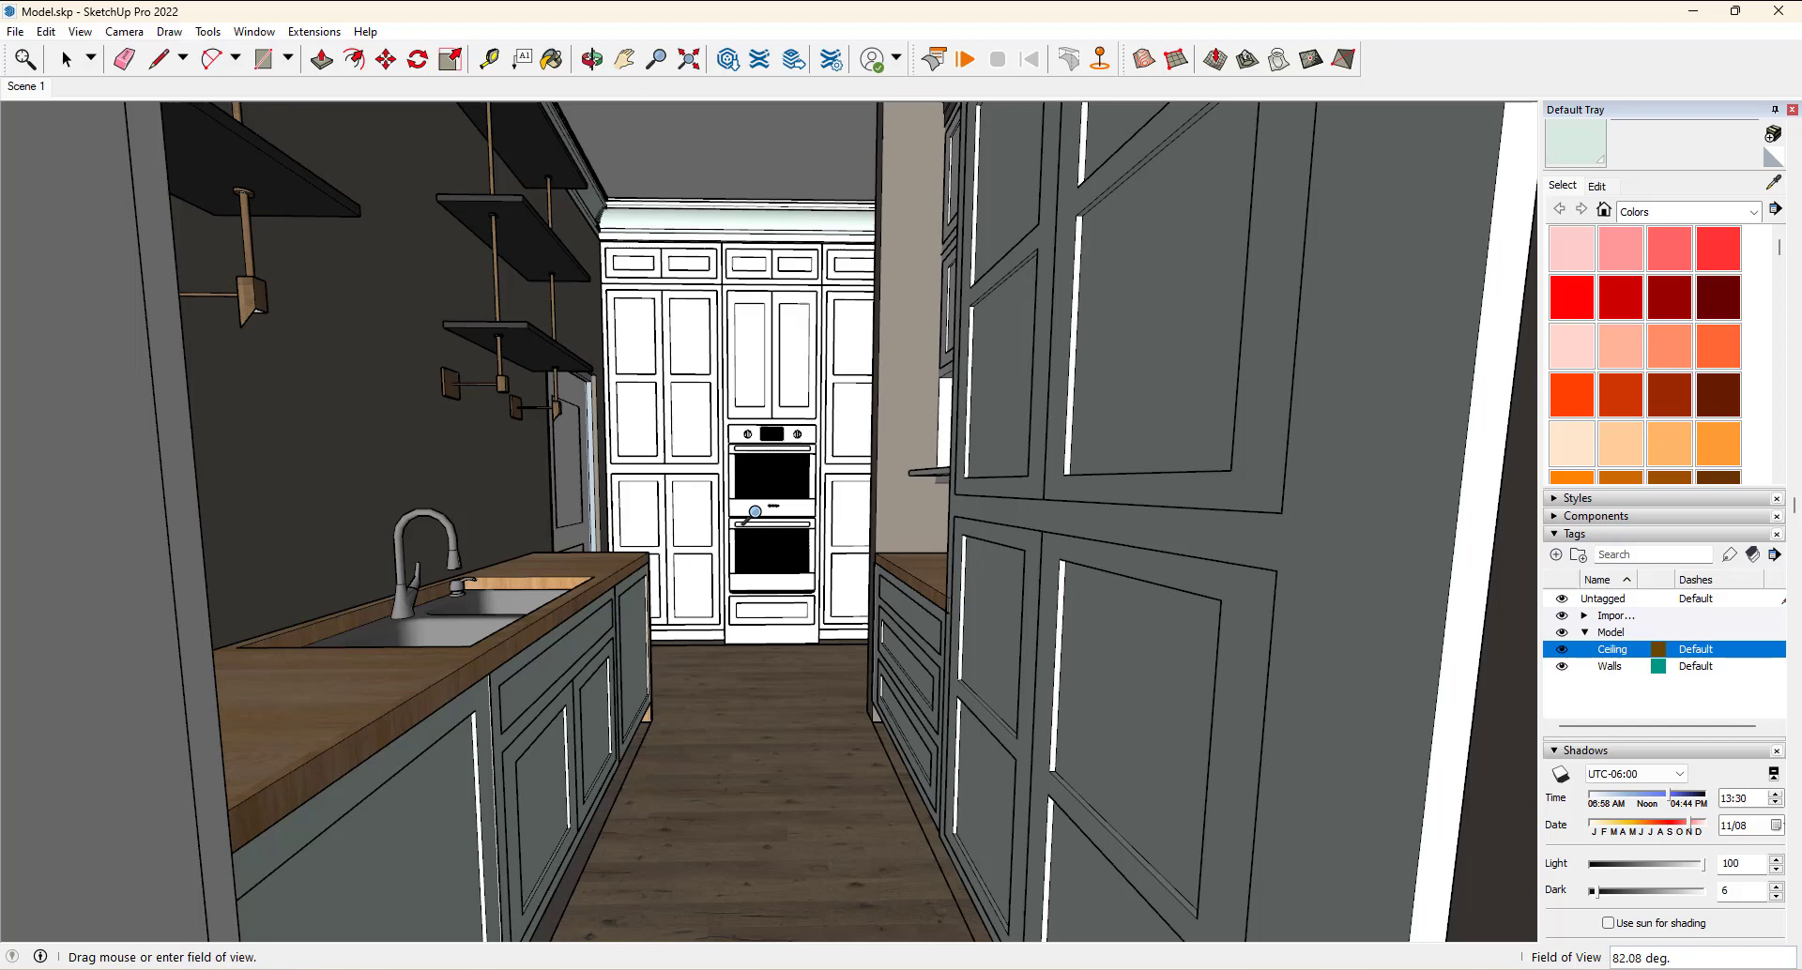
mouse_move(756, 498)
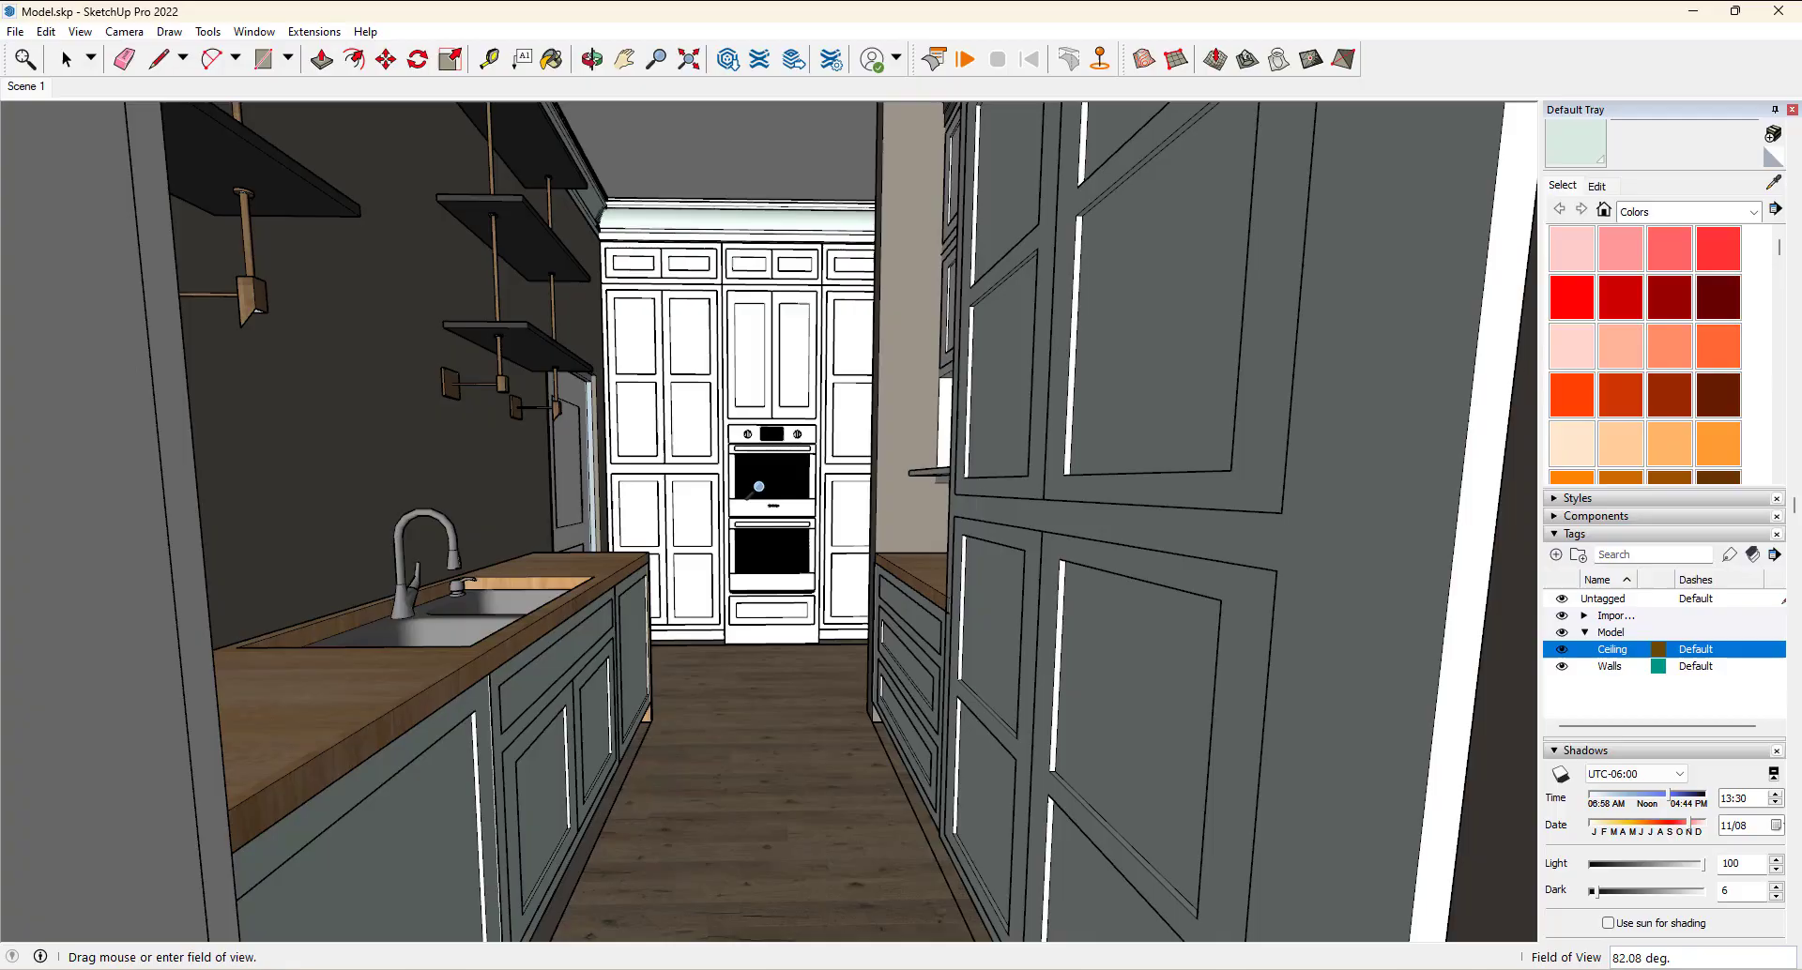
click(65, 58)
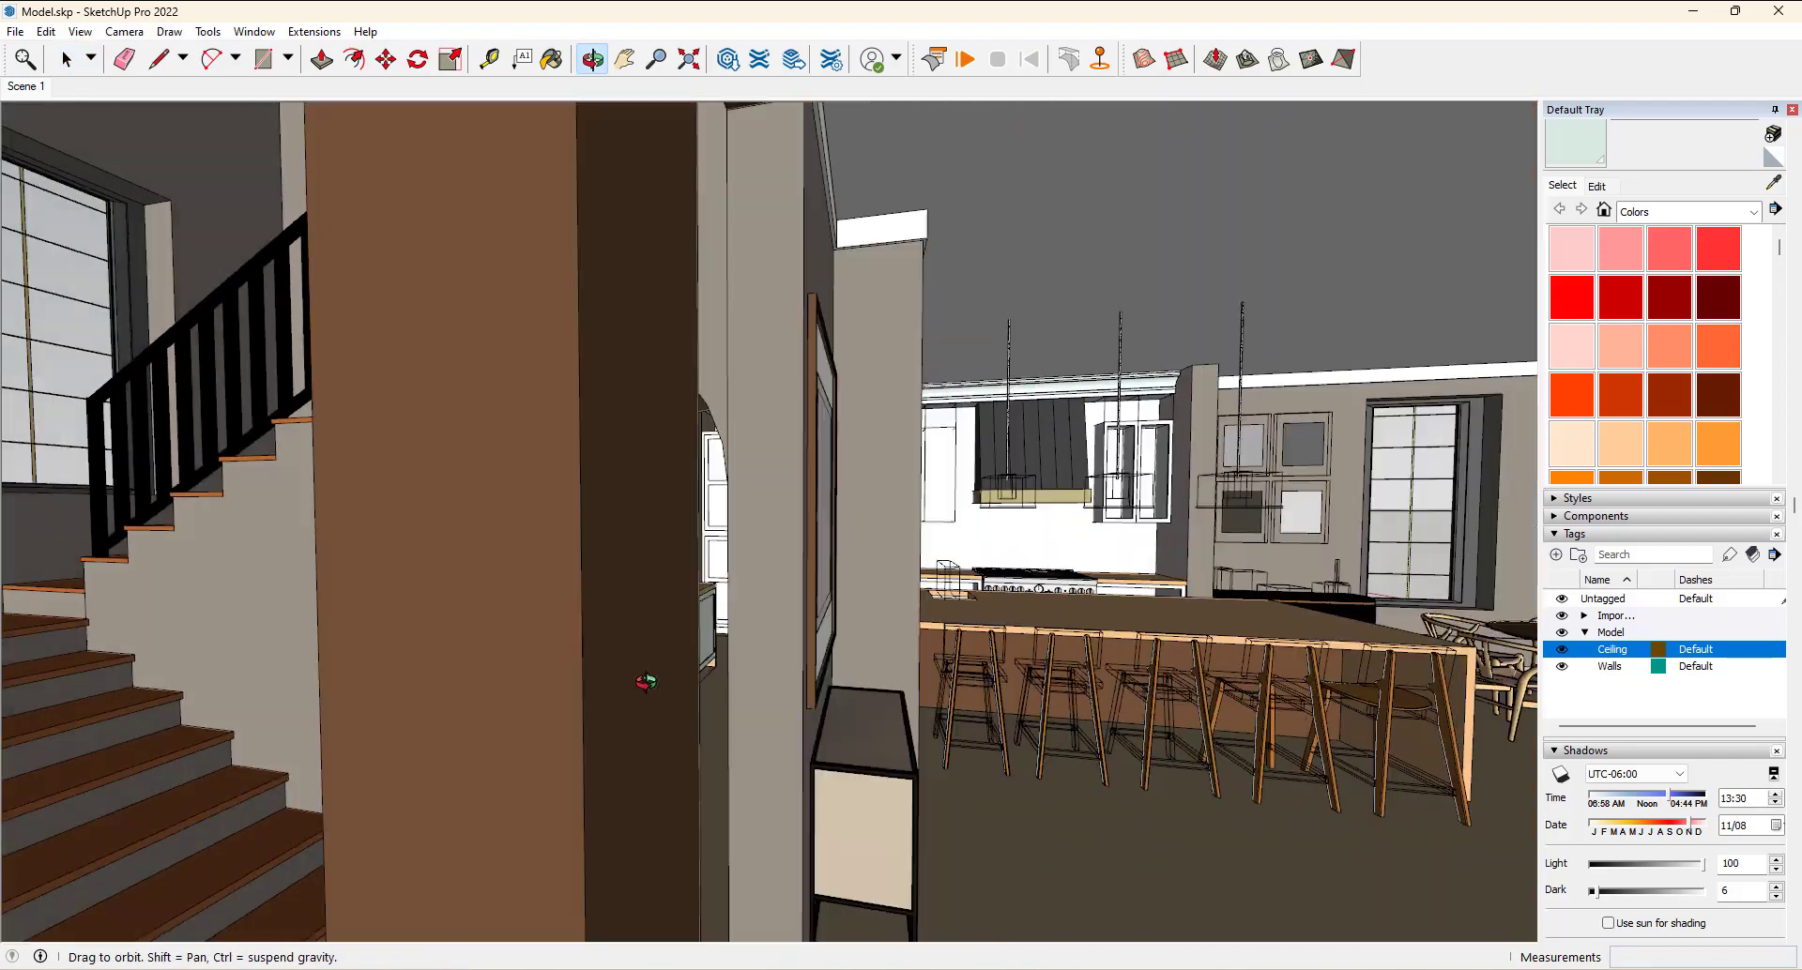
Restore the saved living room scene with the sofa and marble coffee table
click(65, 59)
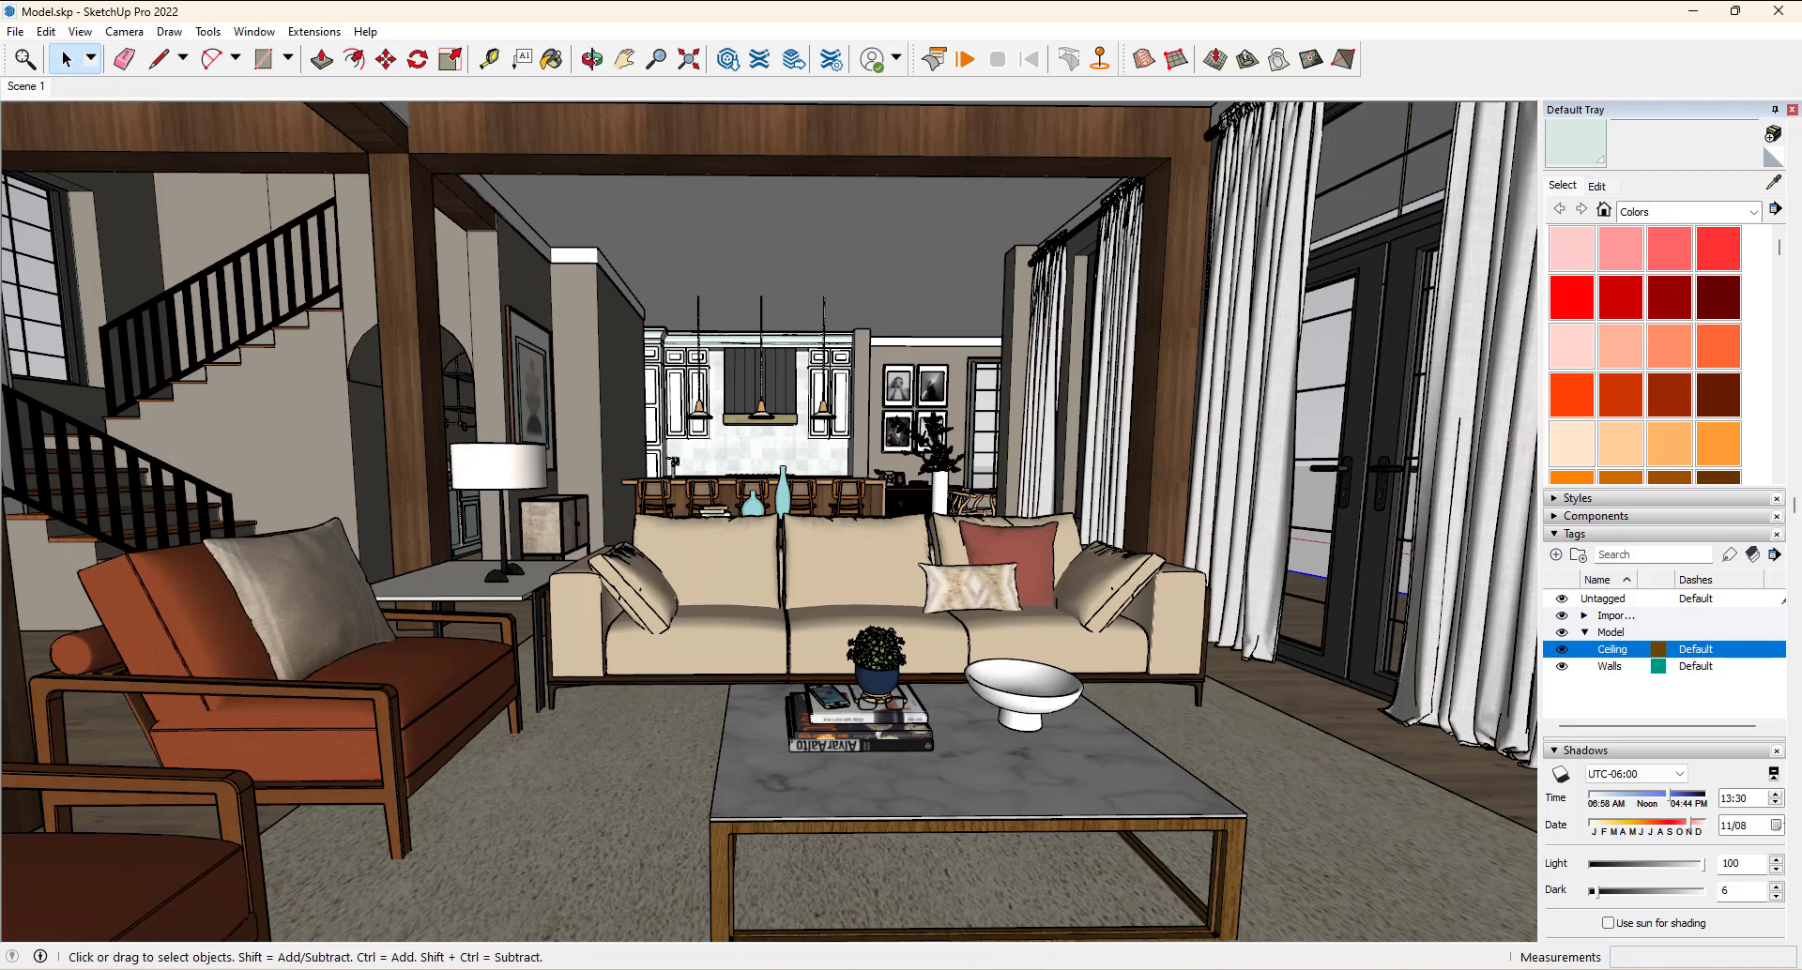
mouse_move(1428, 675)
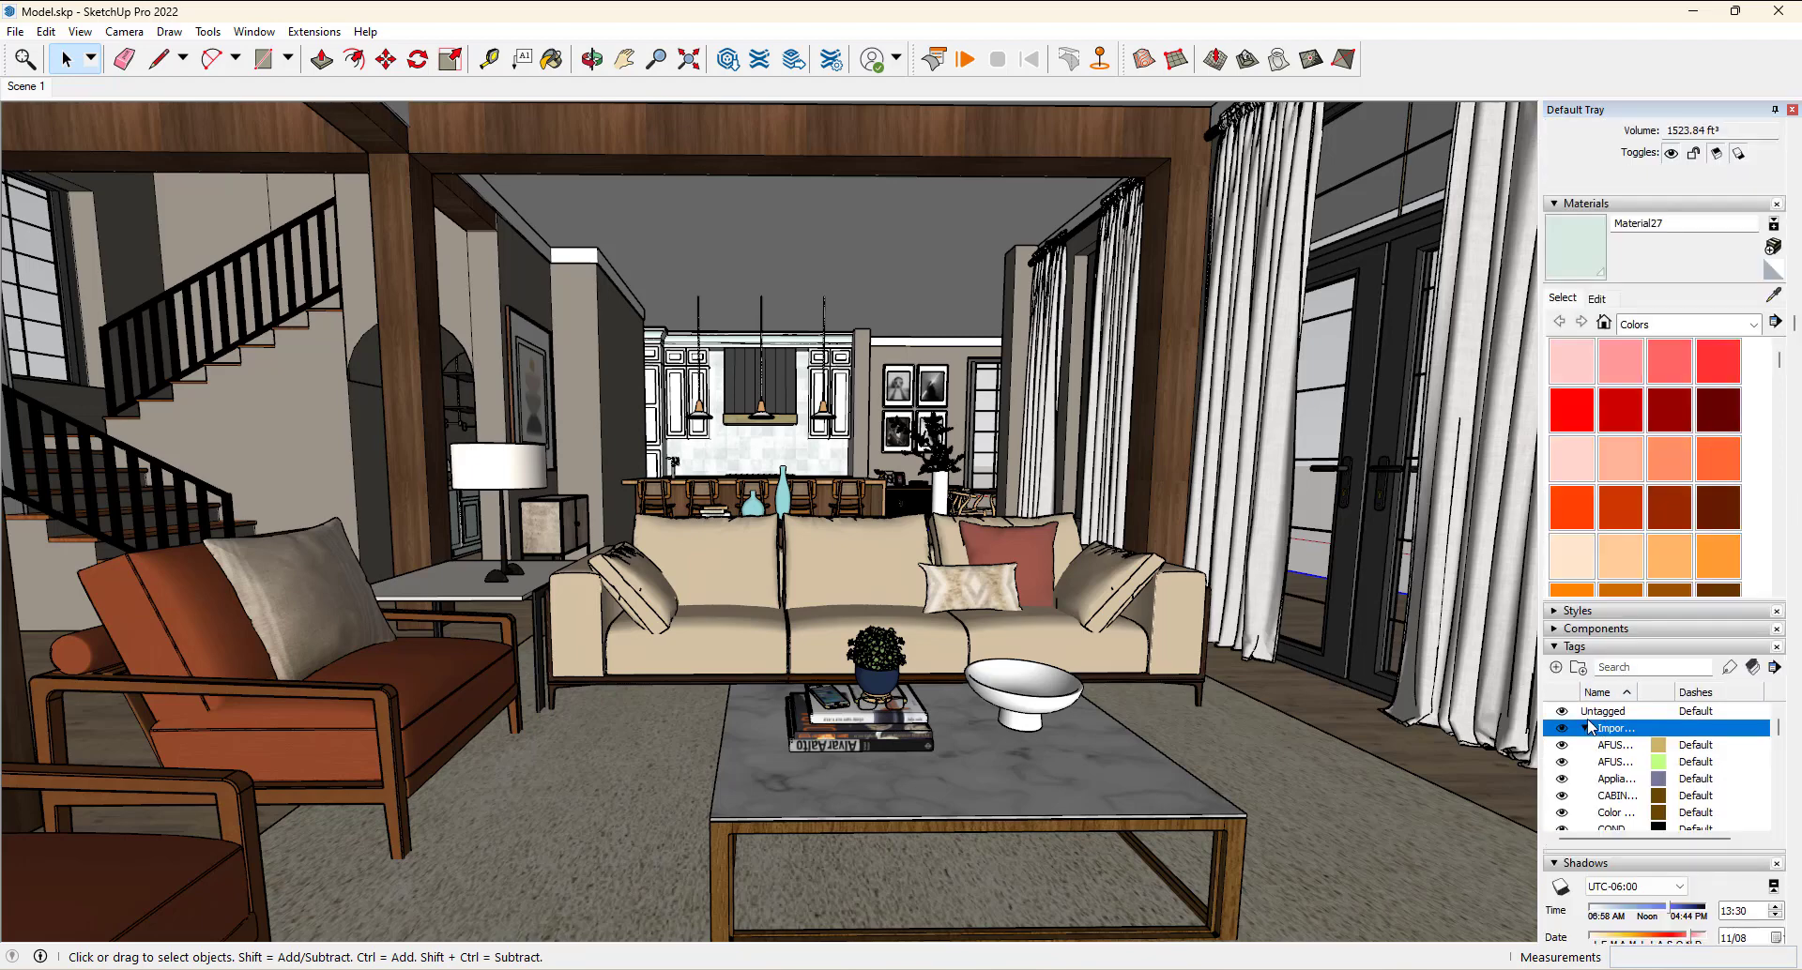
Collapse the Imported tag folder so only Model's Ceiling and Walls tags remain
click(1586, 728)
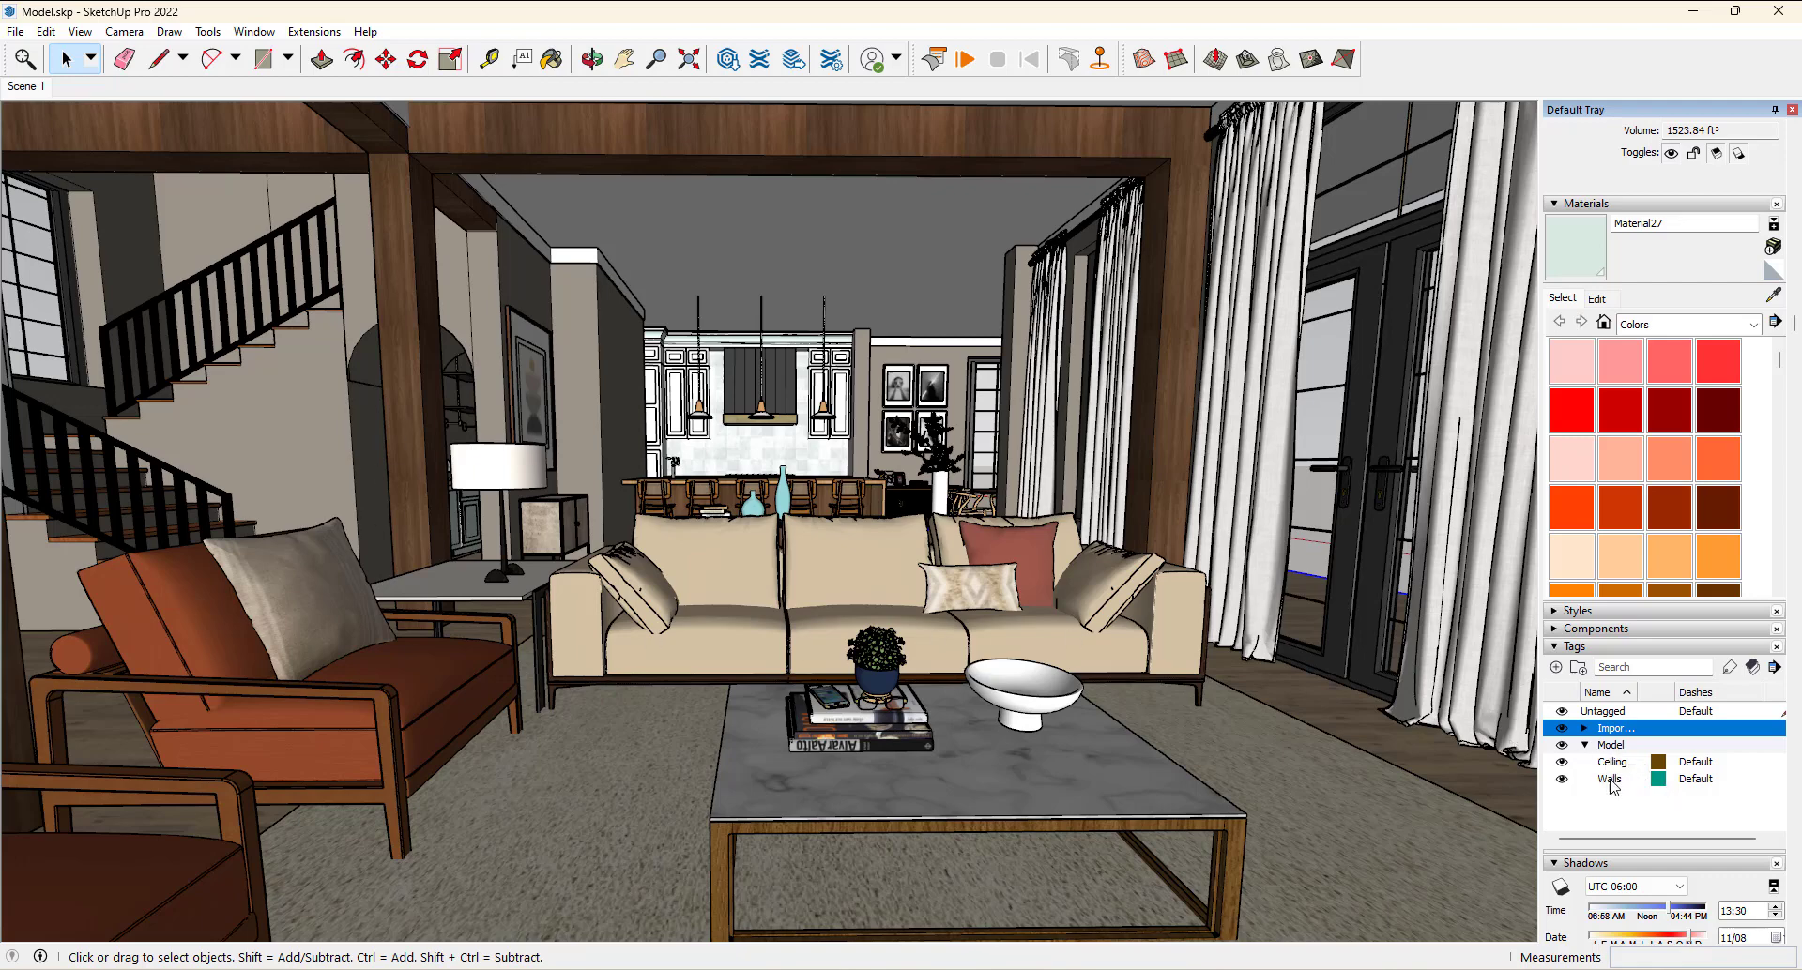
mouse_move(1613, 802)
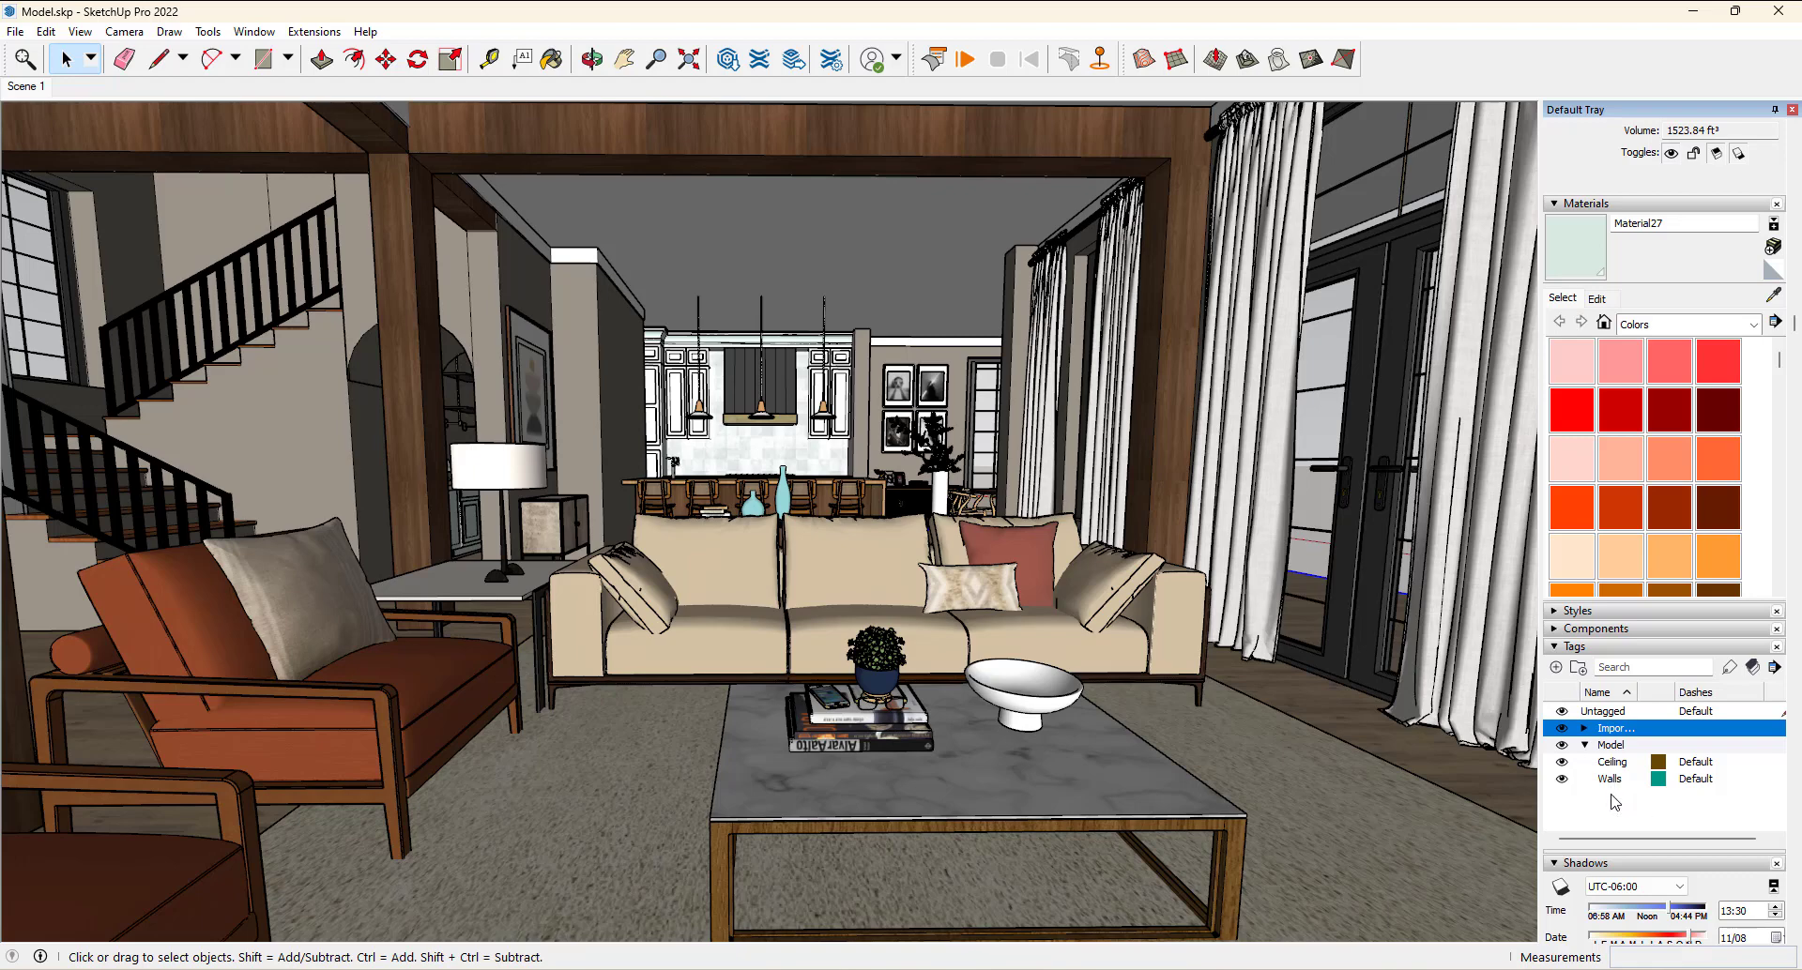
mouse_move(1613, 809)
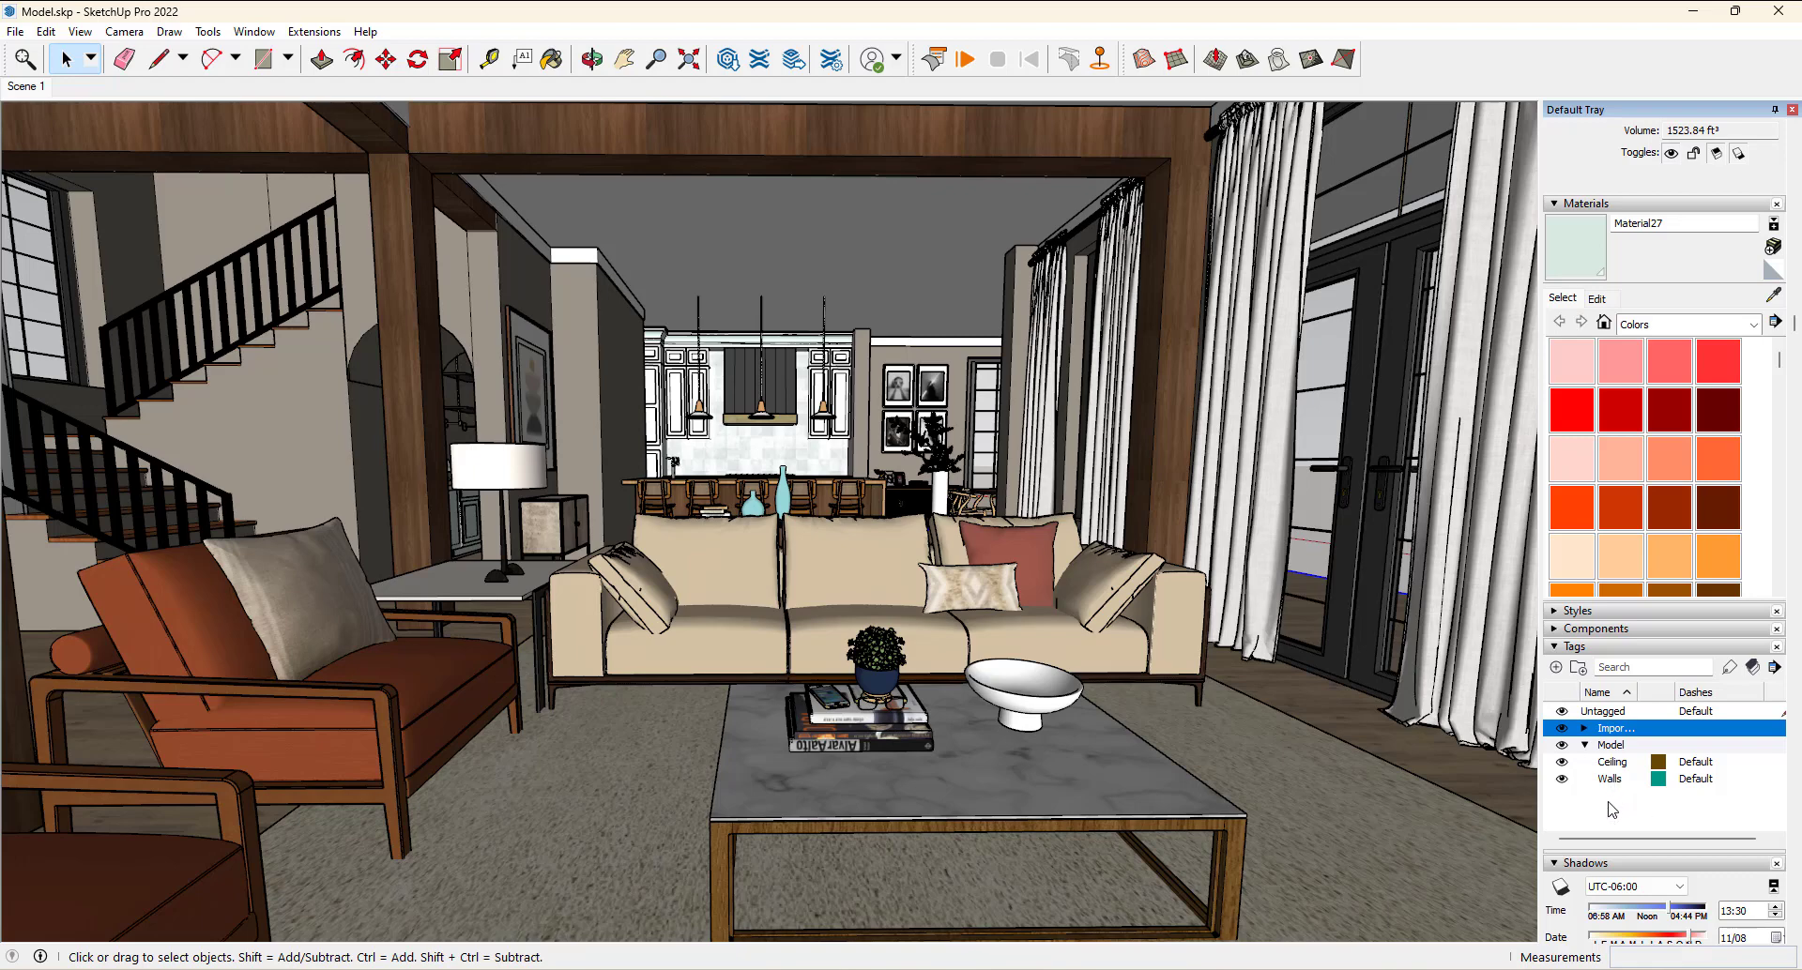
mouse_move(1611, 812)
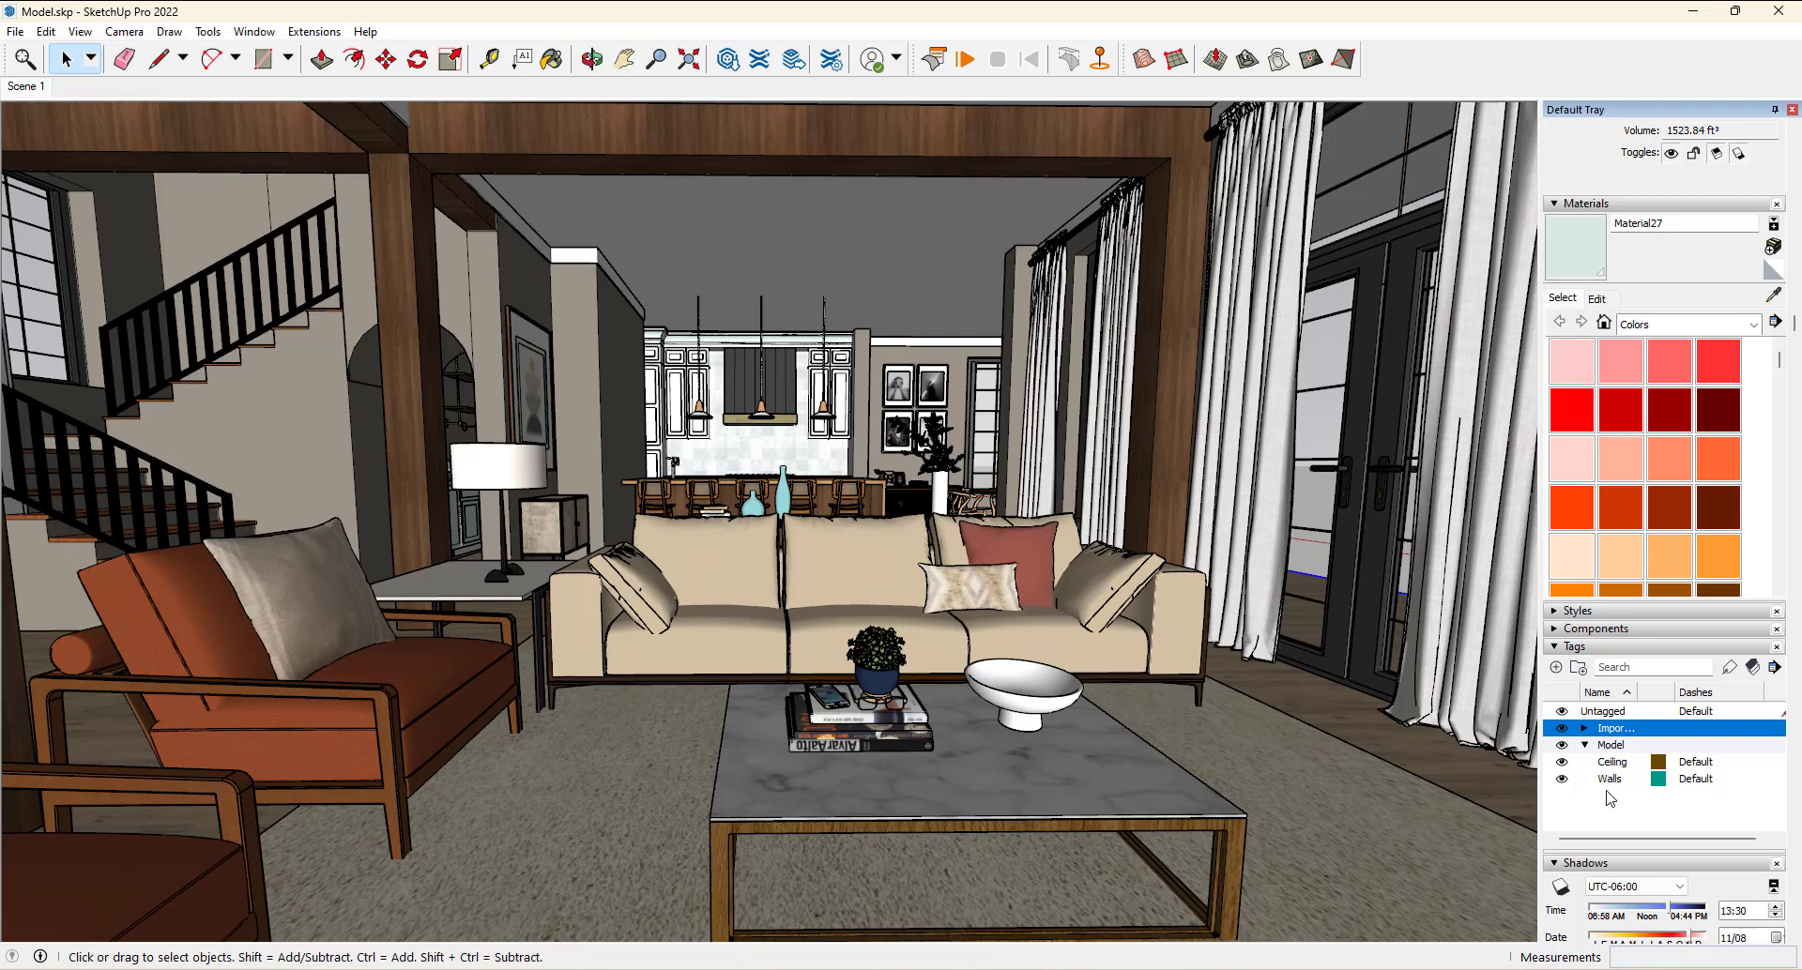
mouse_move(1606, 817)
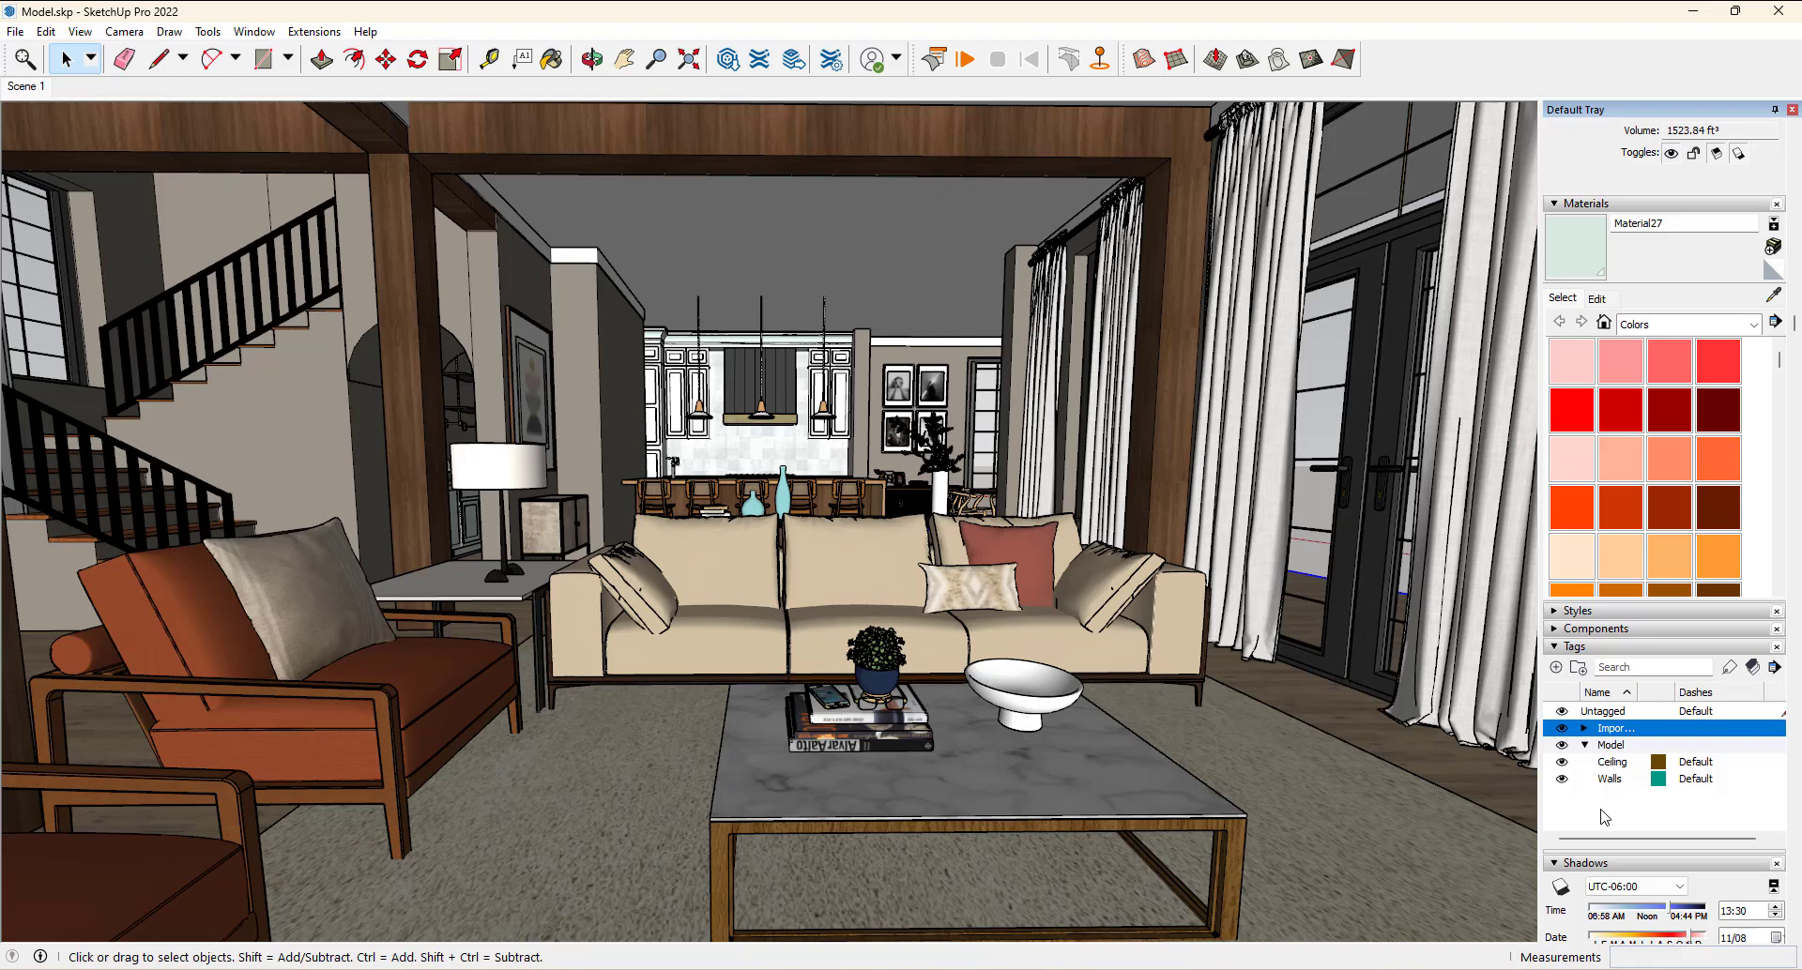
Show the roofless house from above, revealing the living room, kitchen island and round dining table
click(1561, 761)
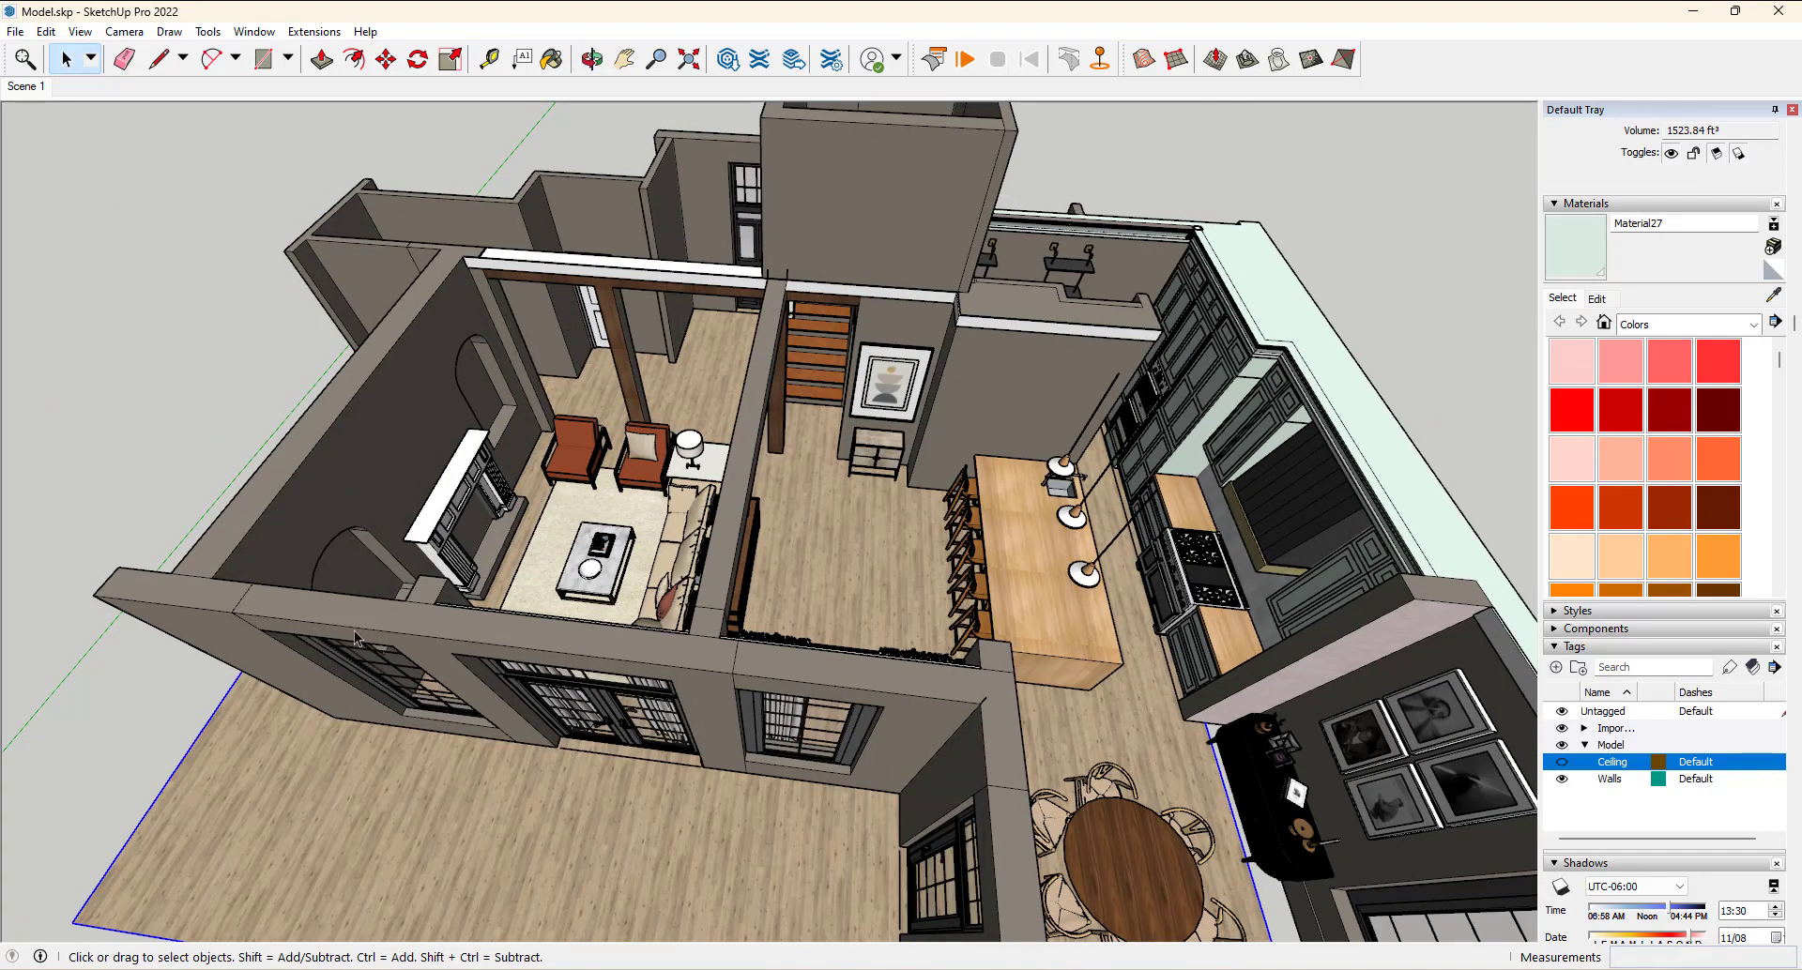
mouse_move(1458, 745)
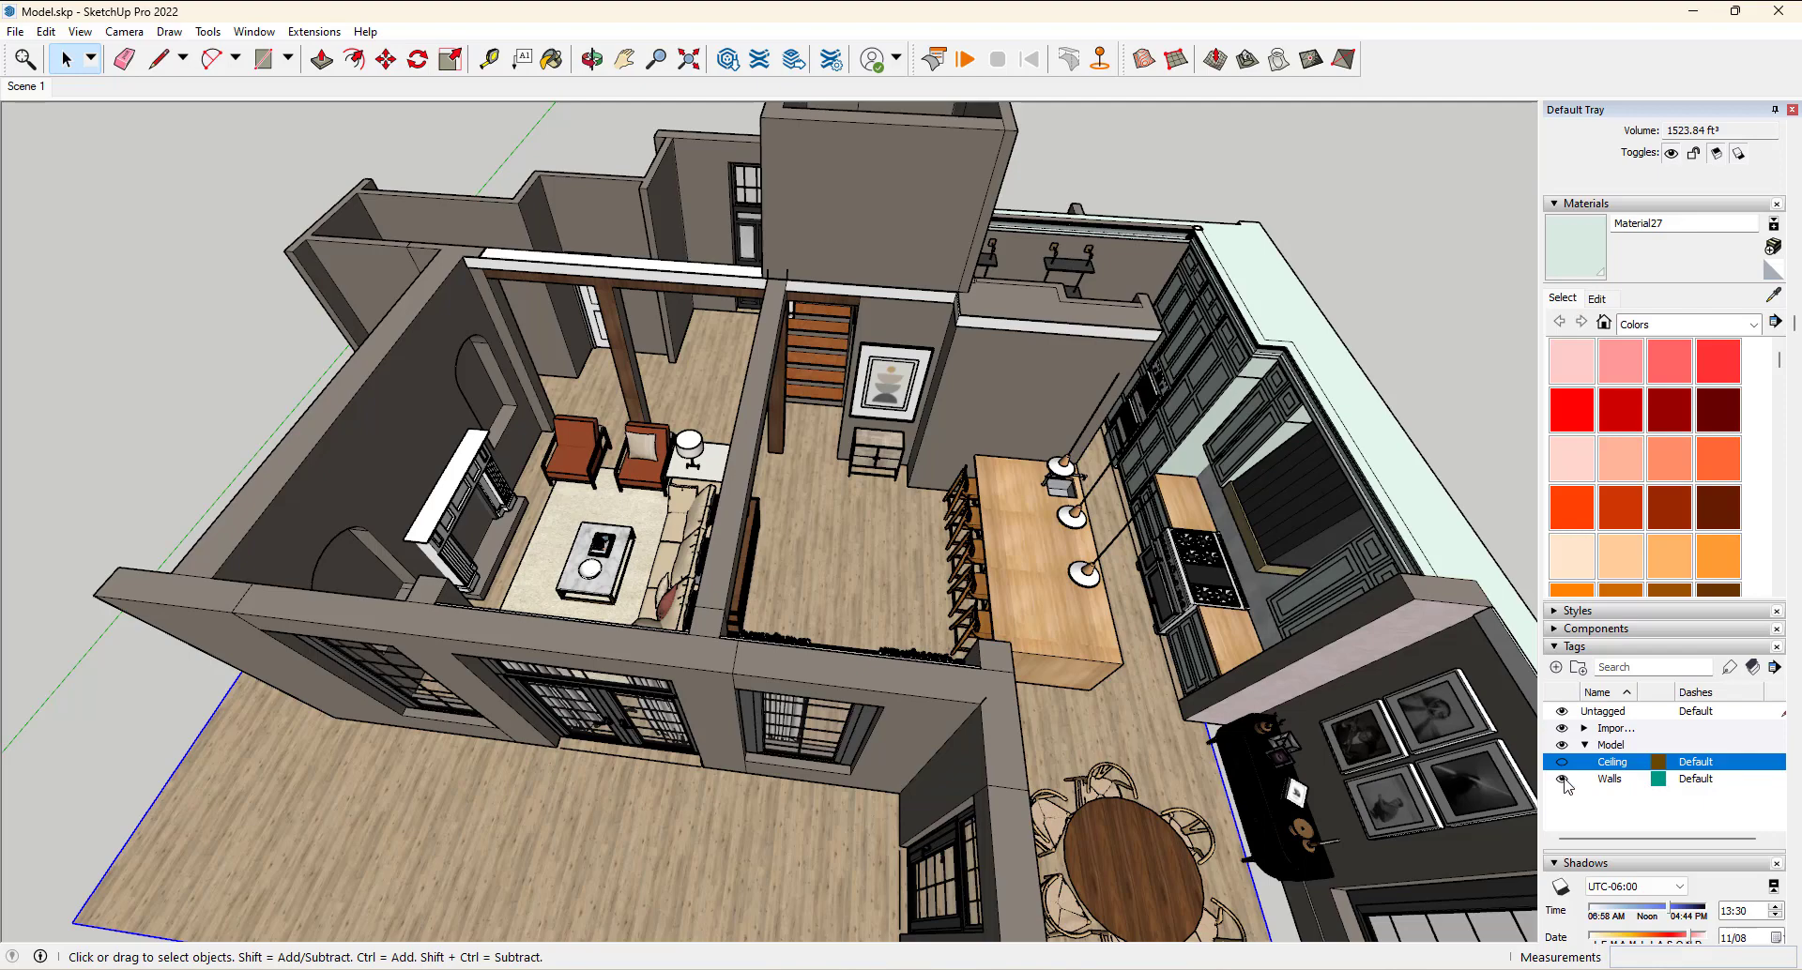
Hide the Walls tag, orbit over the open furnished floor, then make the walls visible again
click(1562, 761)
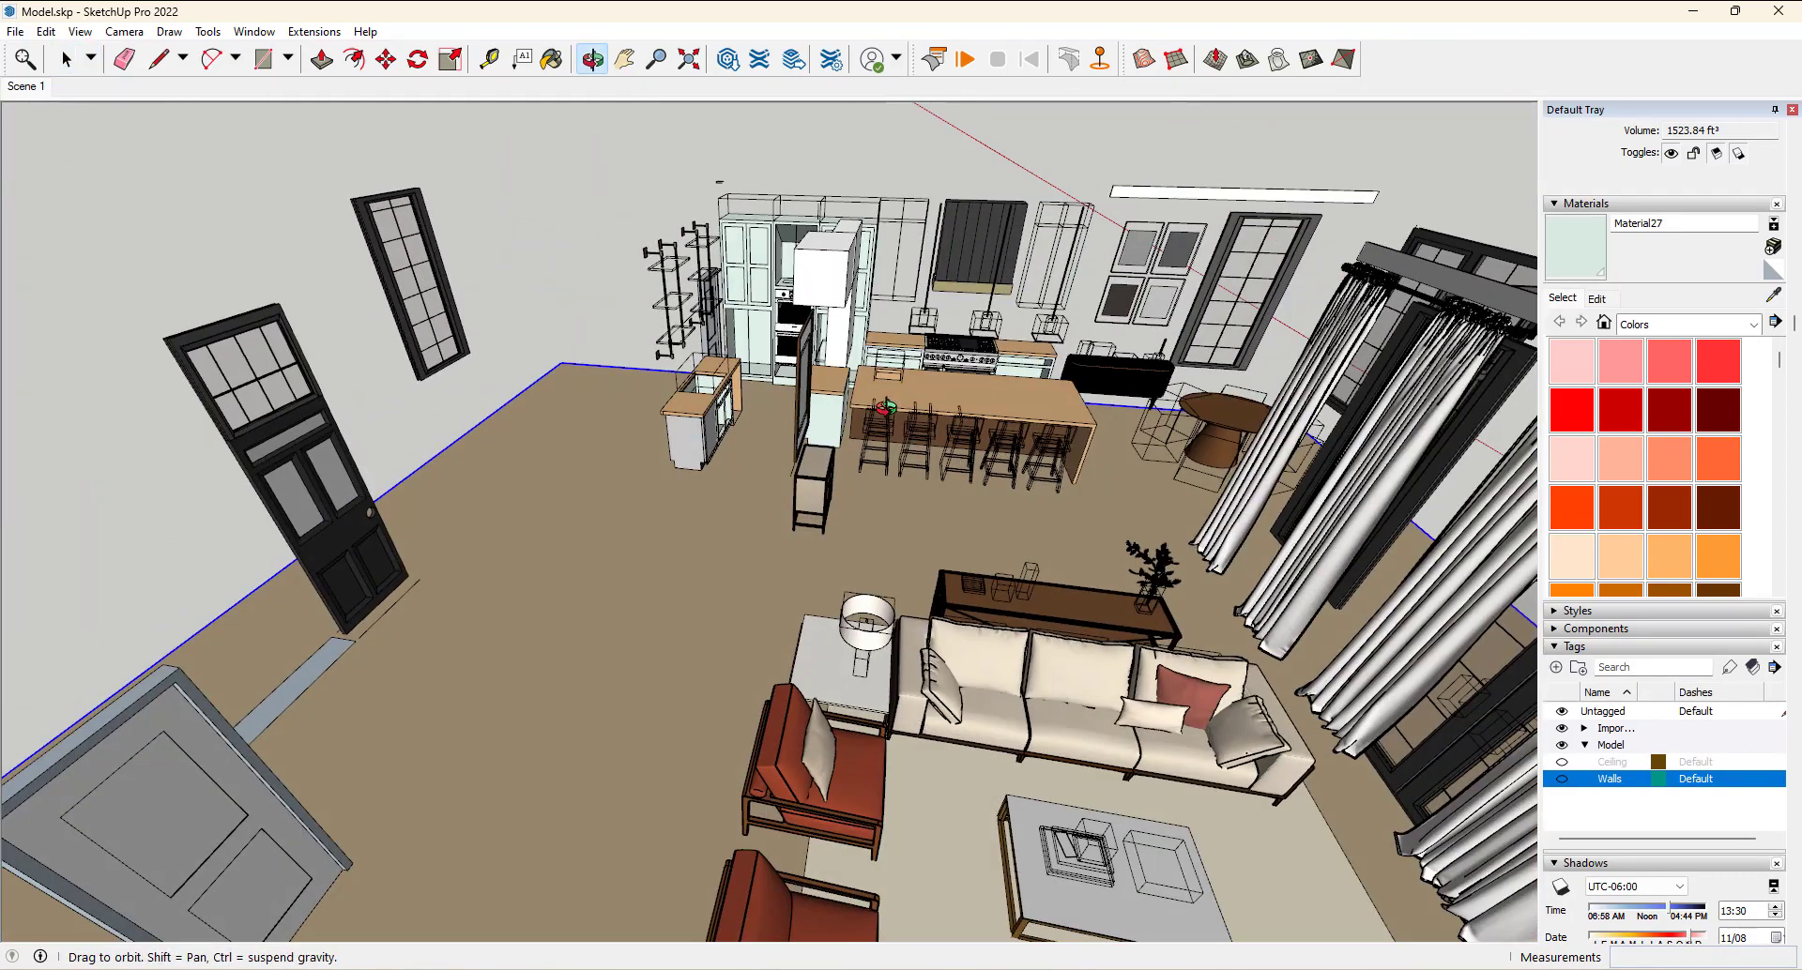
click(66, 58)
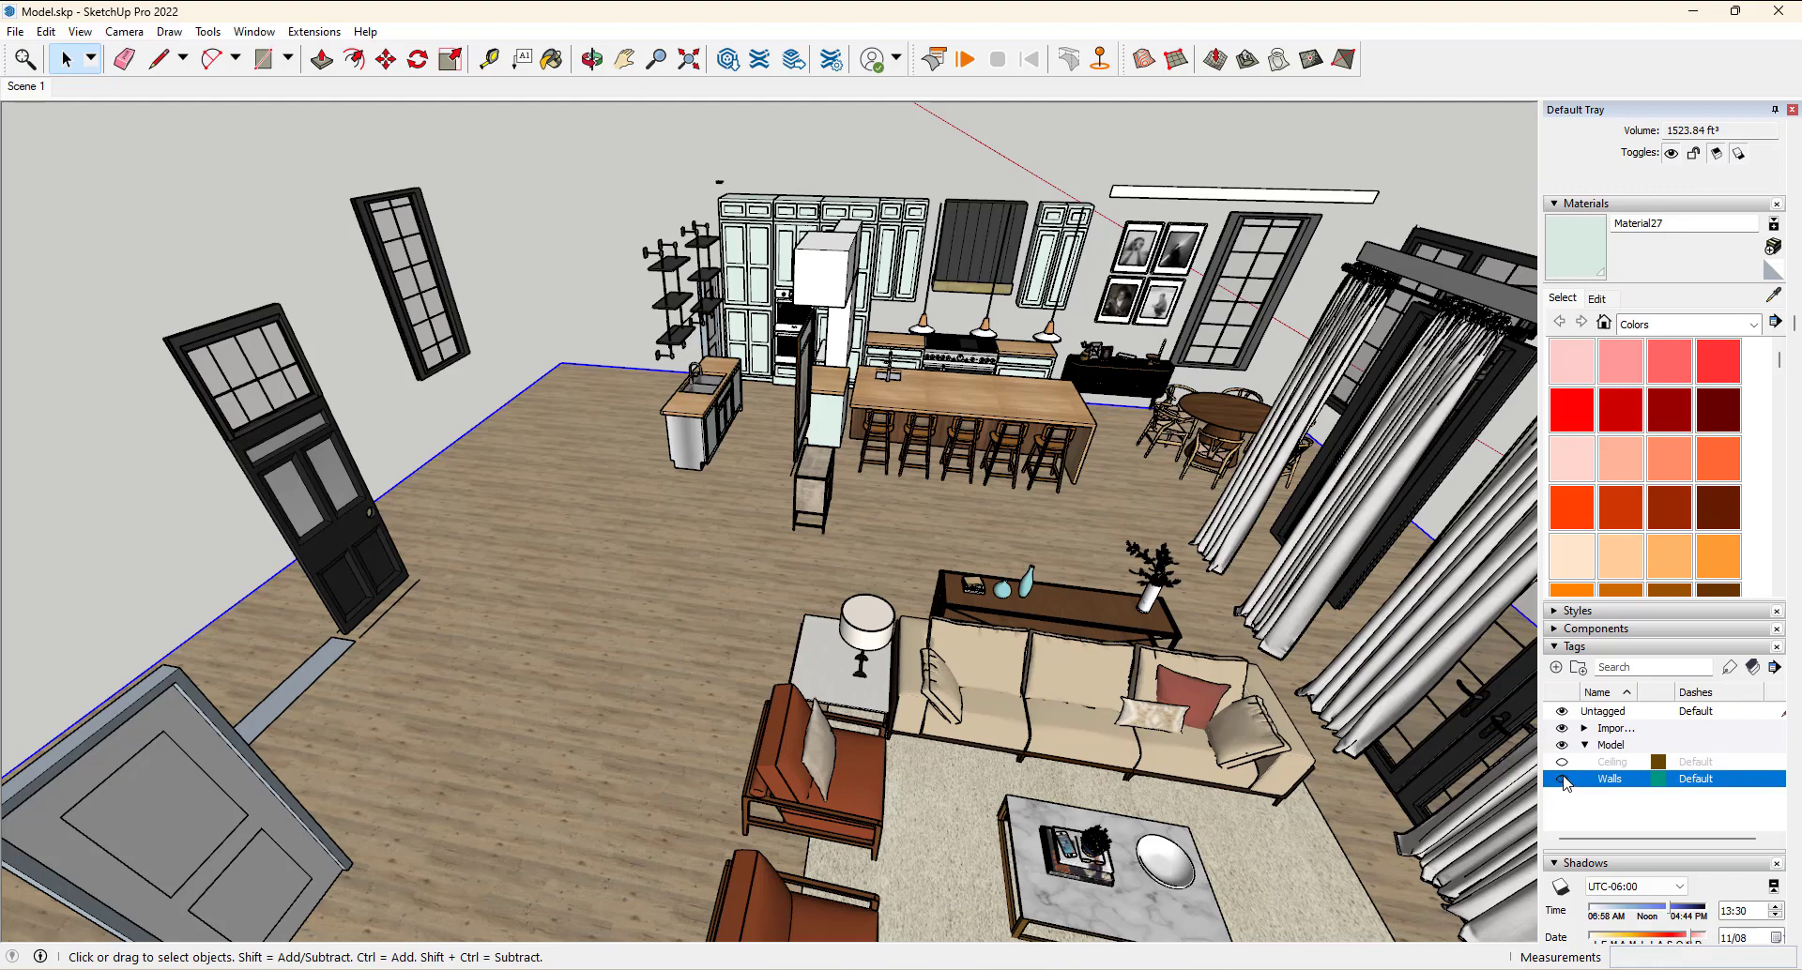
click(1562, 761)
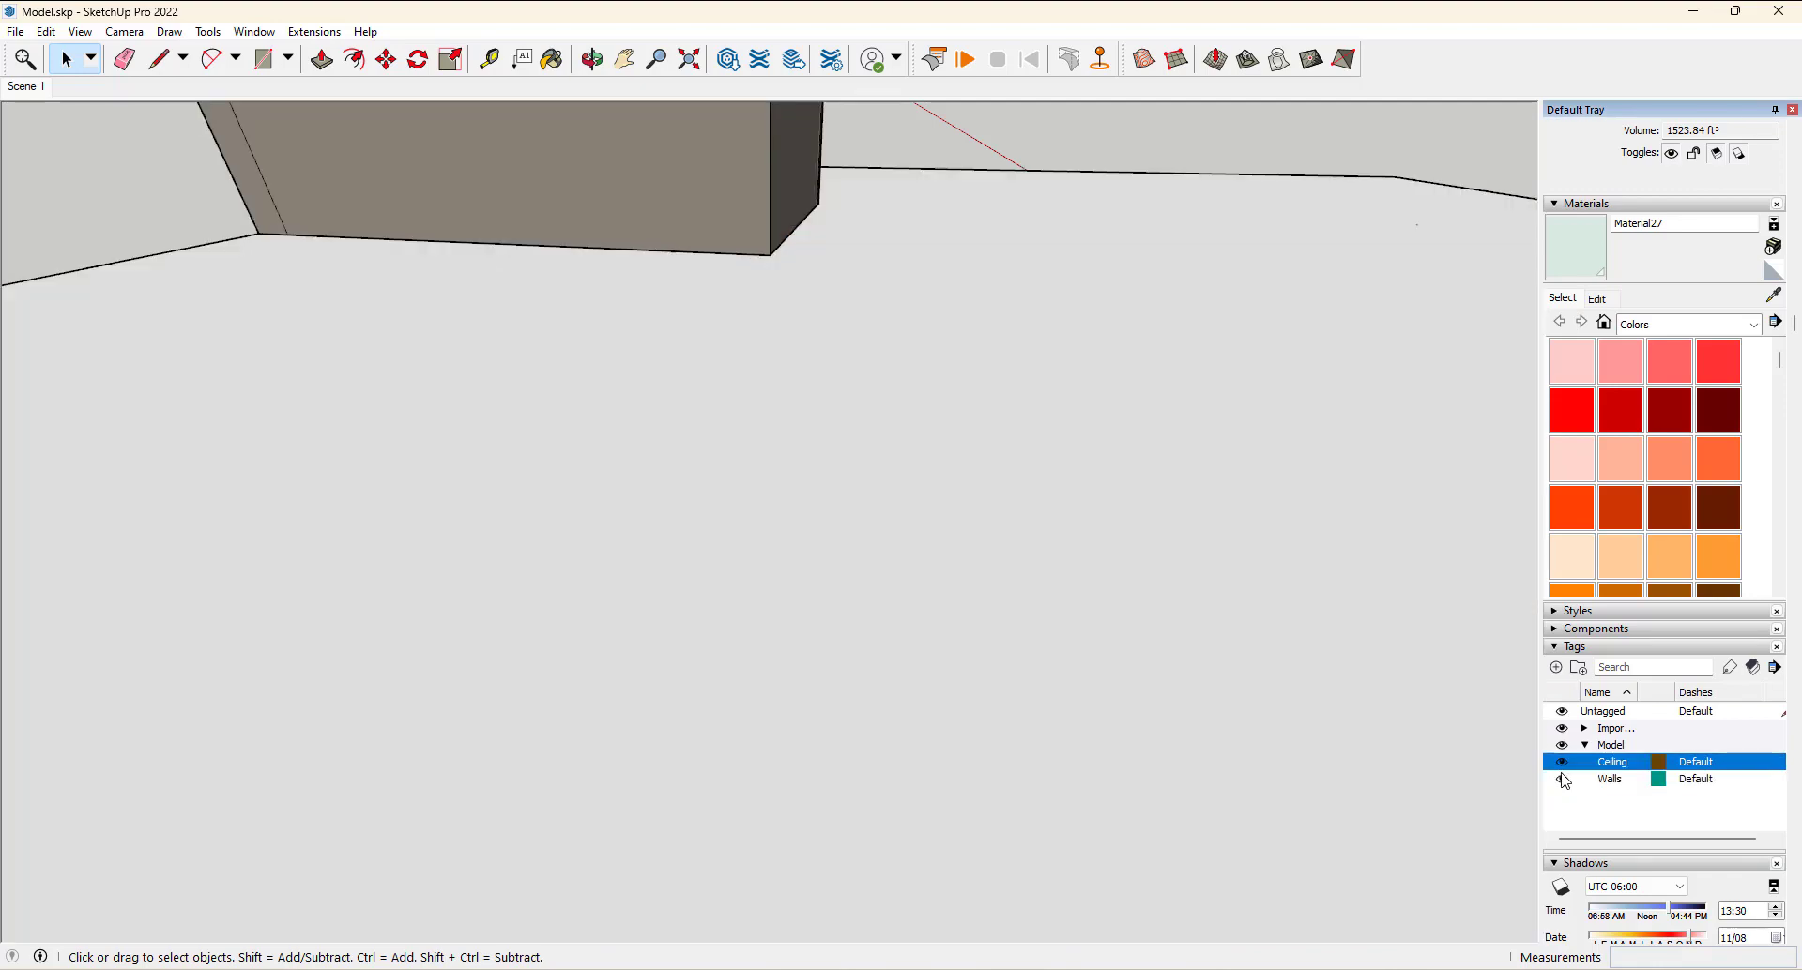